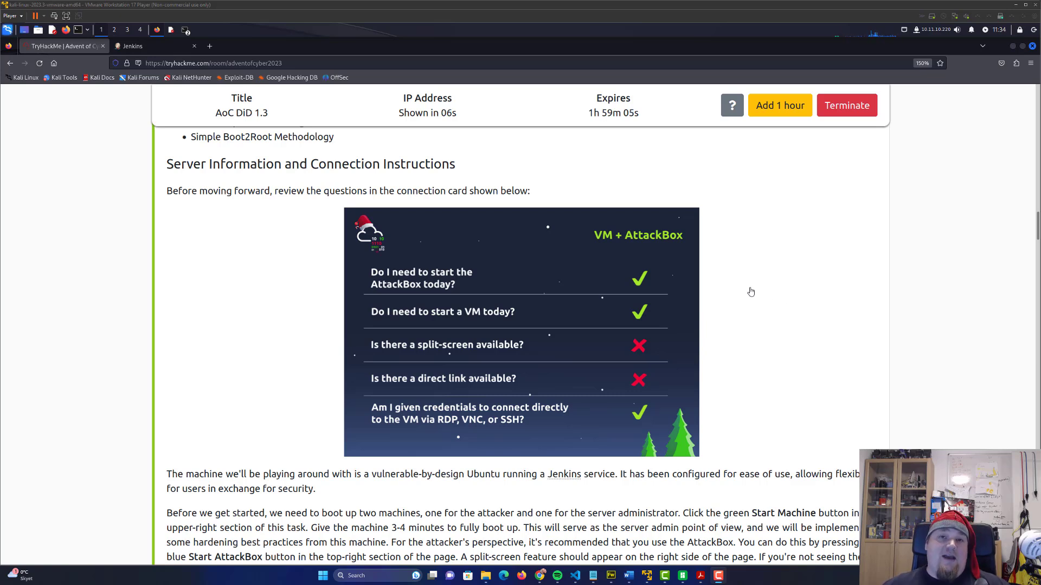
mouse_move(801, 281)
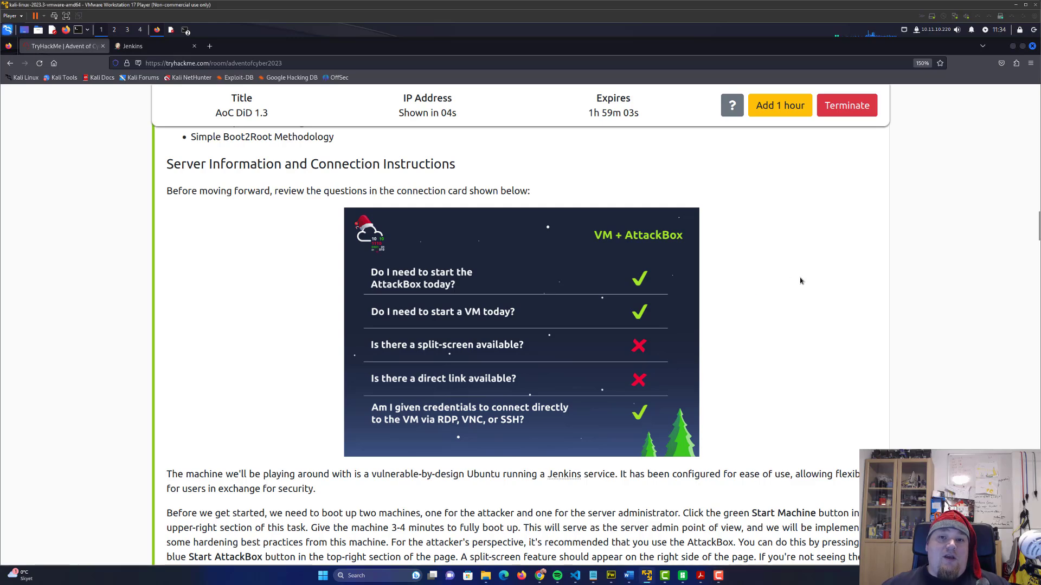
Scroll through the walkthrough past the config.xml example
scroll("down", 3)
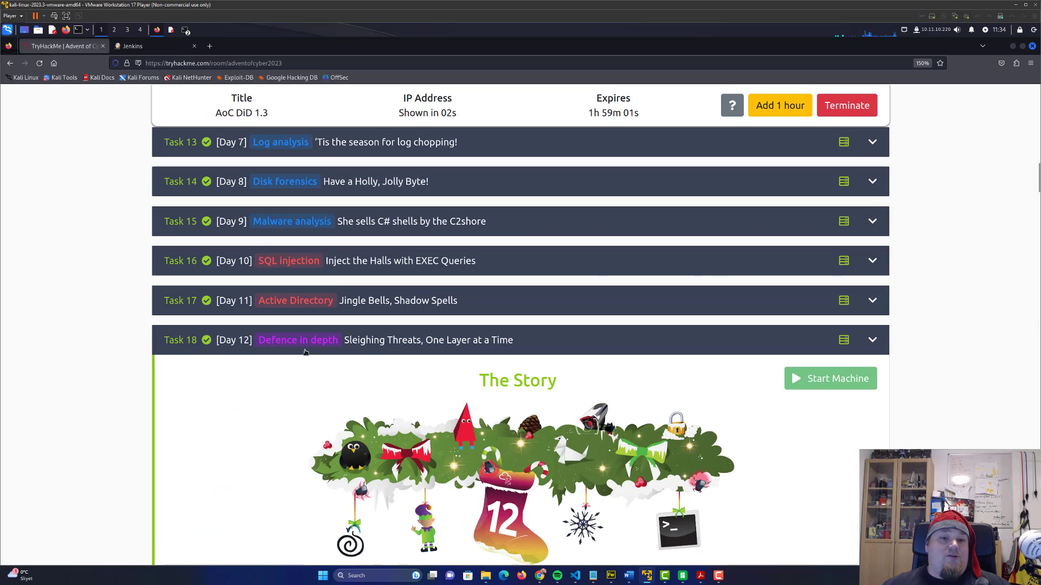
scroll("down", 3)
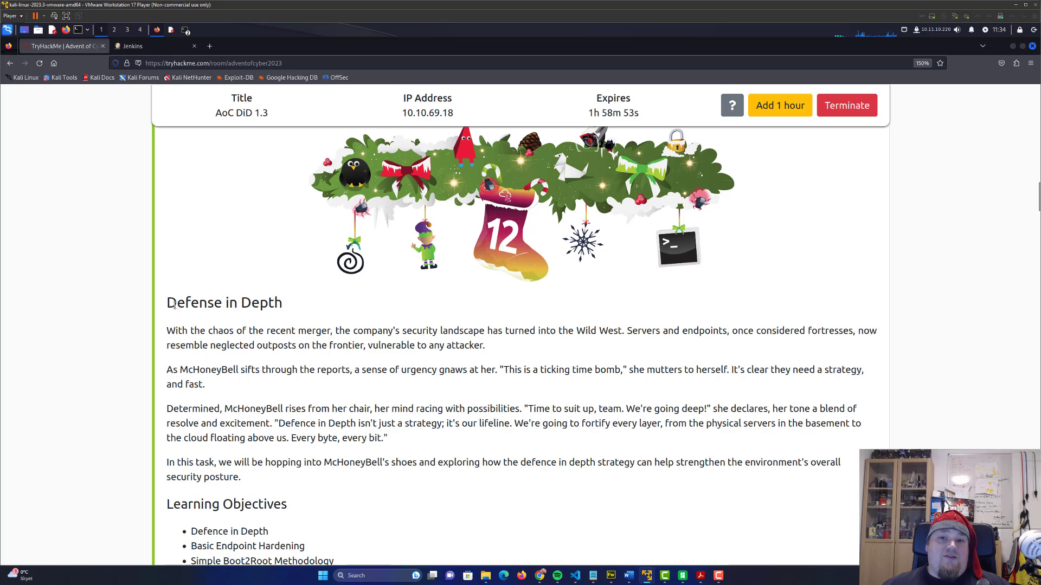
mouse_move(620, 50)
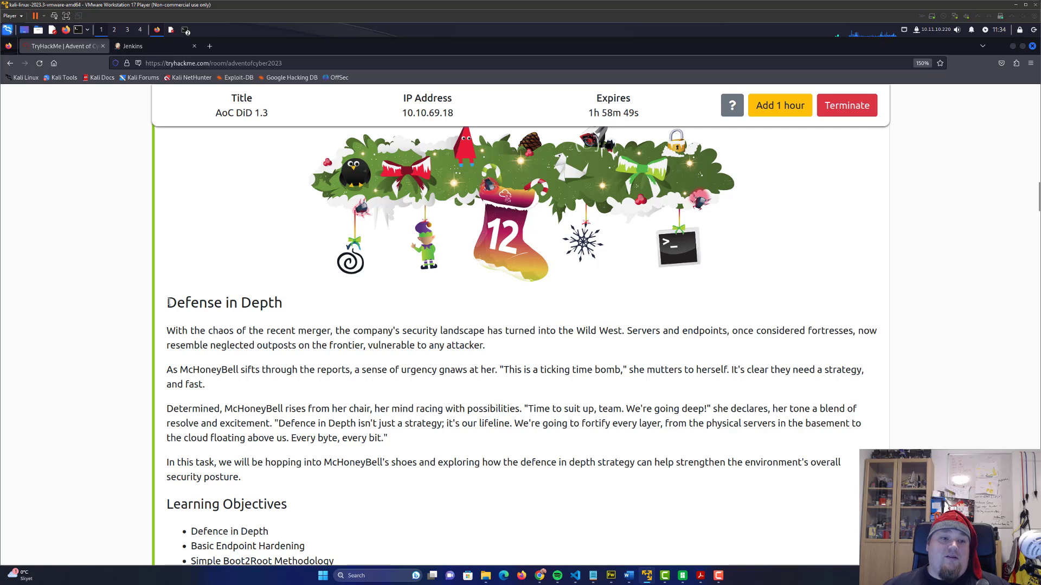
double_click(261, 302)
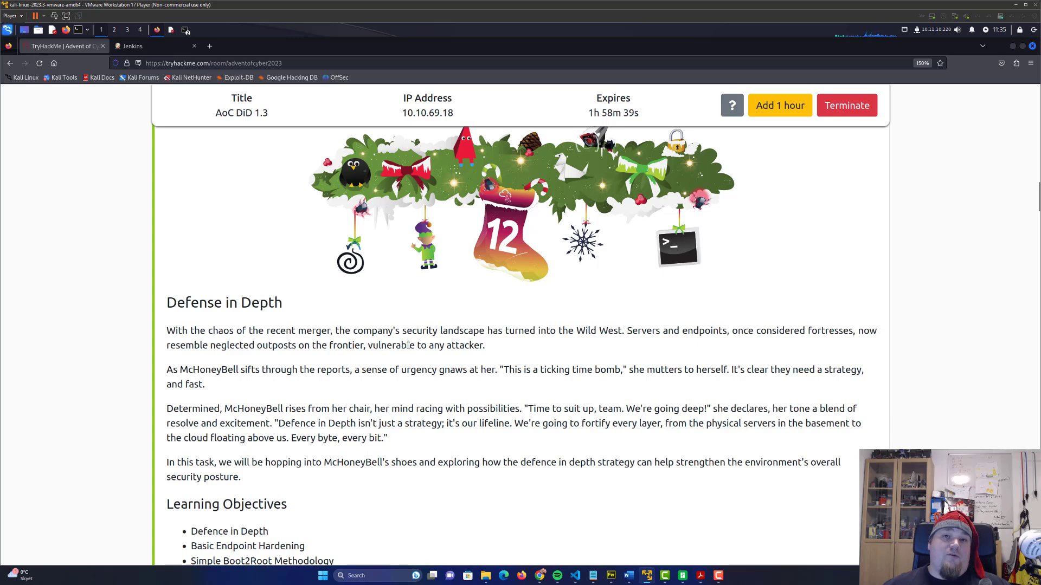
scroll("down", 3)
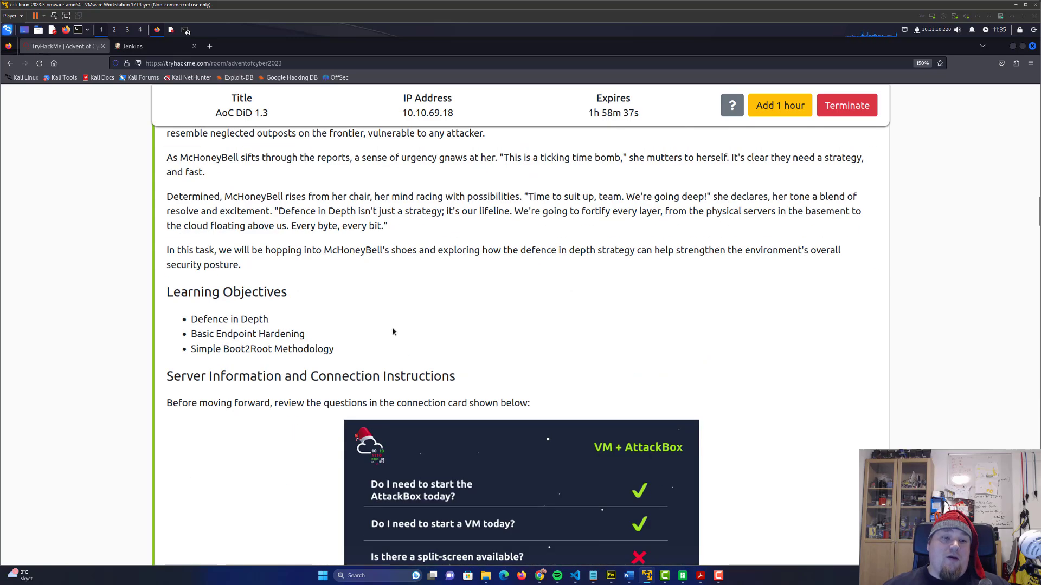
mouse_move(269, 227)
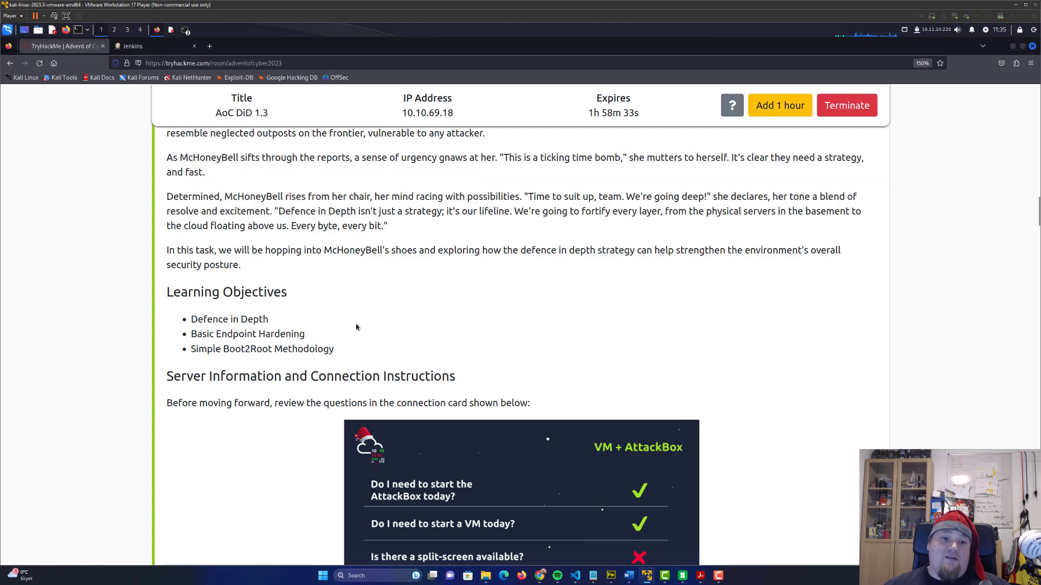
scroll("down", 3)
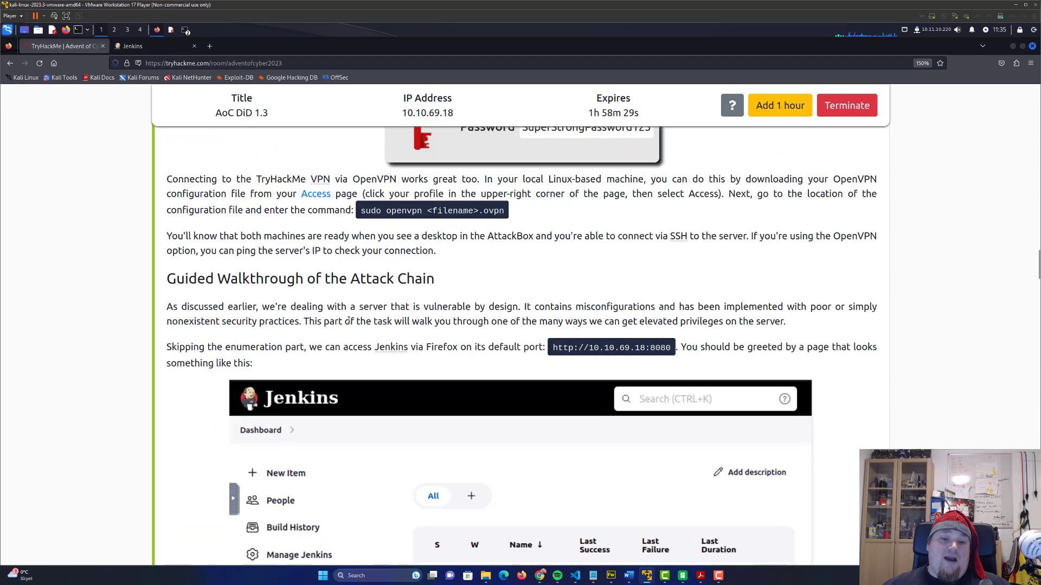
scroll("down", 3)
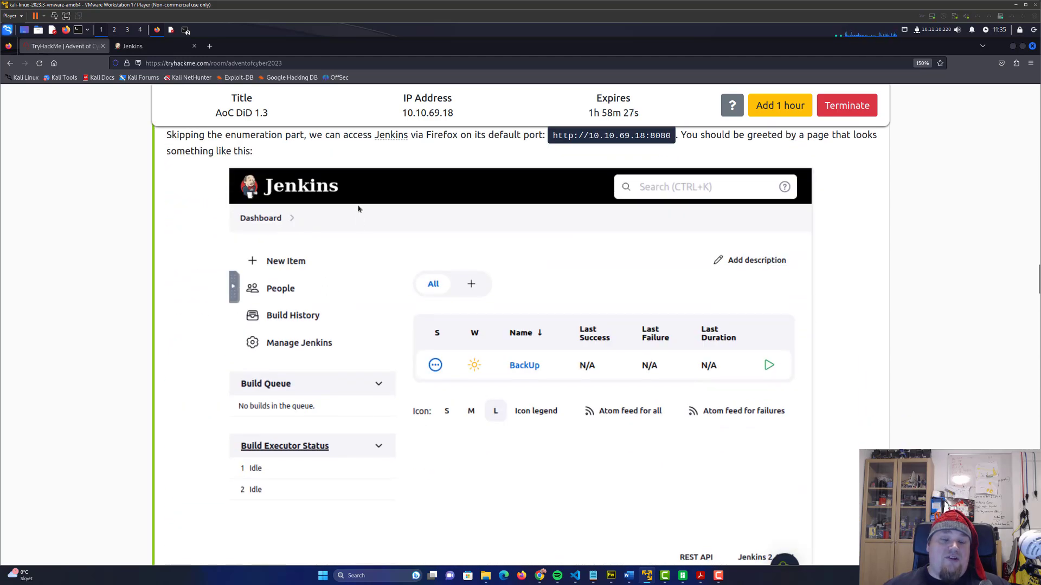
mouse_move(315, 214)
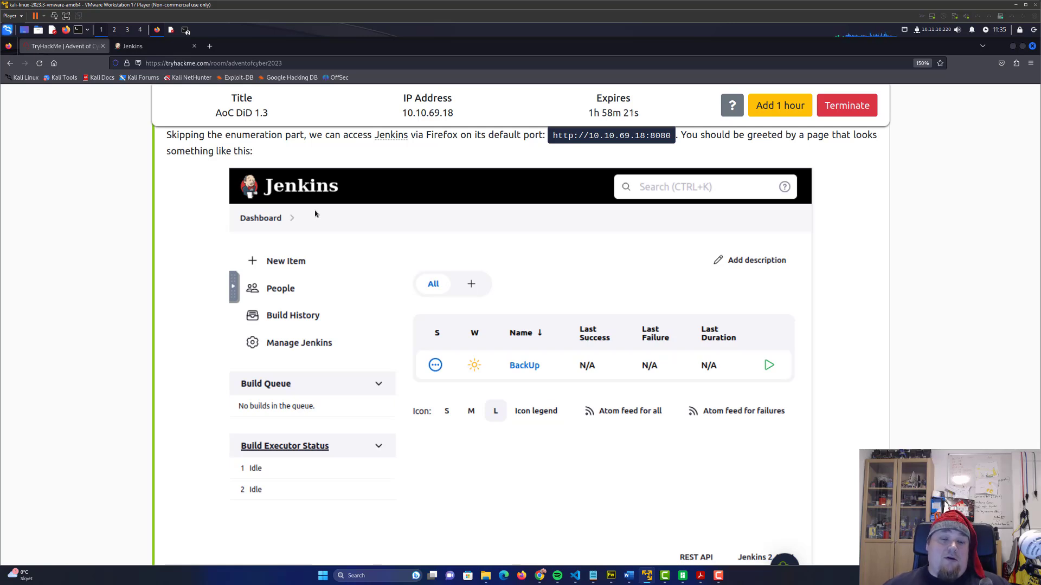
mouse_move(370, 297)
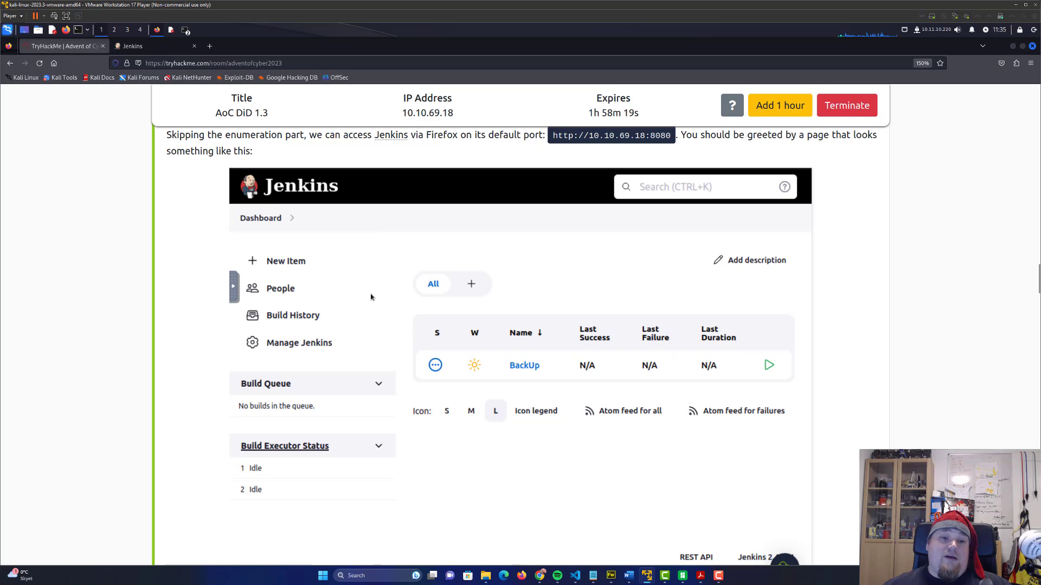
mouse_move(294, 348)
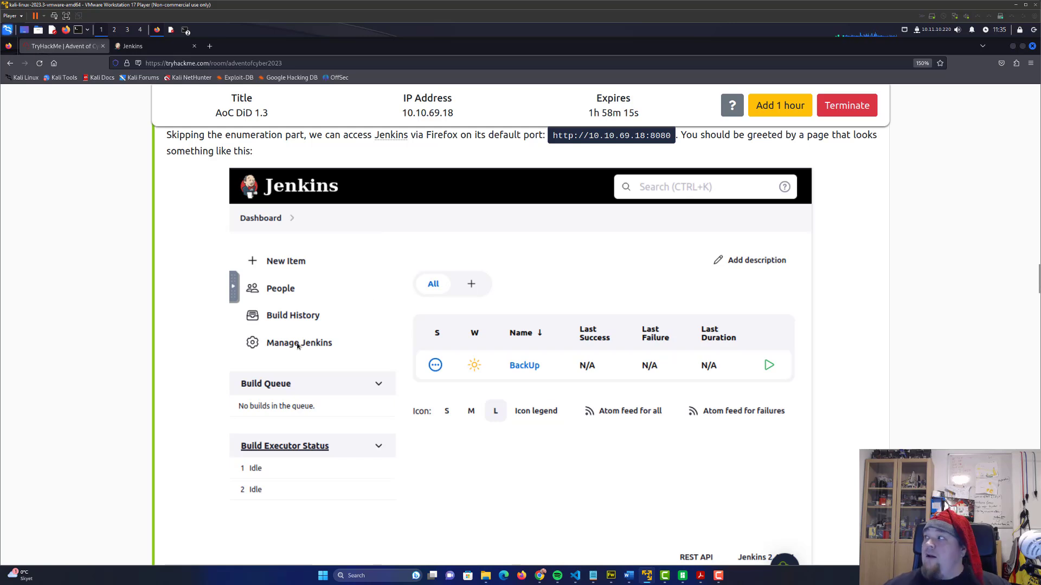
mouse_move(343, 346)
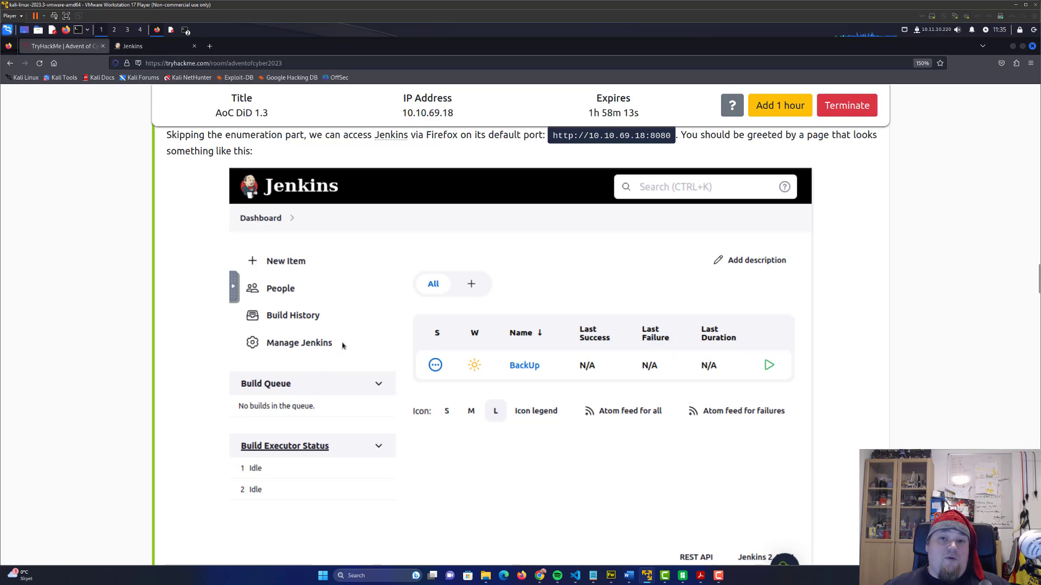
Read on to the verification command, marking its username
scroll("down", 3)
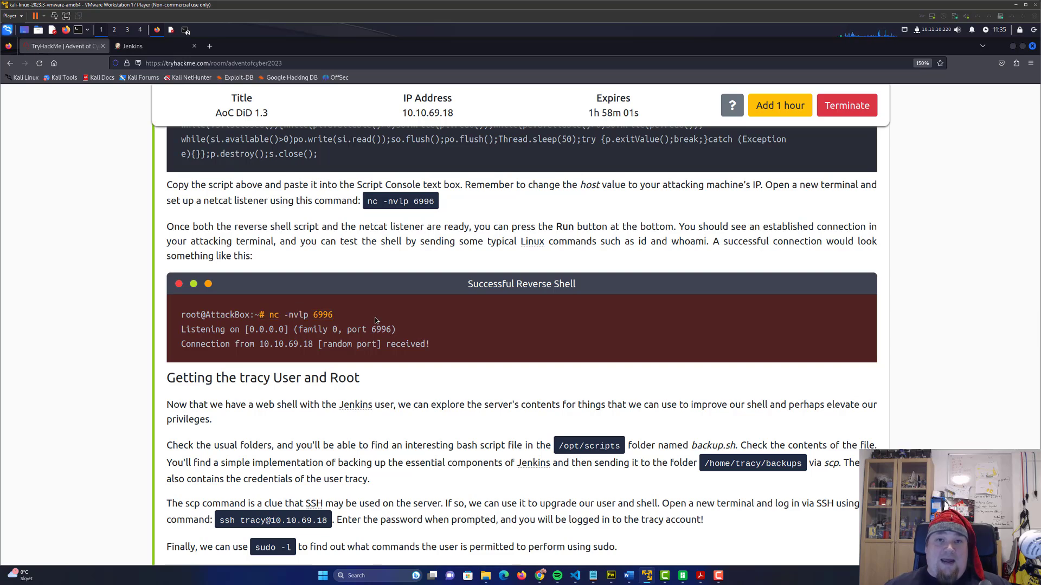
scroll("down", 3)
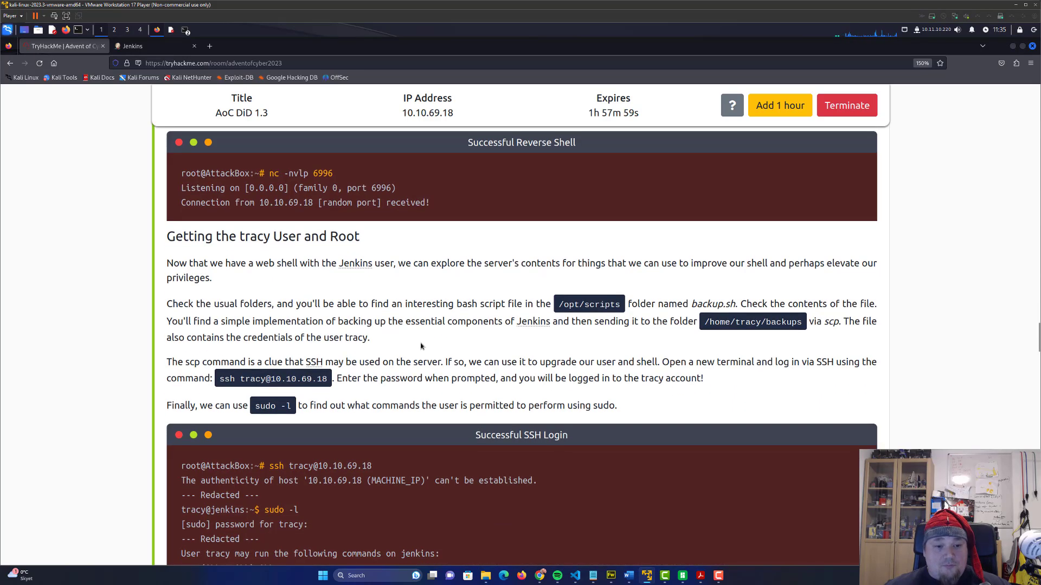
scroll("down", 3)
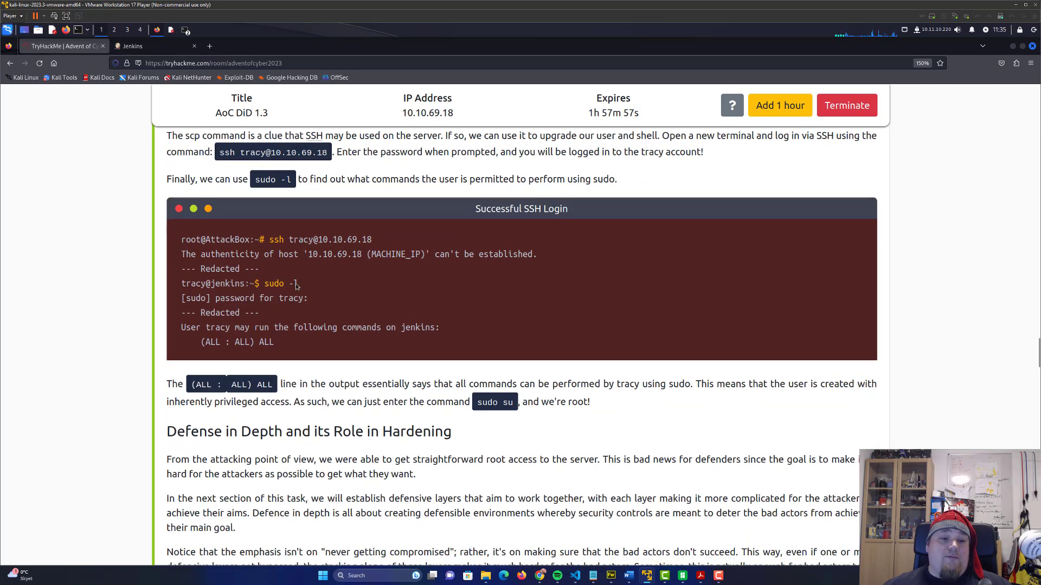
scroll("down", 3)
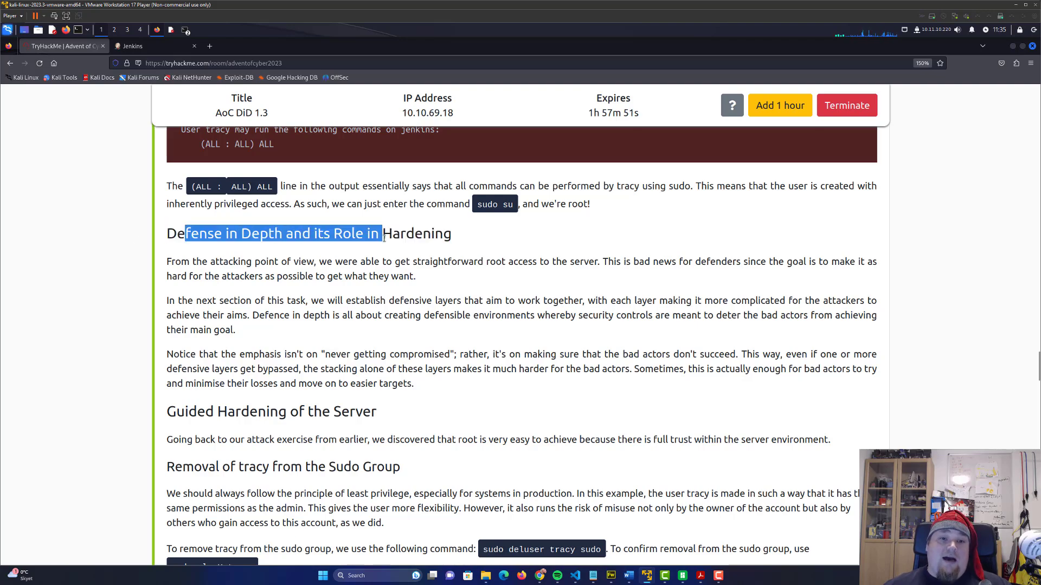
scroll("down", 3)
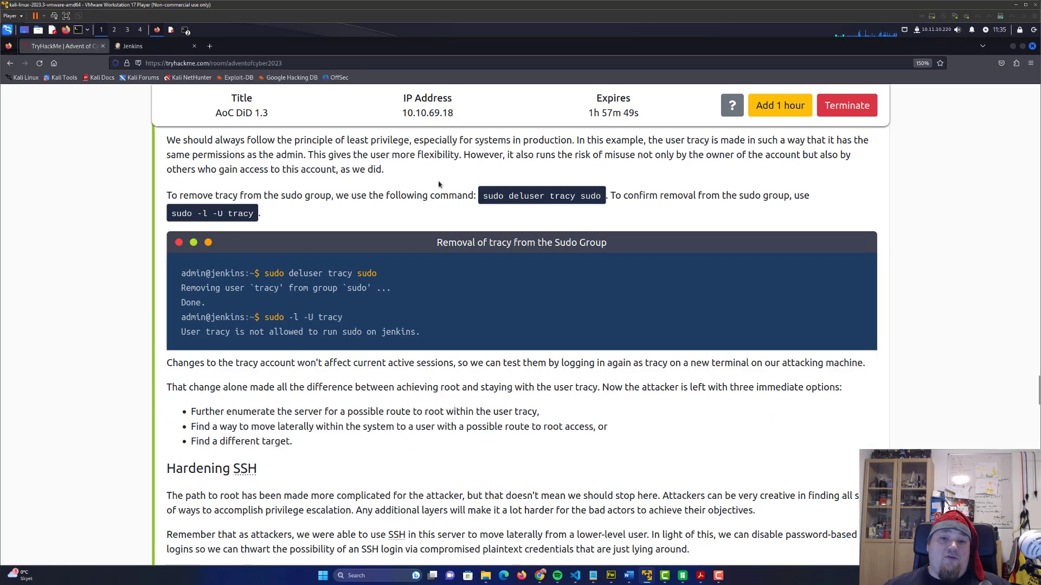
left_click_drag(166, 196, 259, 213)
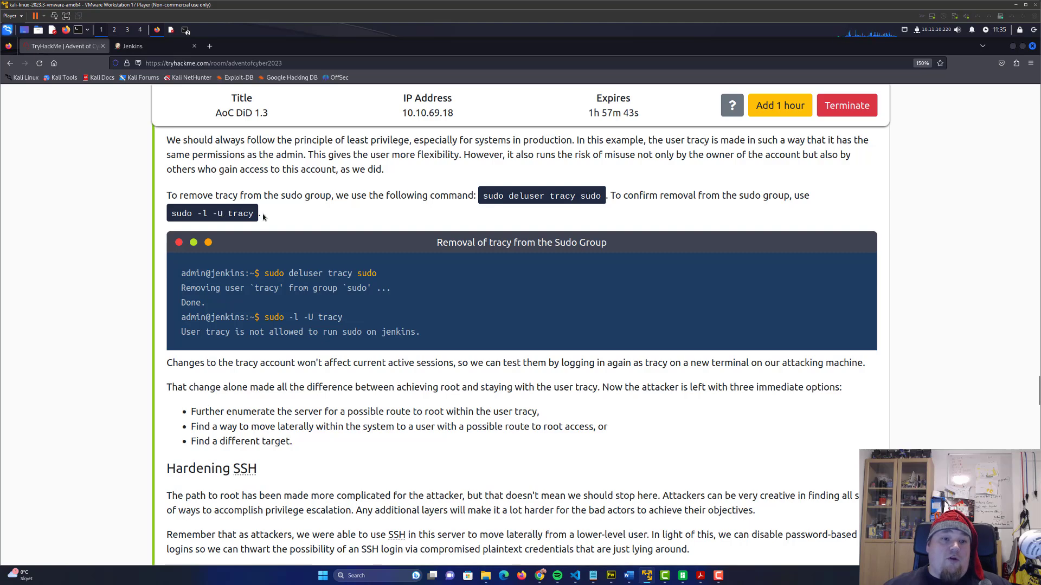
double_click(181, 213)
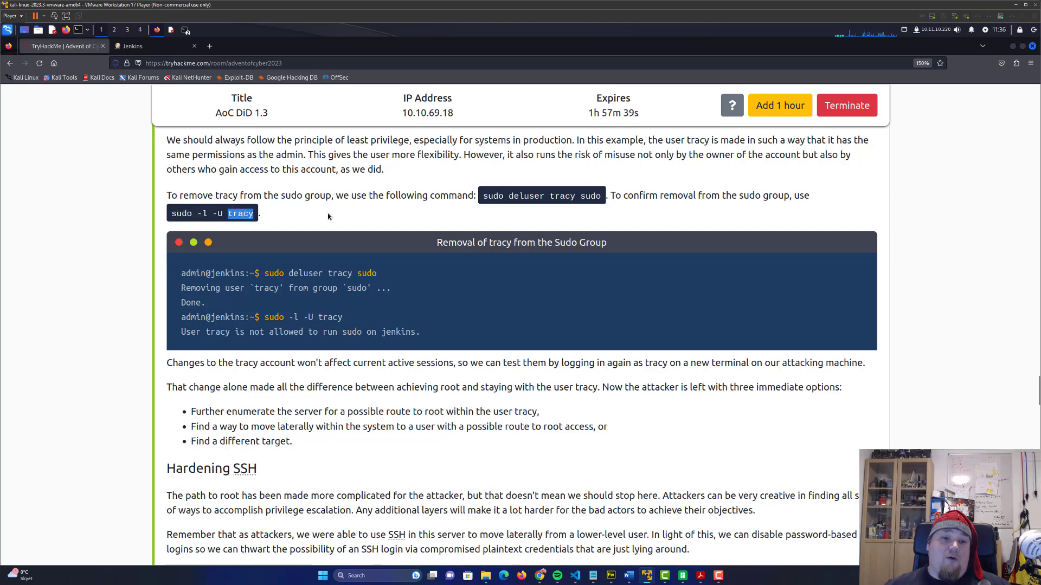
Read the SSH hardening instructions and conclusion, briefly checking the Jenkins site
scroll("down", 3)
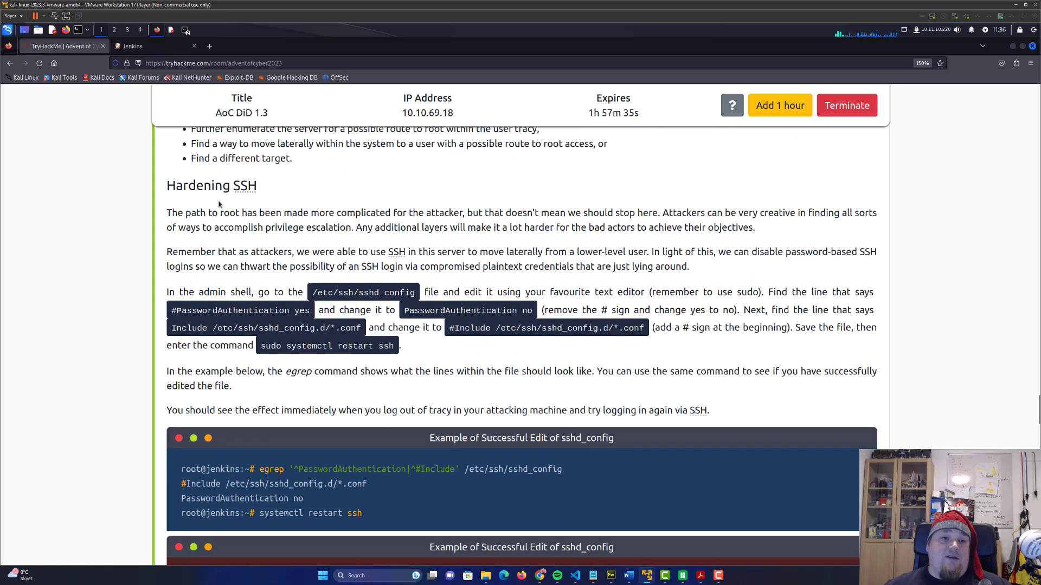
left_click_drag(238, 267, 400, 345)
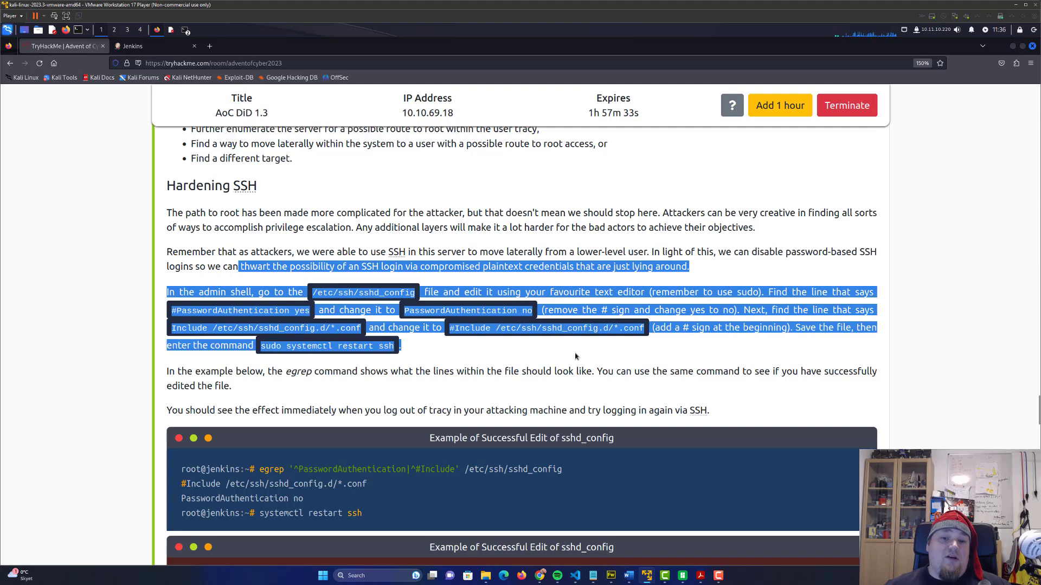
scroll("down", 3)
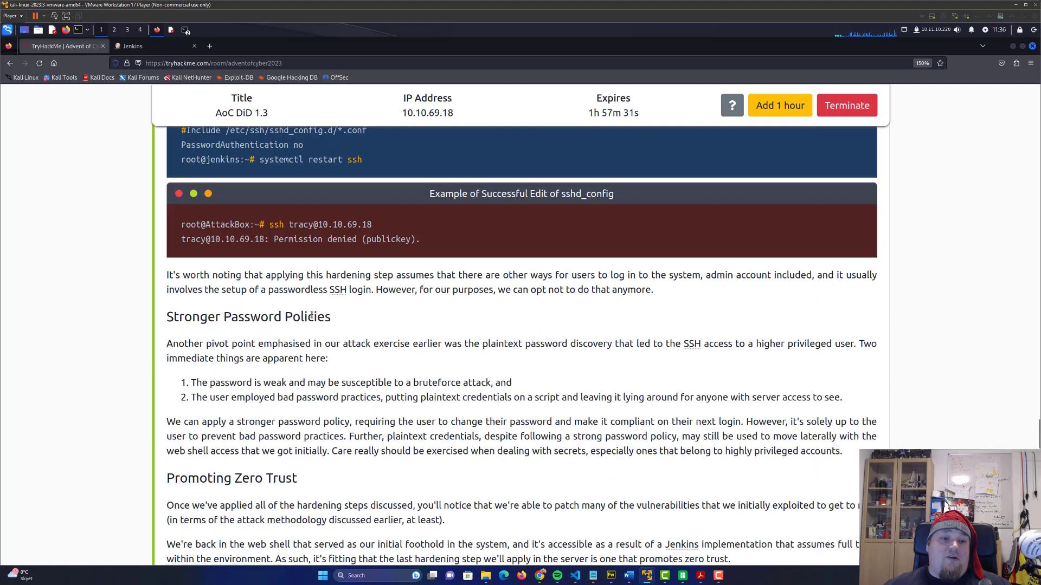
scroll("down", 3)
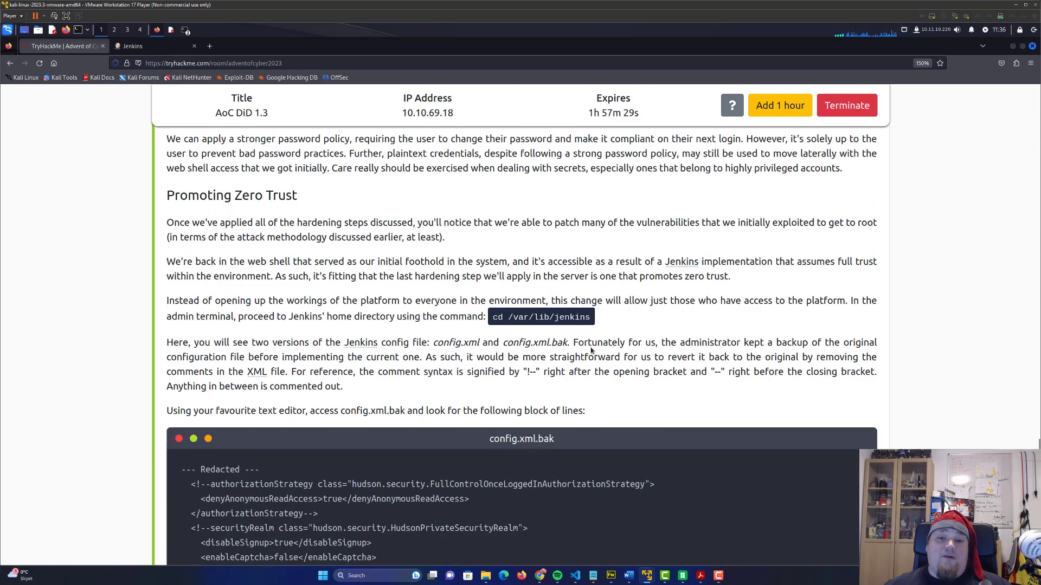
scroll("down", 3)
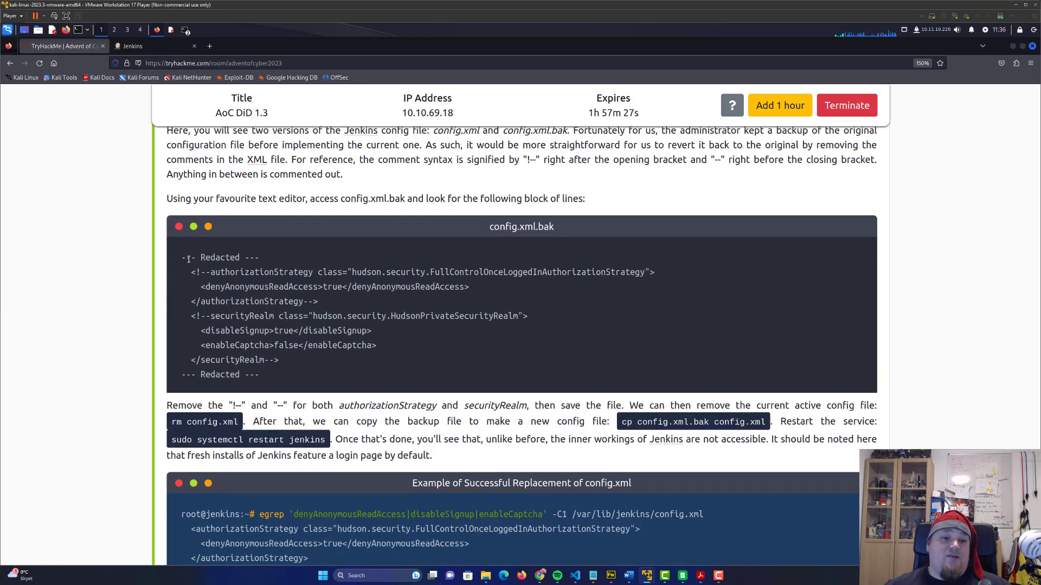
scroll("down", 3)
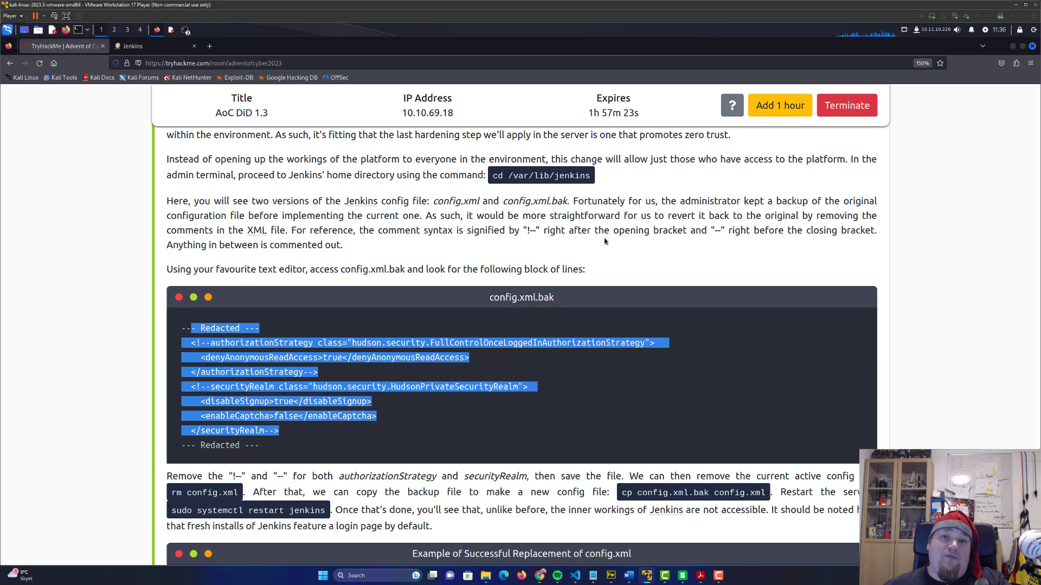
mouse_move(310, 354)
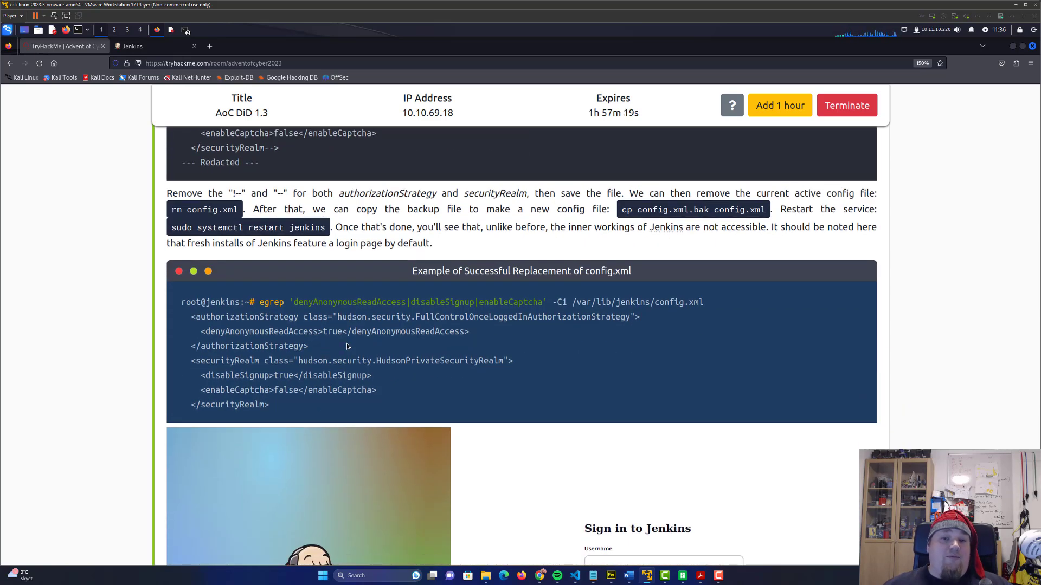
scroll("down", 3)
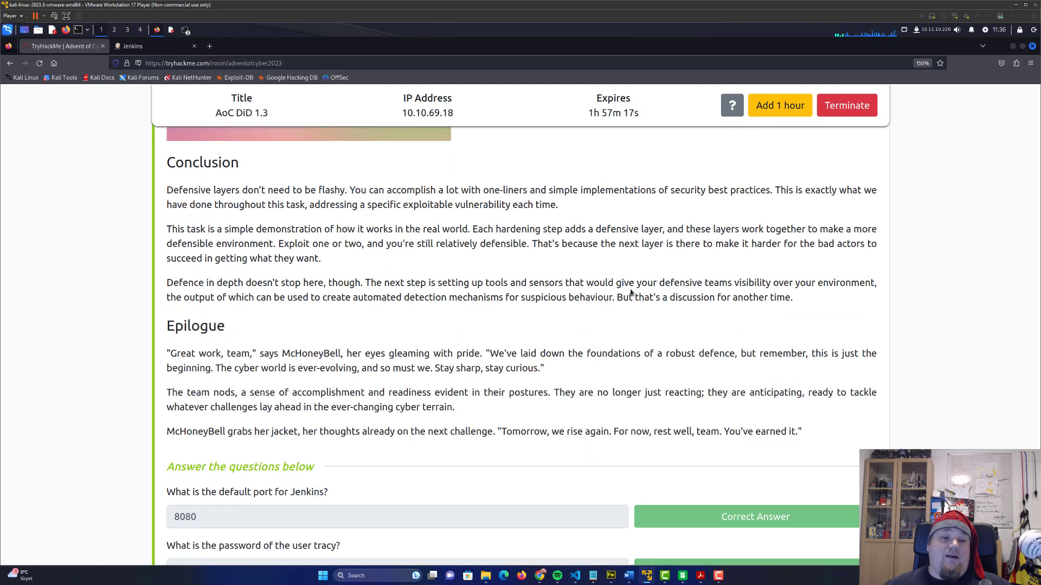
scroll("down", 3)
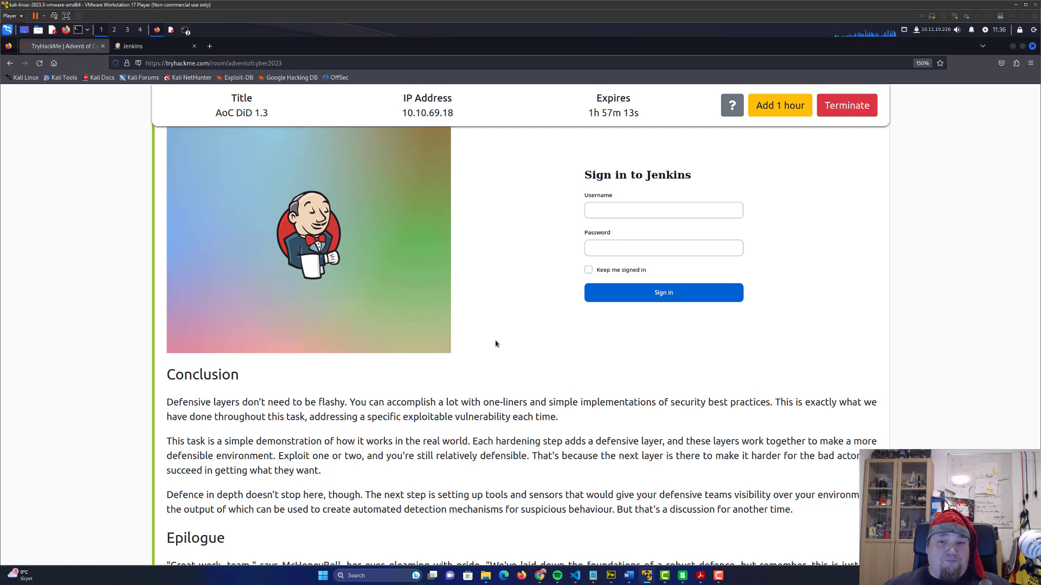
left_click(145, 45)
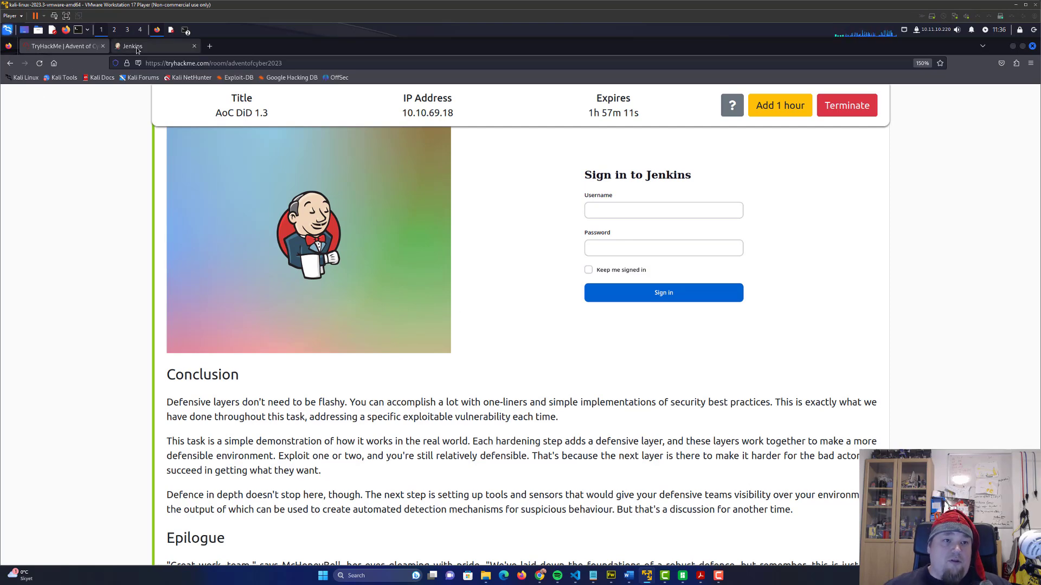
scroll("up", 3)
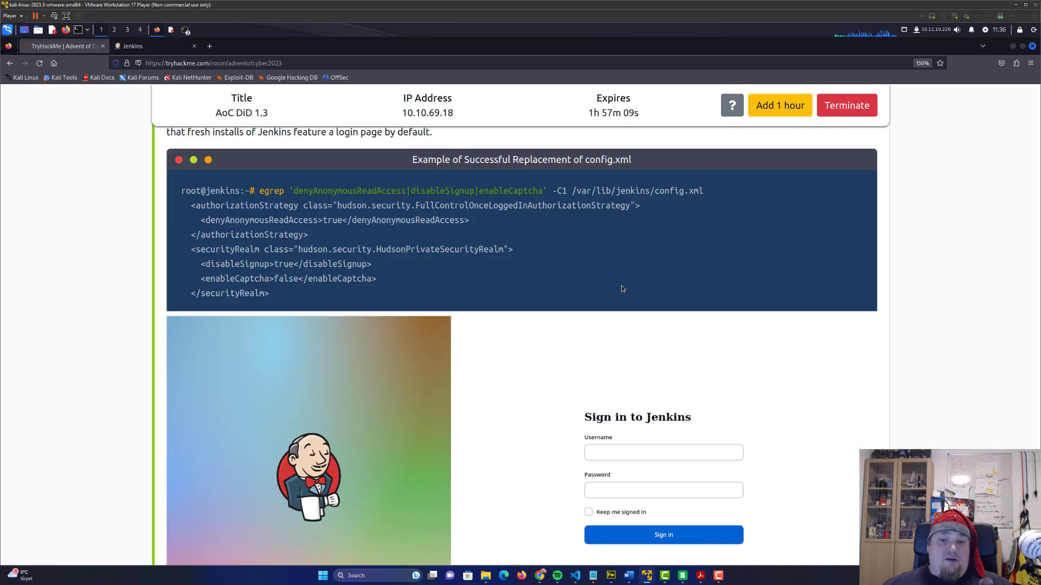
scroll("down", 3)
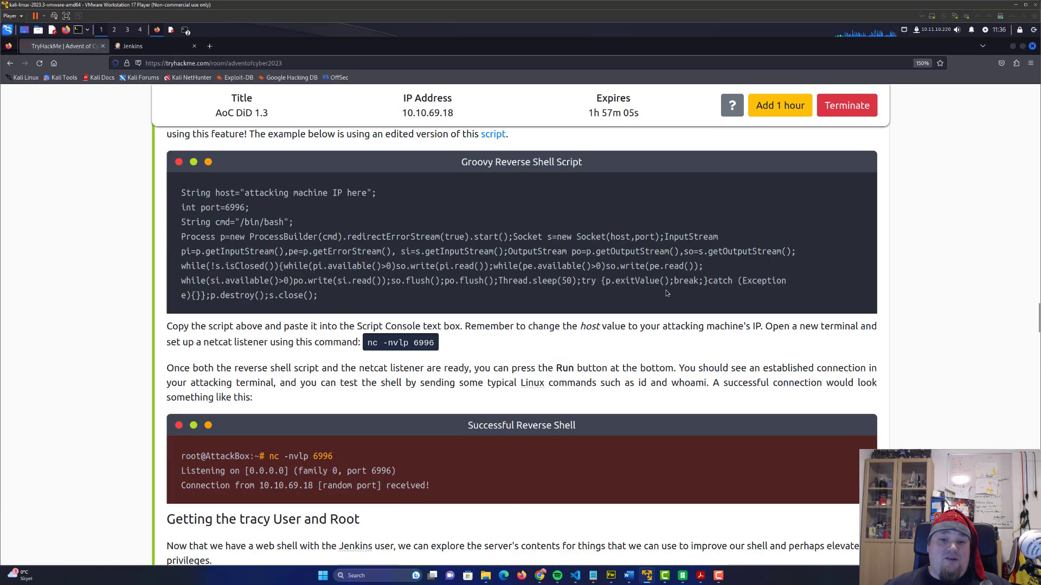
scroll("down", 3)
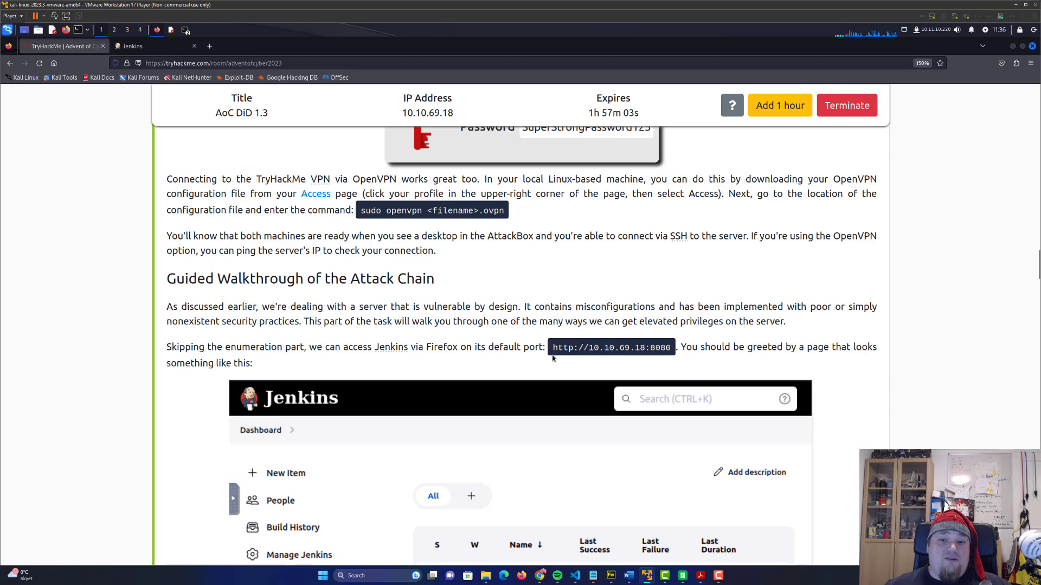
right_click(610, 347)
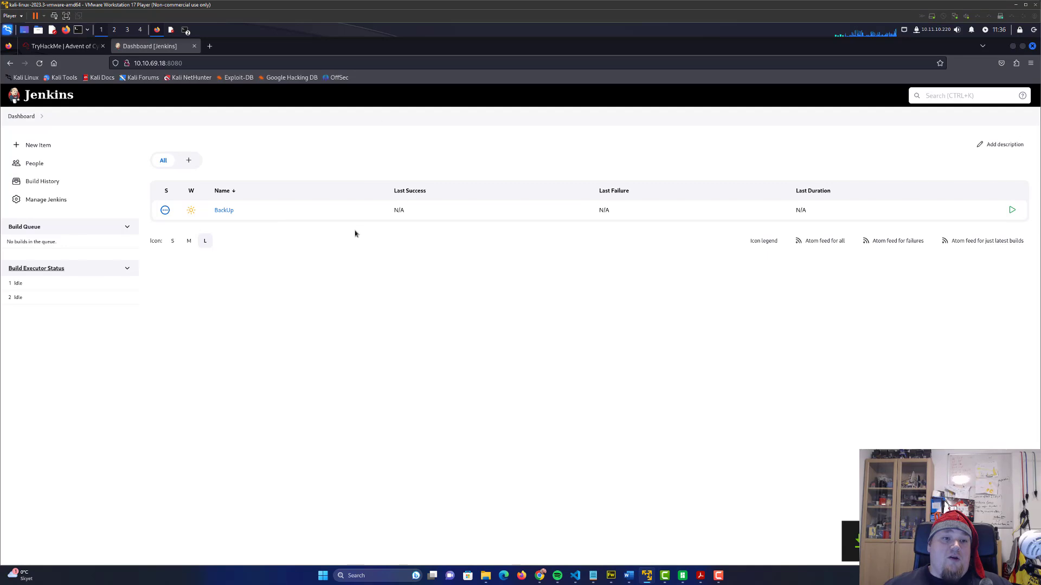
key("ctrl+plus")
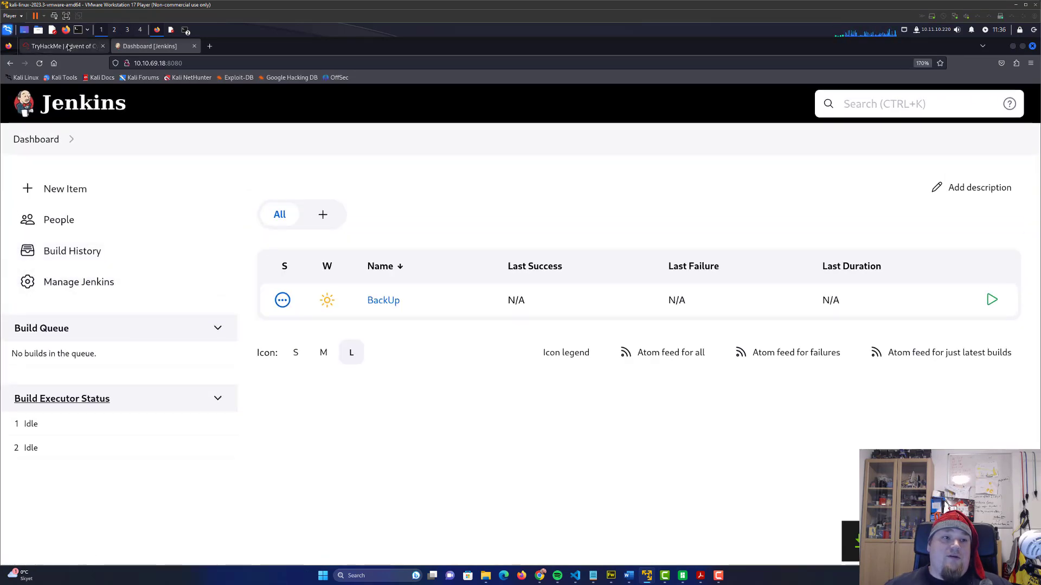
Scroll the TryHackMe page to the Groovy reverse shell section and list open terminals
left_click(60, 45)
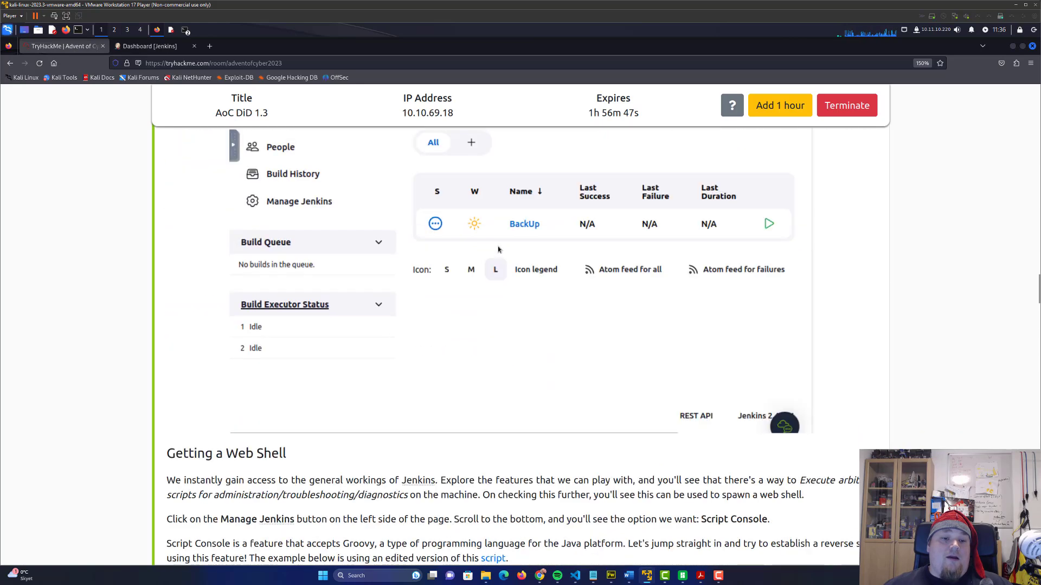
scroll("down", 3)
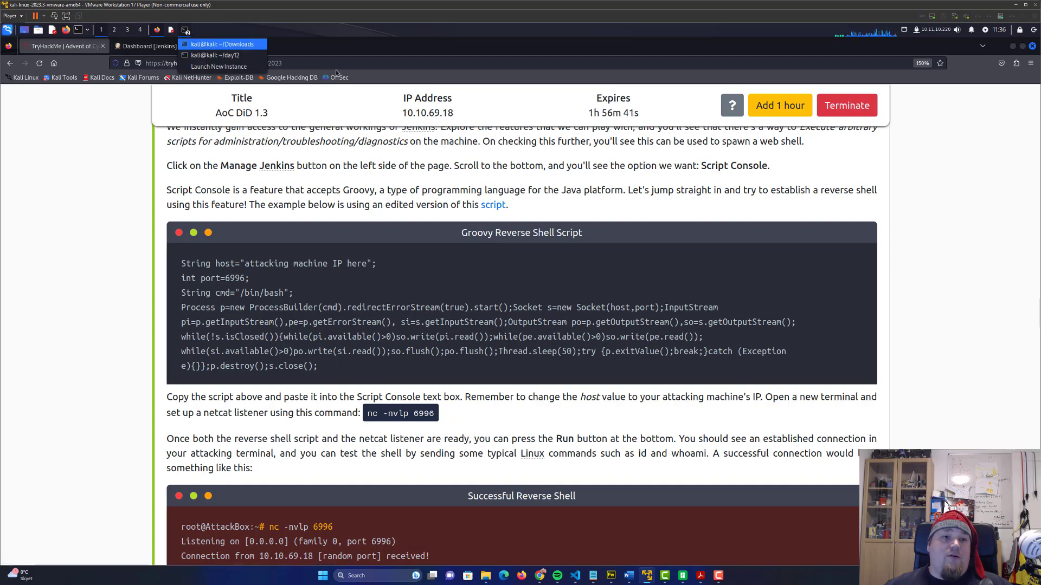
right_click(493, 204)
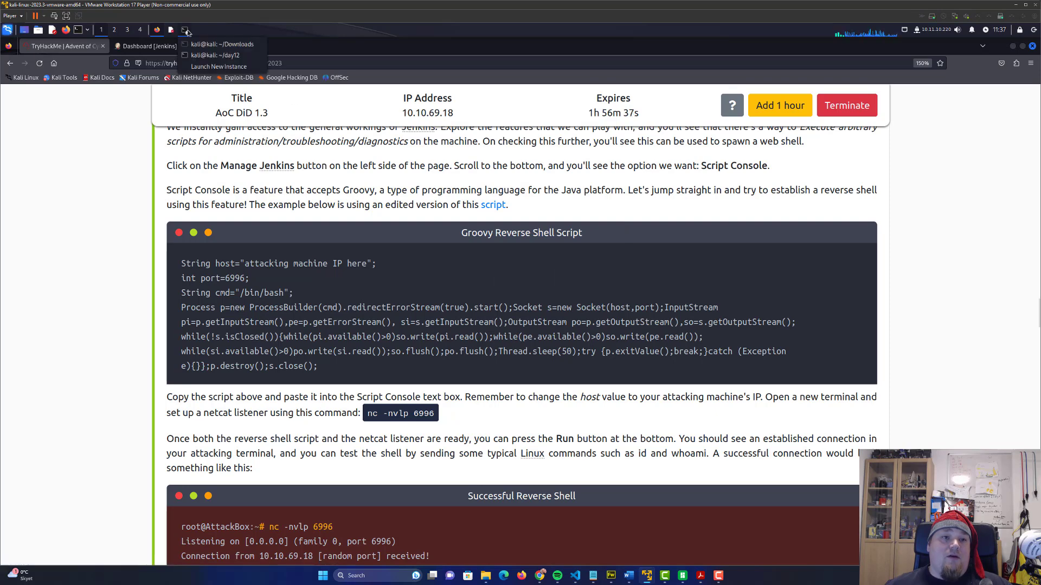
Download revsh.groovy in ~/day12 and view it, confirming host 10.11.10.220 and port 4444
left_click(218, 54)
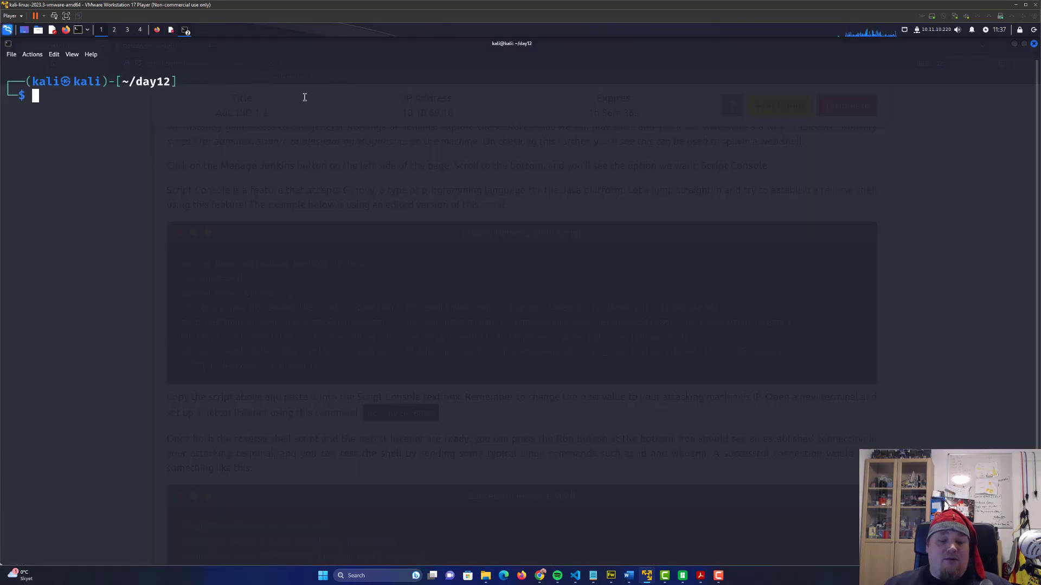
type("wget https://gist.githubusercontent.com/frohoff/fed1ffaab9b9beeb1c76/raw/7cfa97c7dc65e2275abfb378101a505bfb754a95/revsh.groovy")
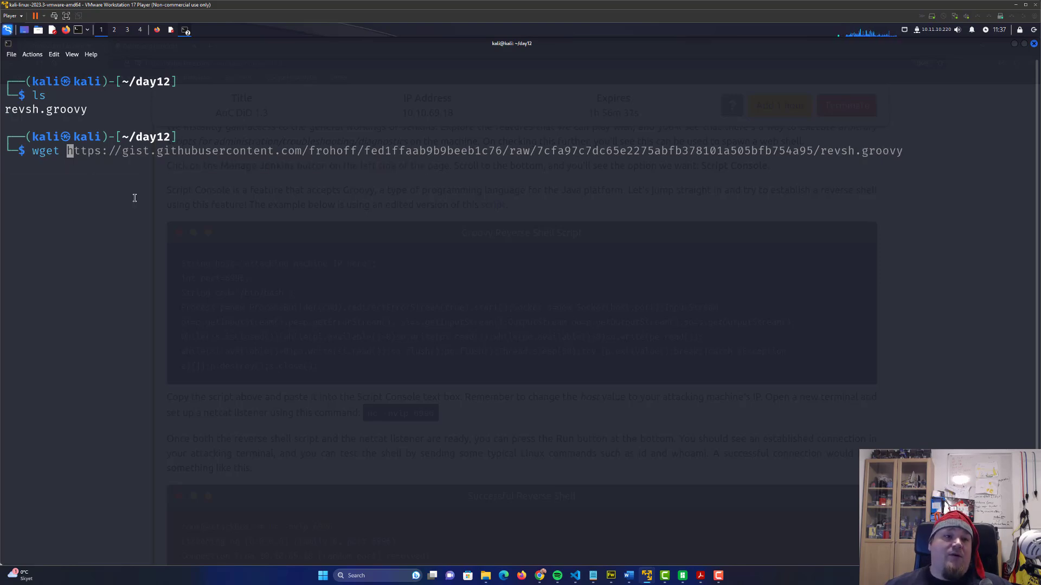
type("nano revsh.groovy")
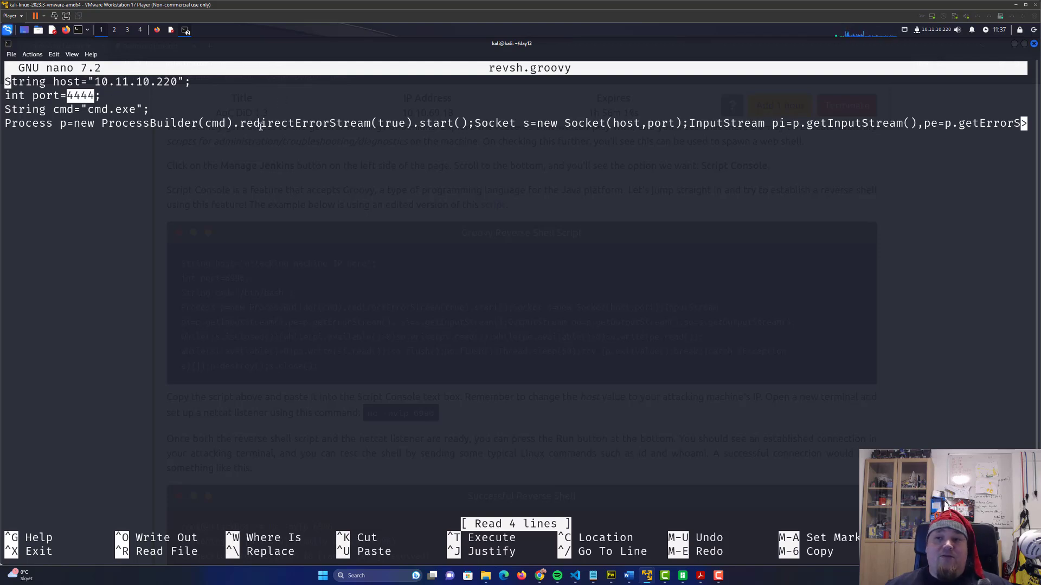
key("ctrl+x")
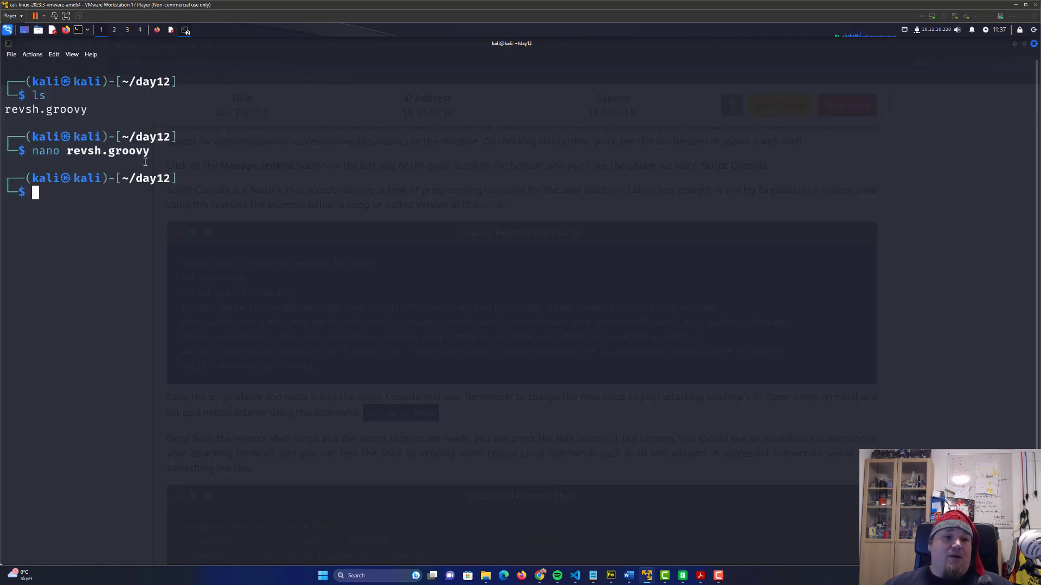
mouse_move(160, 29)
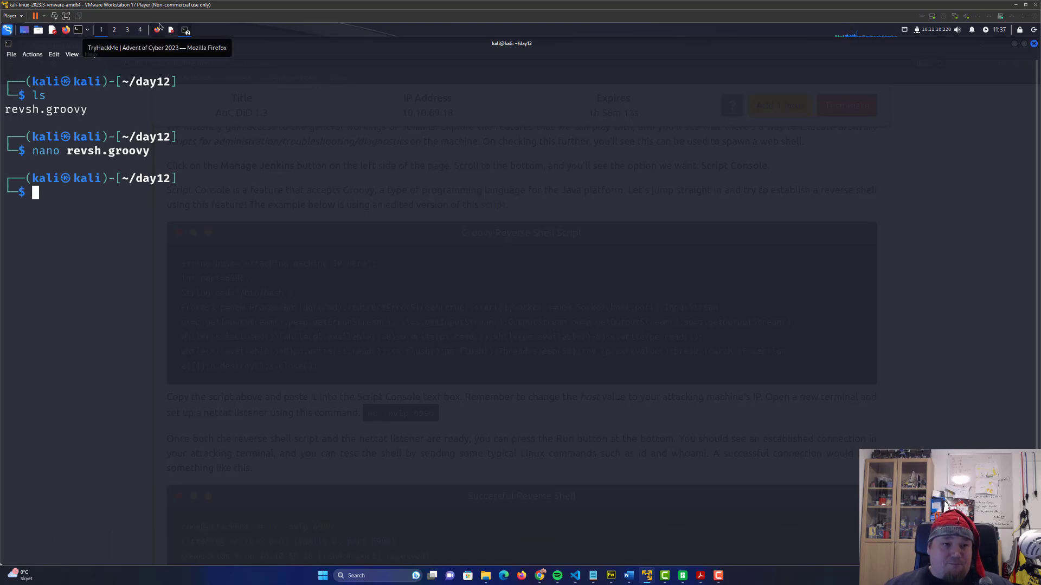
type("clear")
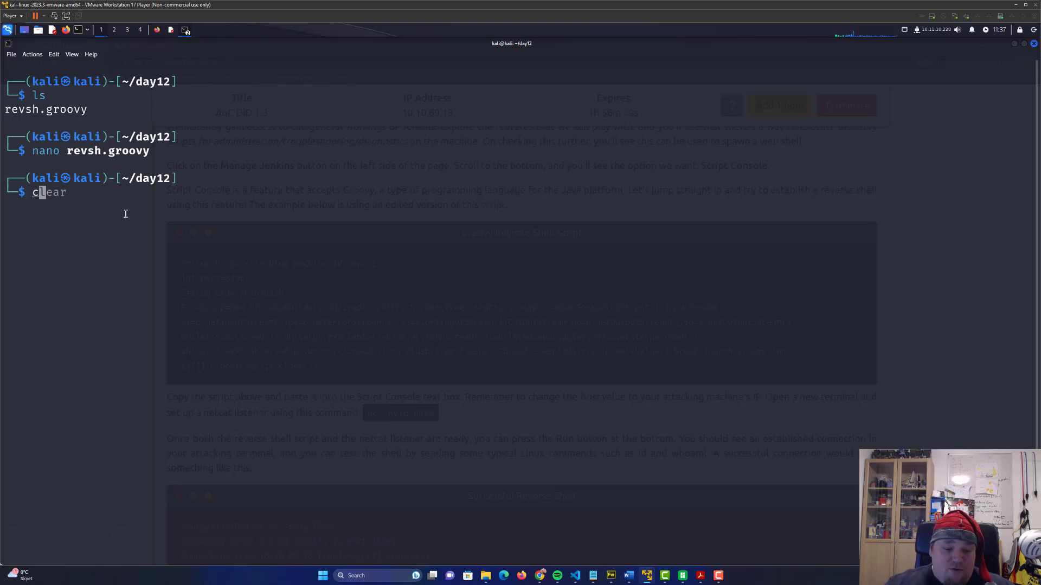
type("cat revsh.groovy")
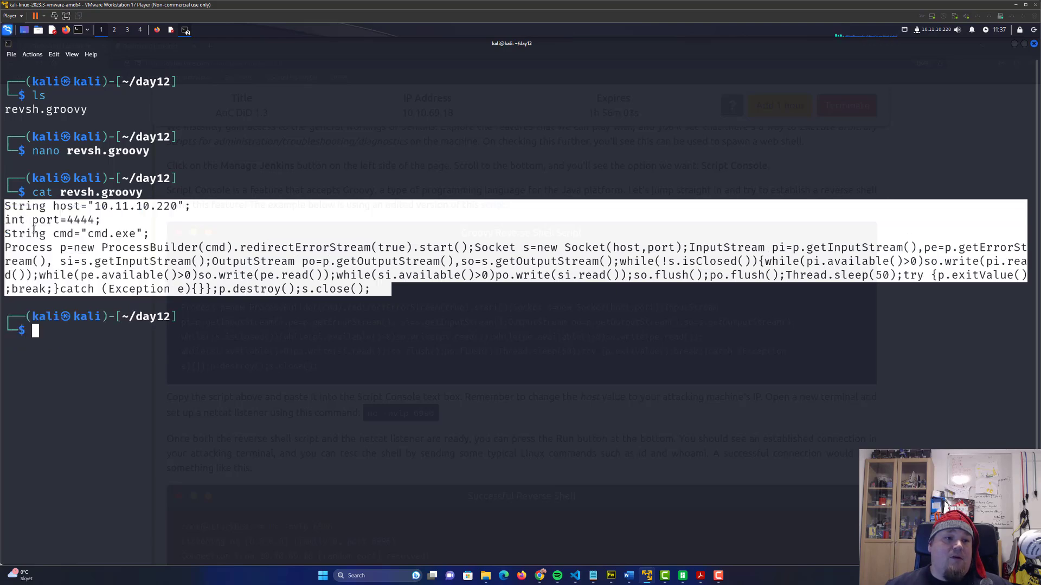
type("nano revsh.groovy")
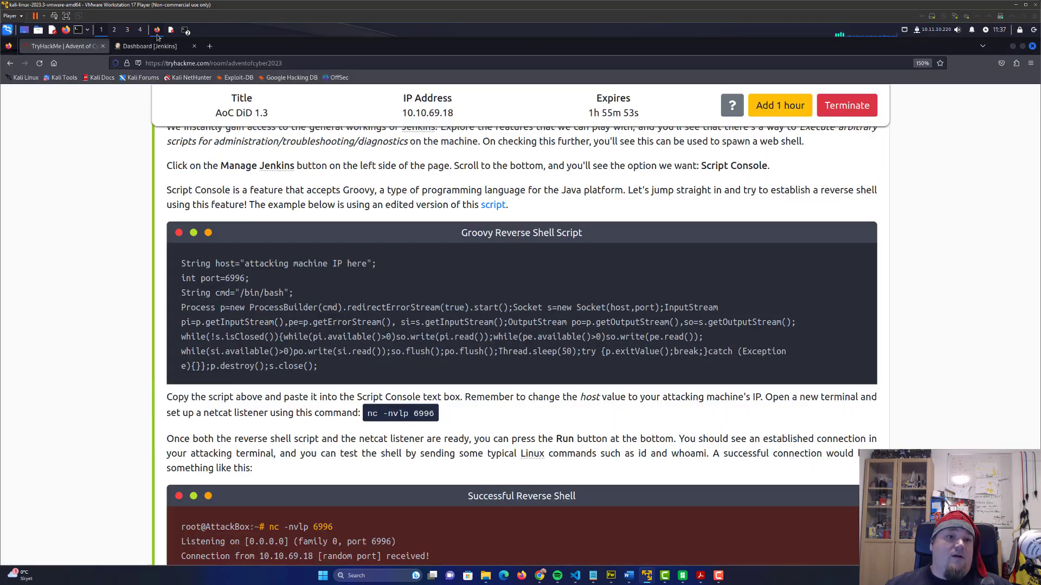
Open Manage Jenkins > Script Console and paste the revsh.groovy code for 10.11.10.220:4444
left_click(150, 45)
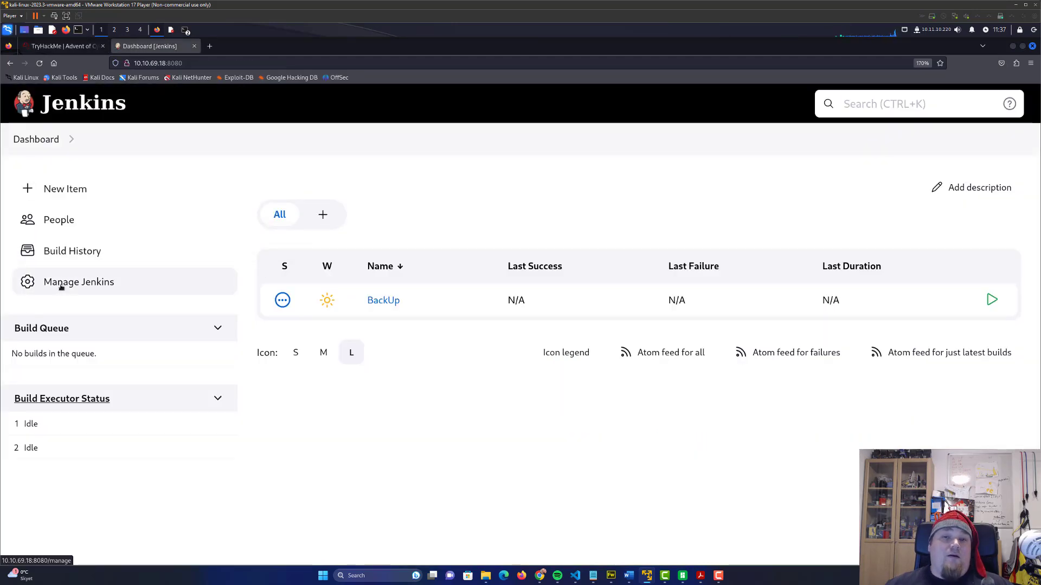
left_click(78, 281)
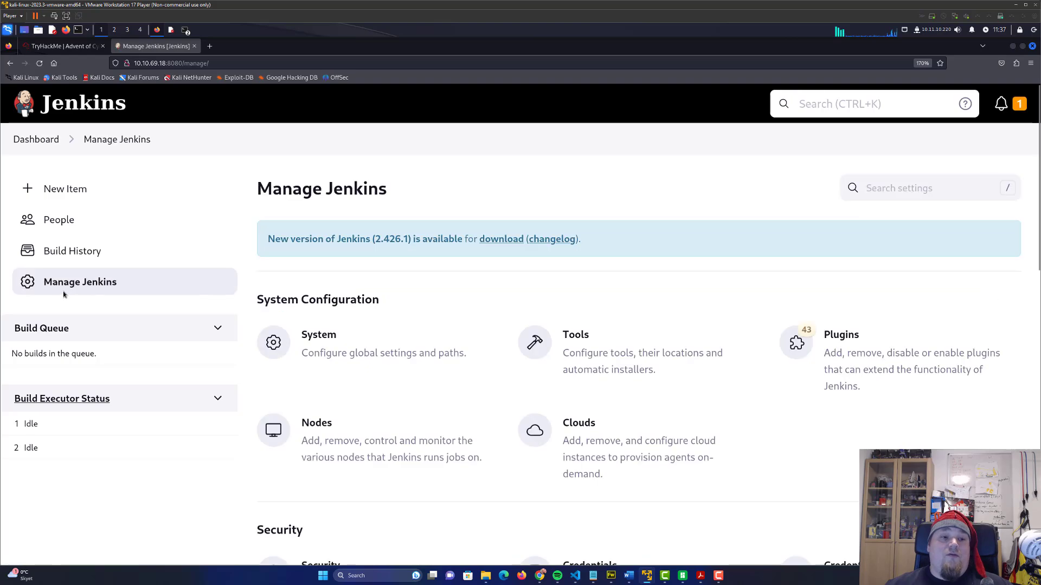
scroll("down", 3)
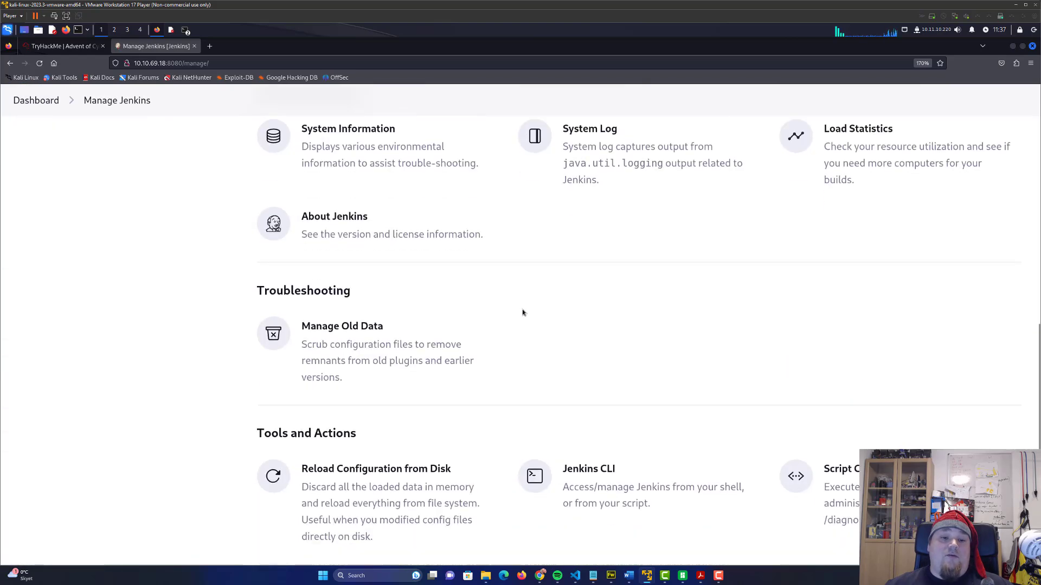
scroll("down", 3)
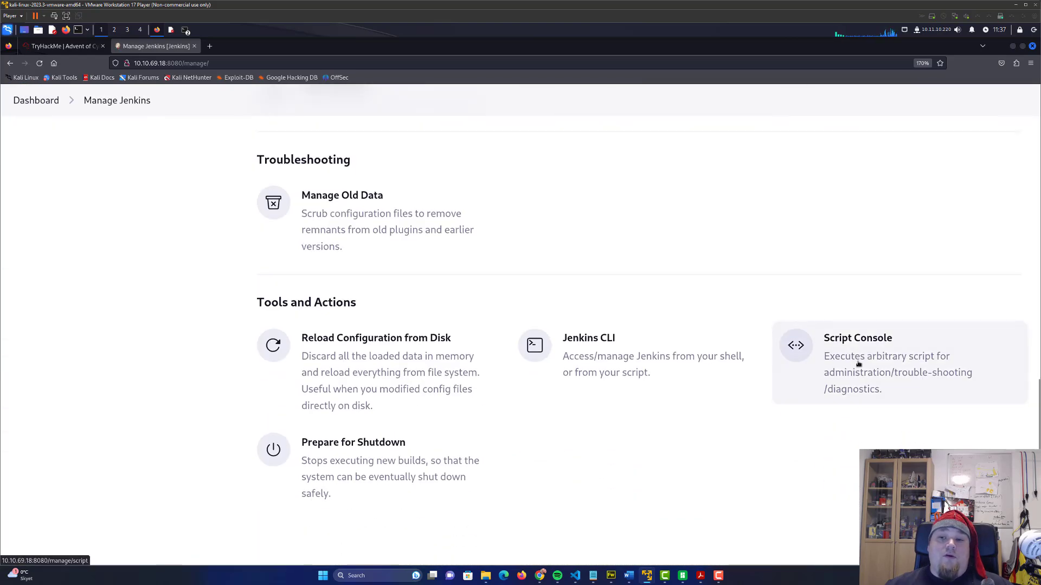
left_click(857, 337)
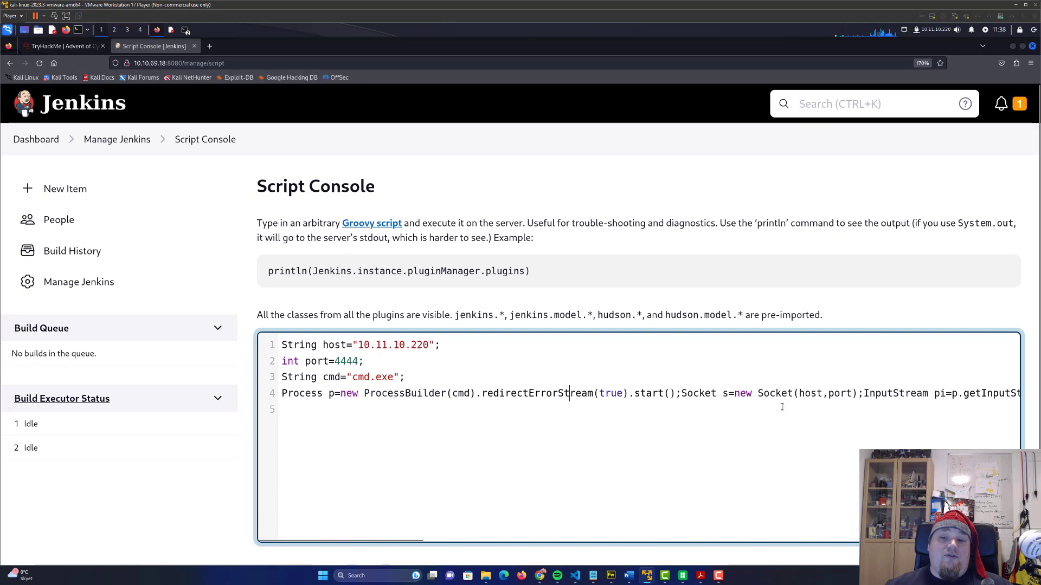
scroll("down", 3)
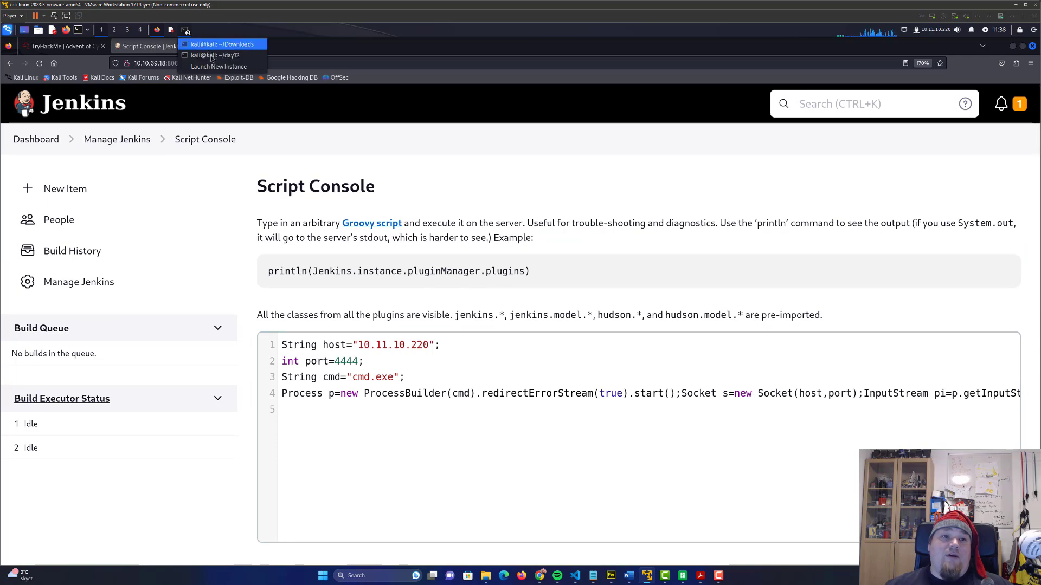
Run nc -lnvp 4444 in the day12 terminal and return to the Script Console
left_click(217, 56)
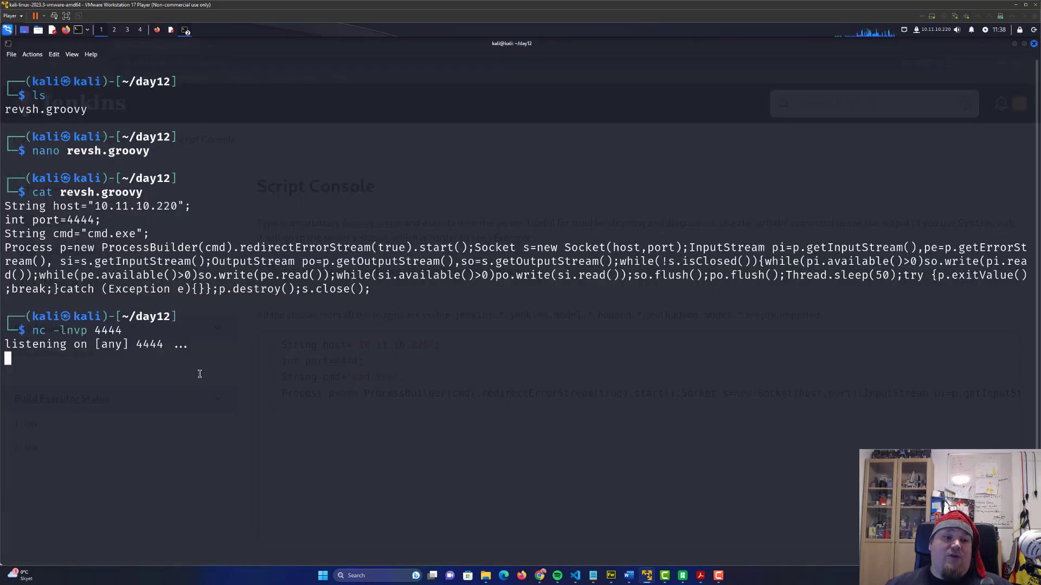
type("id")
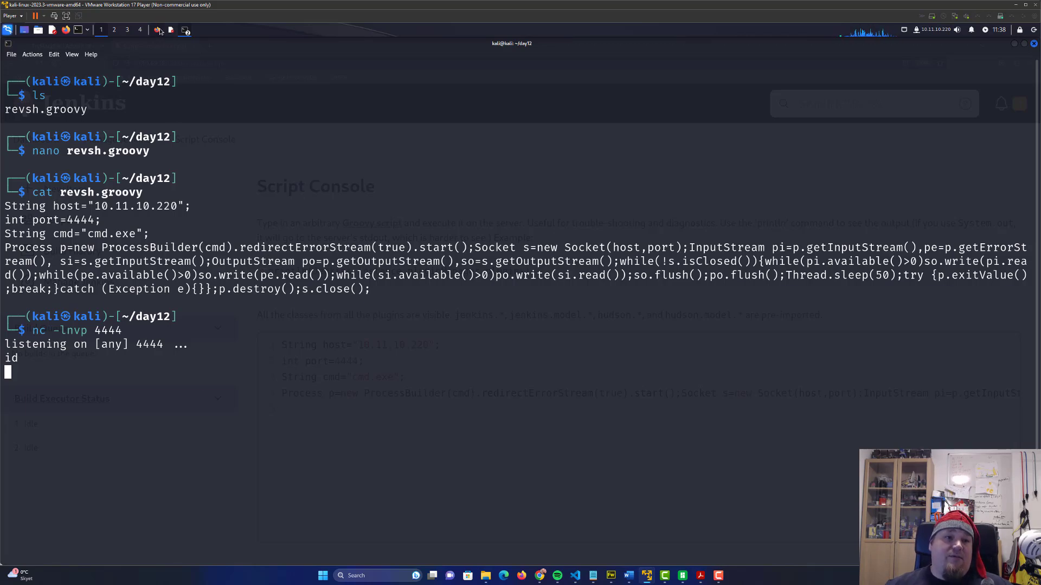
mouse_move(138, 328)
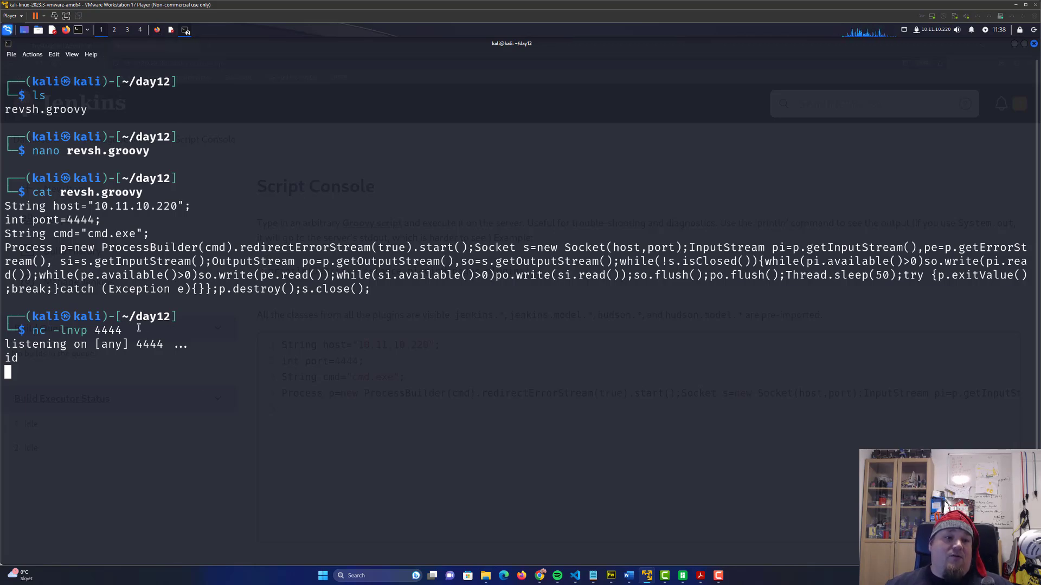
double_click(106, 330)
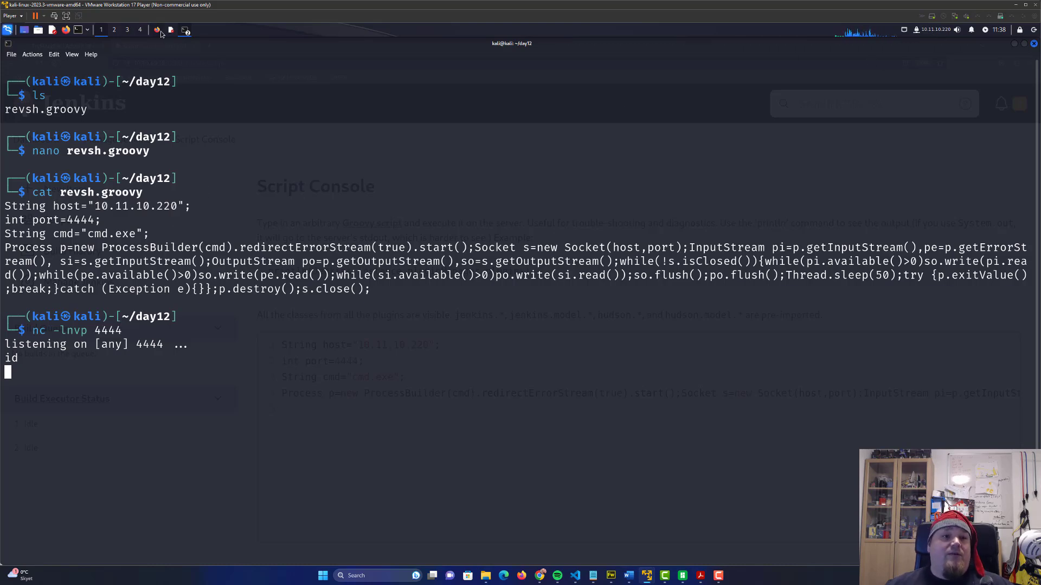
left_click(1001, 252)
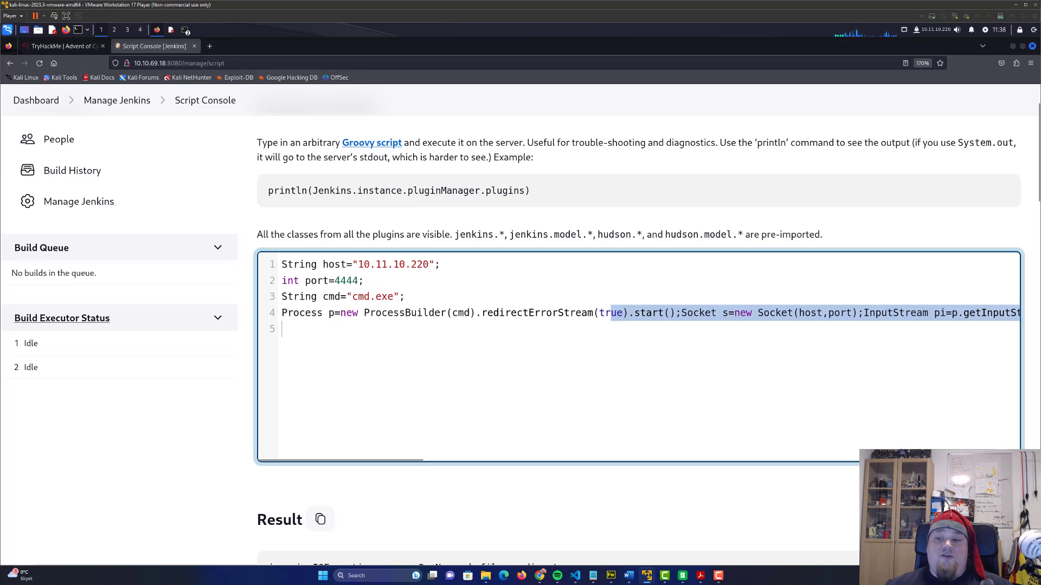
Run the script, then copy TryHackMe's example script with cmd="/bin/bash" into Jenkins
left_click(1002, 252)
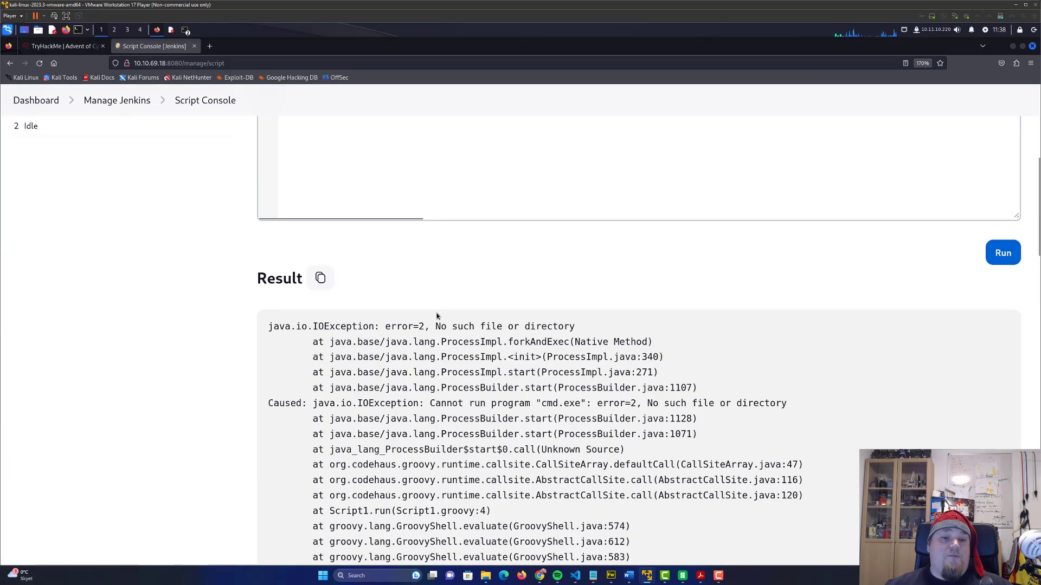
left_click(60, 45)
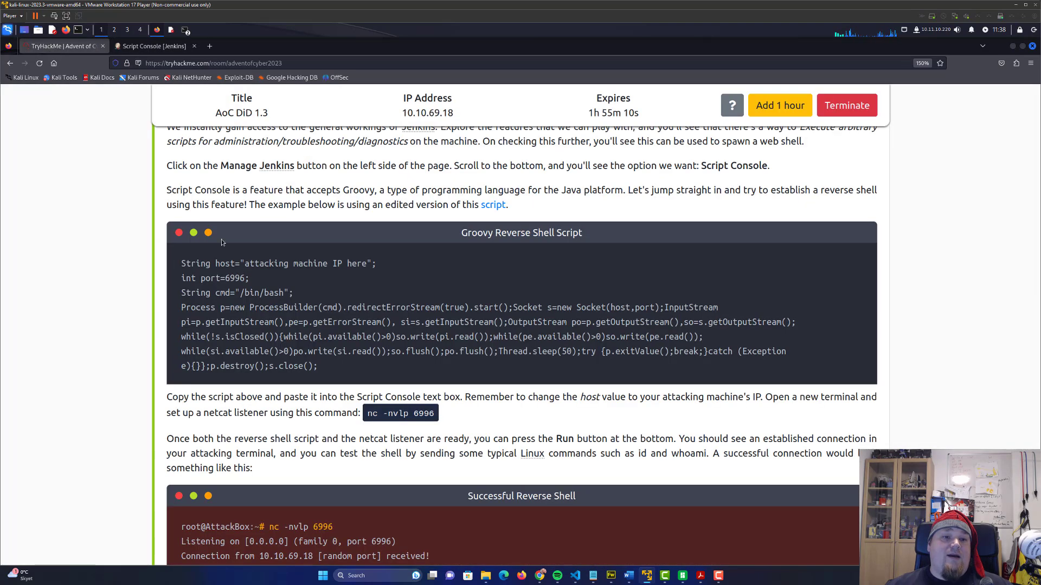
left_click_drag(181, 263, 319, 366)
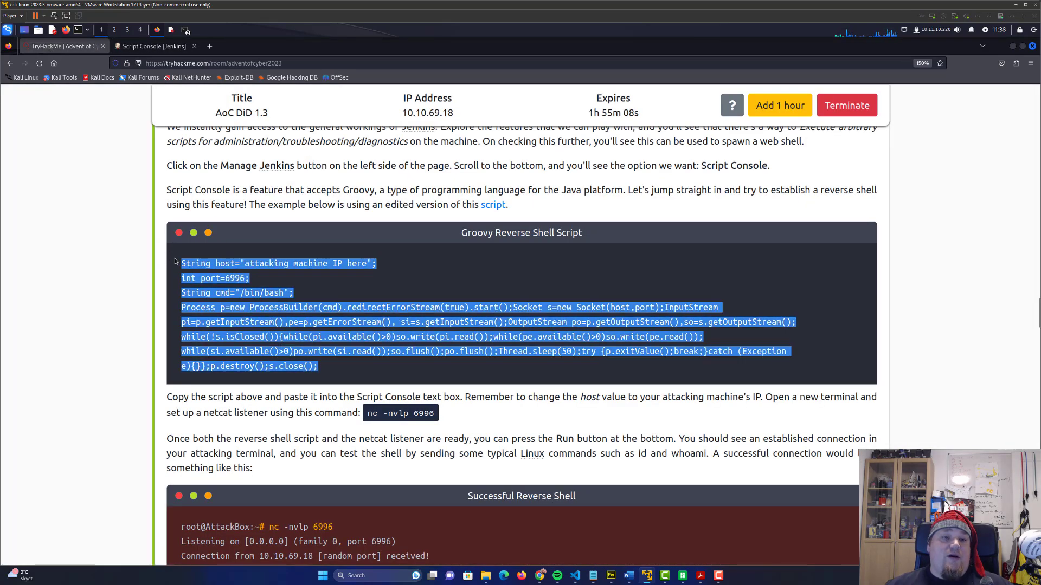
left_click(154, 45)
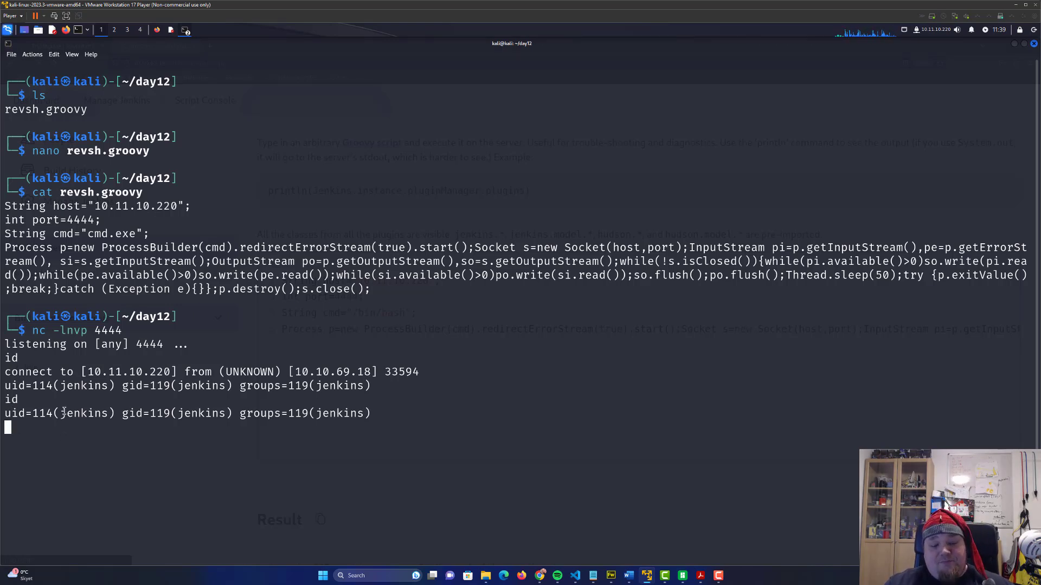
Set TERM=xterm in the jenkins shell after failed uppercase EXPORT attempts, then clear
type("clear")
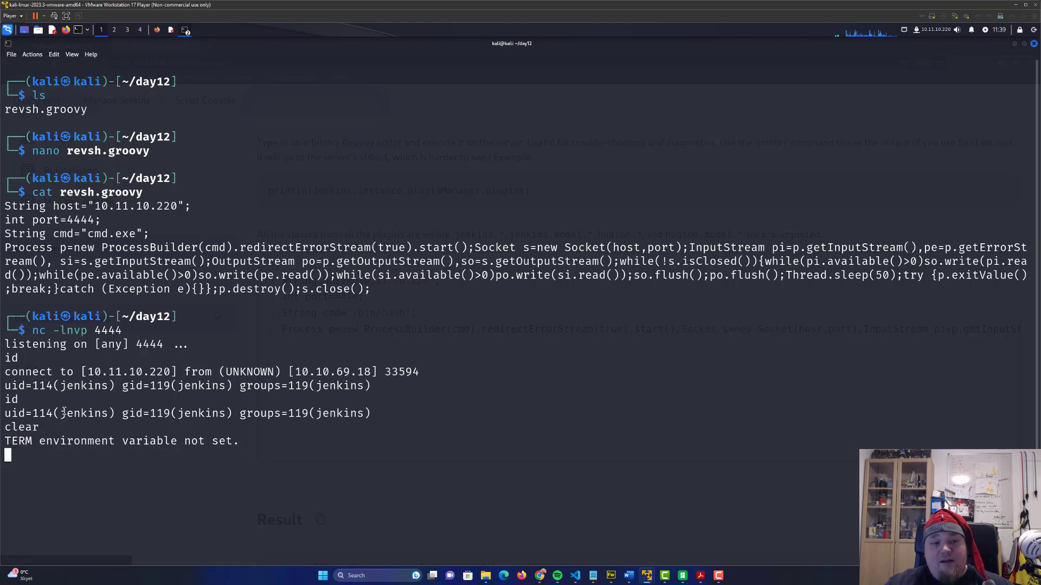
mouse_move(177, 42)
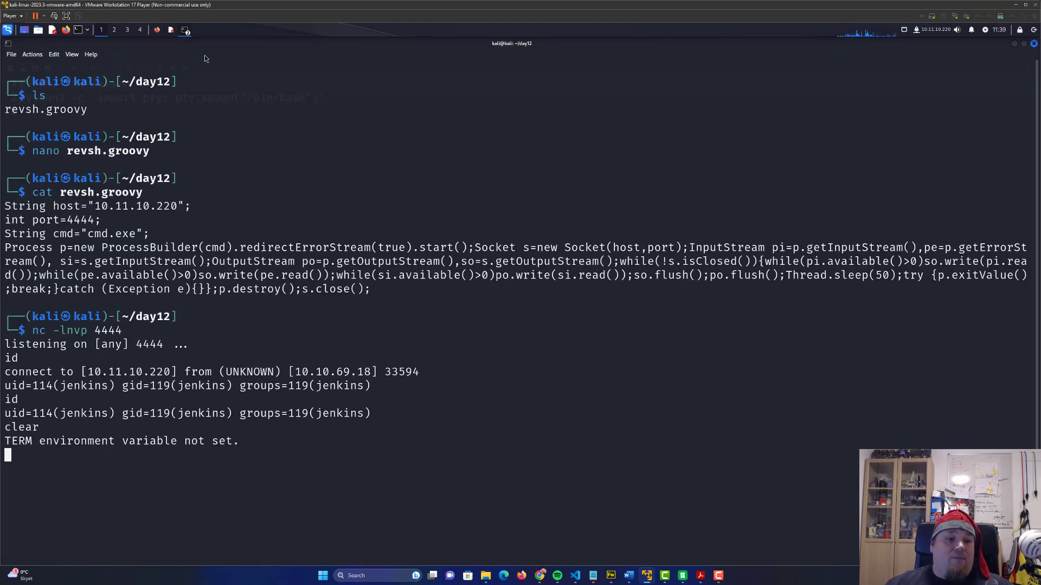
right_click(199, 415)
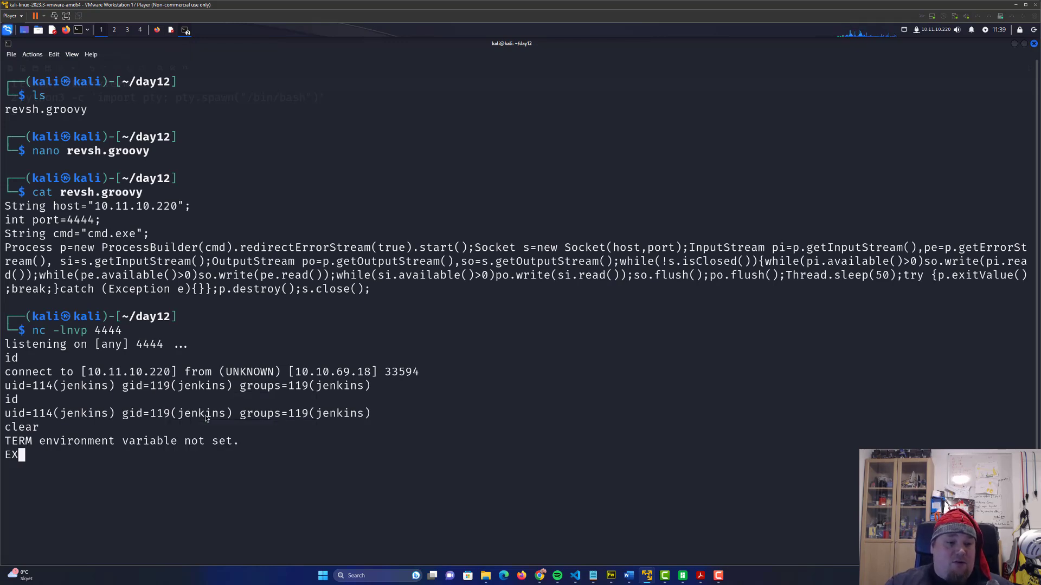
type("PORT xterm=TERM")
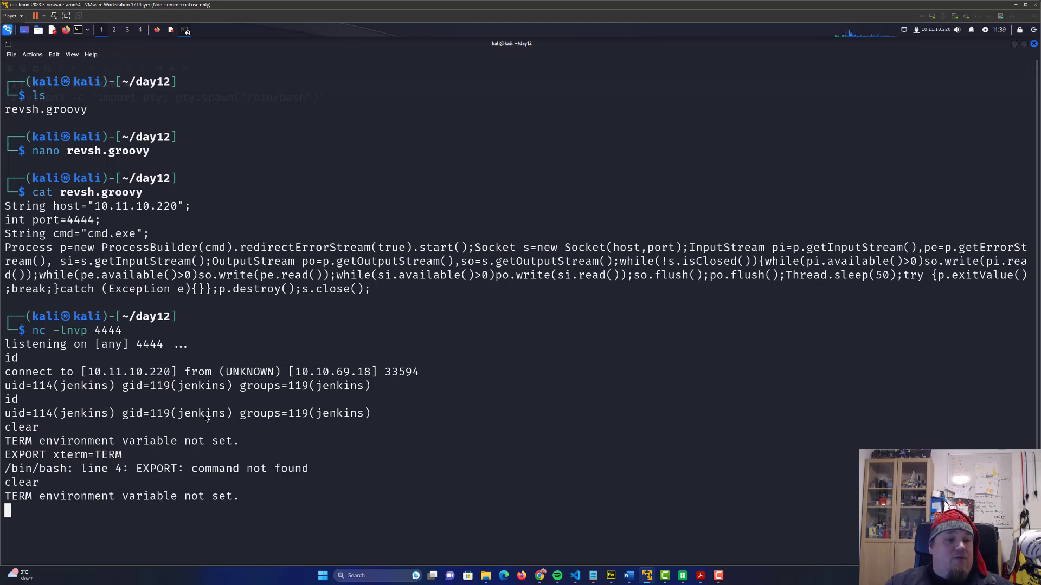
type("EXPORT T")
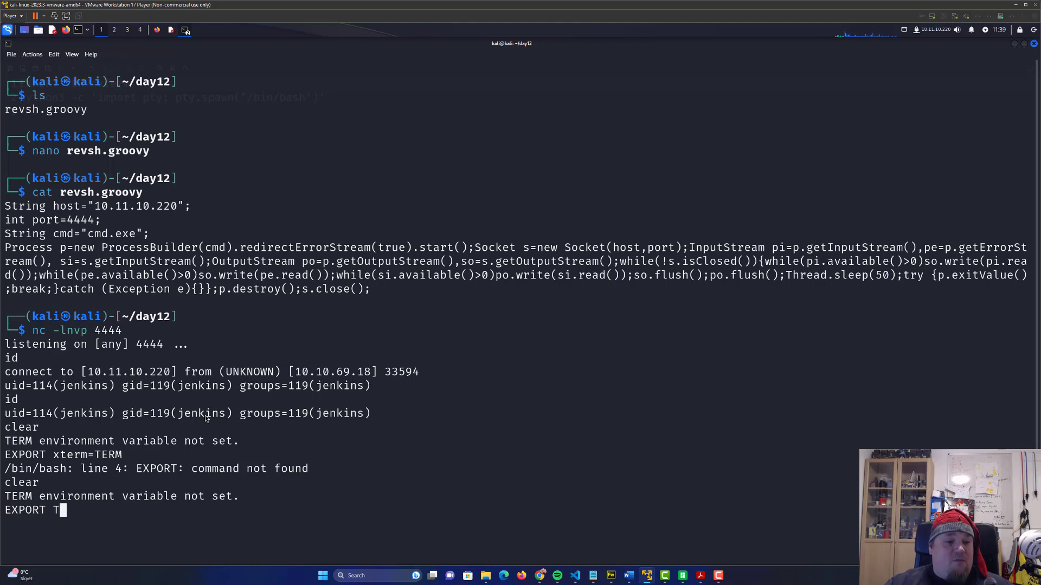
type("ERM=xterm")
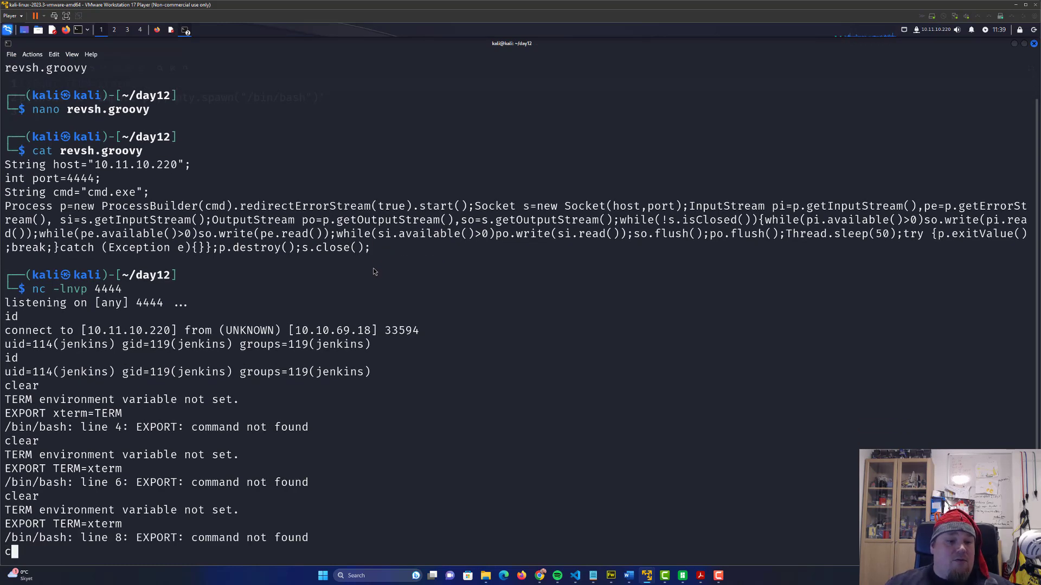
type("xport TERM")
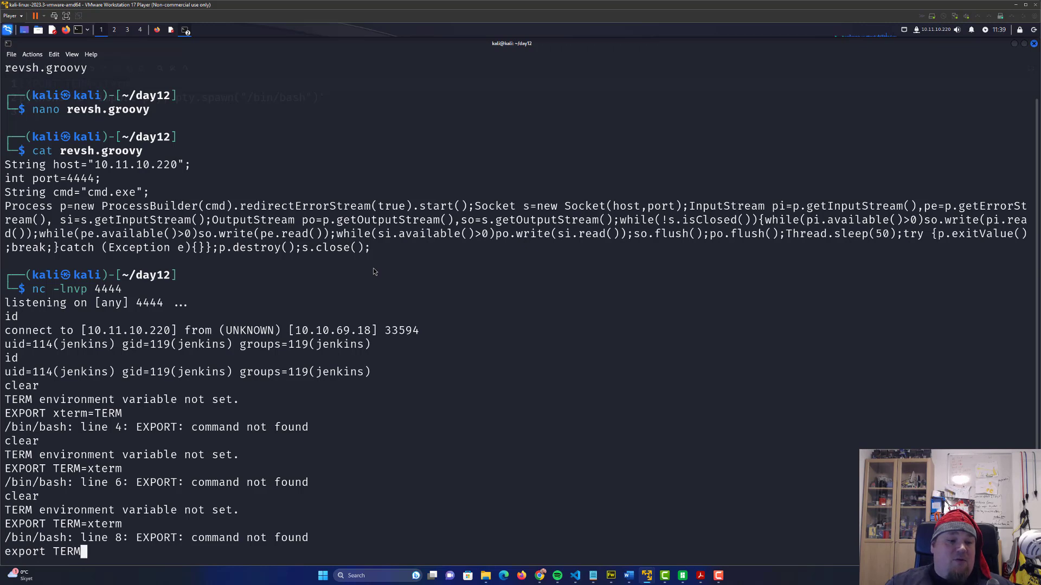
type("=")
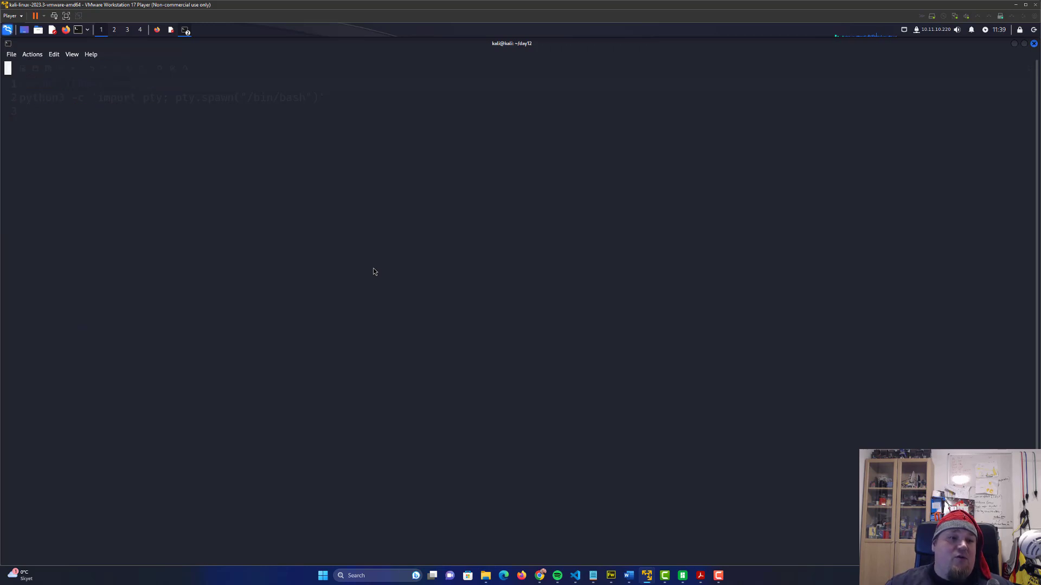
mouse_move(232, 136)
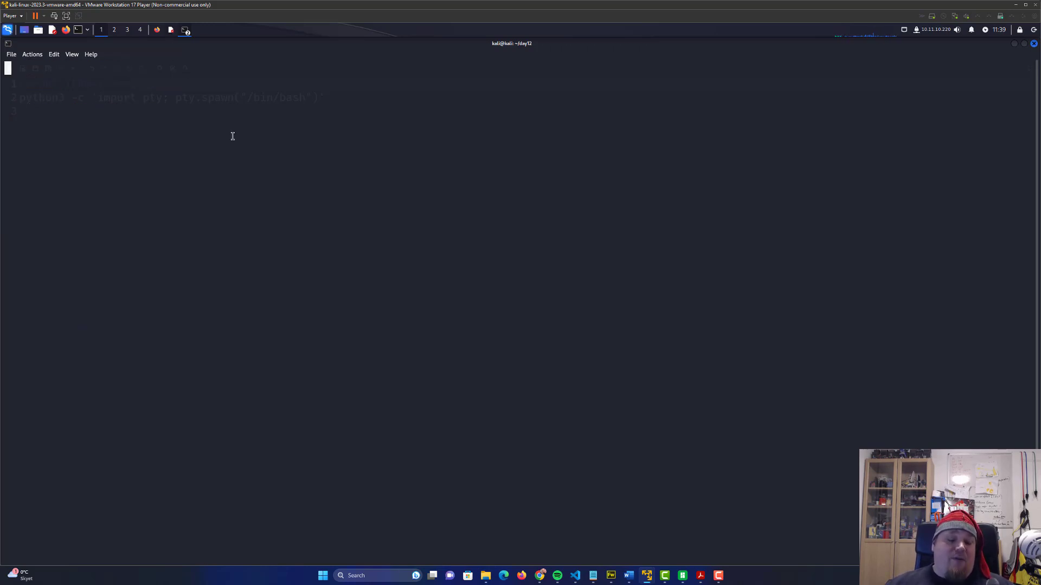
Check for Python, upgrade to an interactive bash shell, and list files
type("which python")
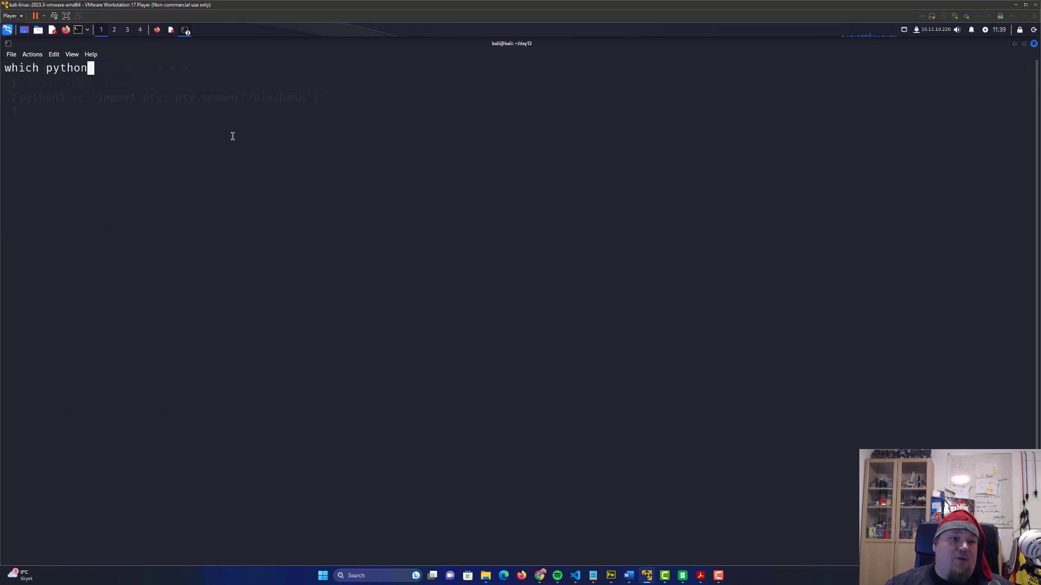
key("Return")
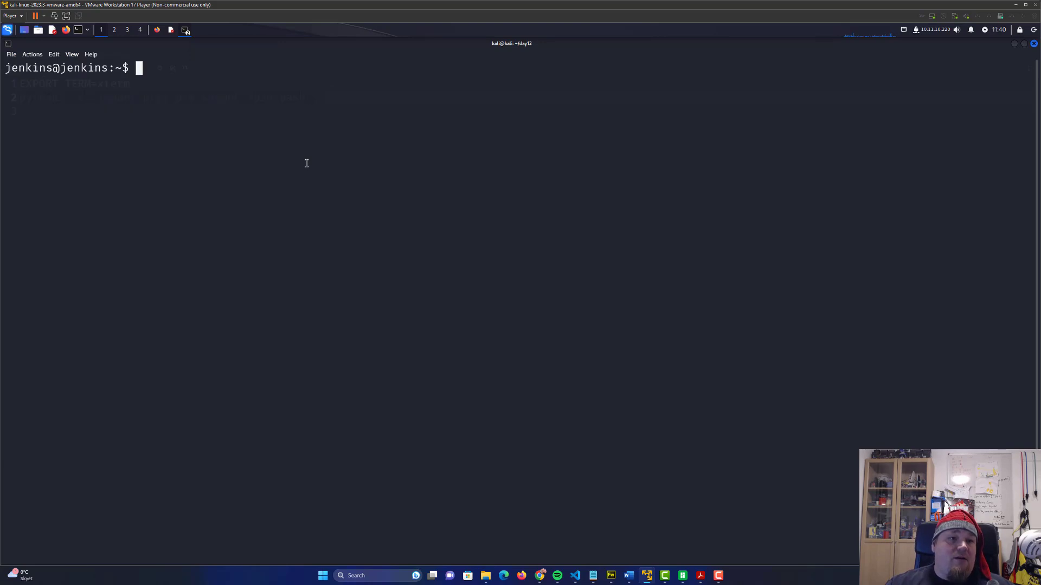
type("ls")
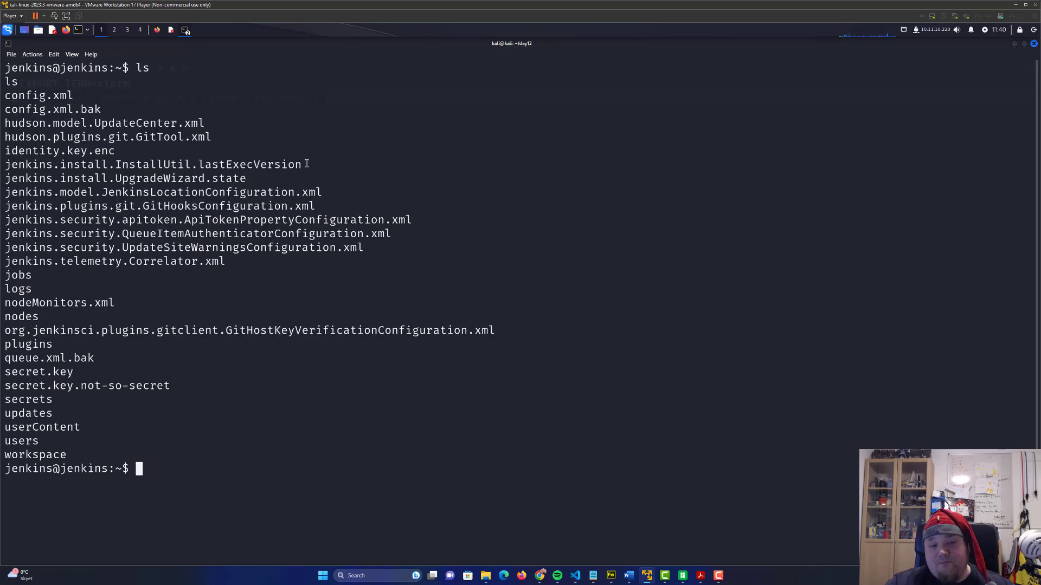
Try sudo -l, then cat /opt/scripts/backup.sh and select tracy's stored password
type("s")
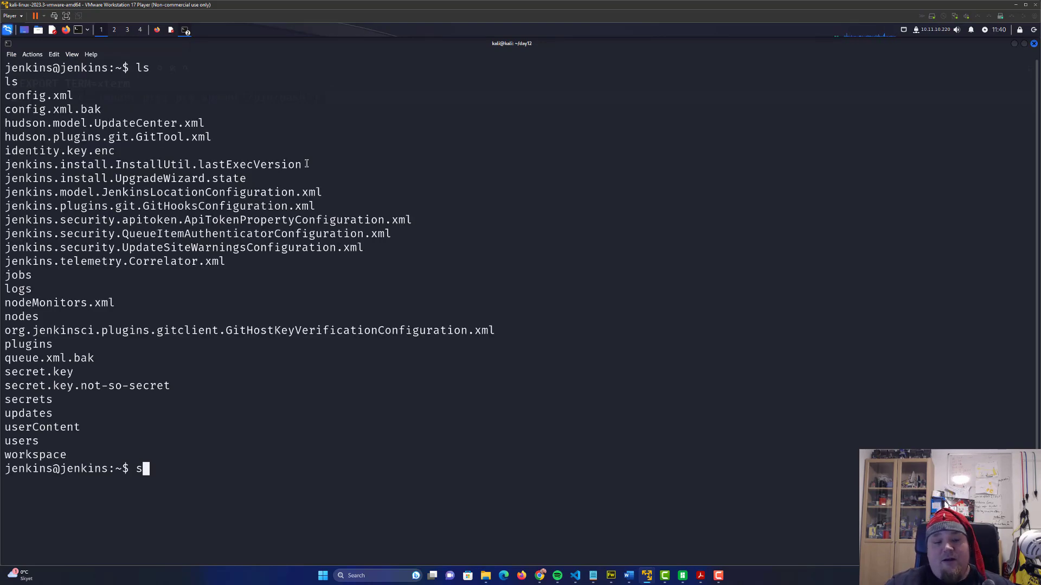
type("udo -l")
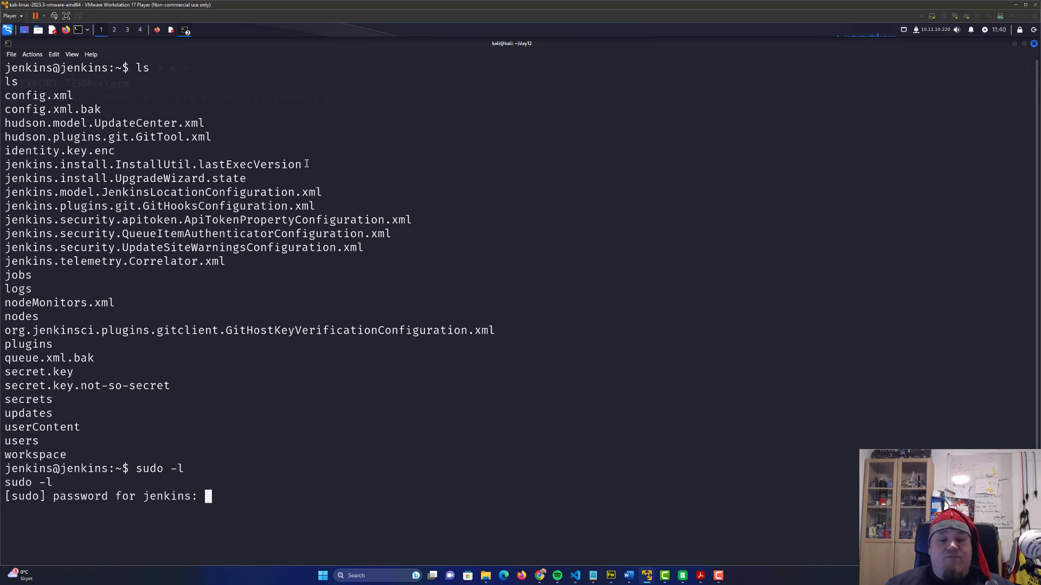
key("Return")
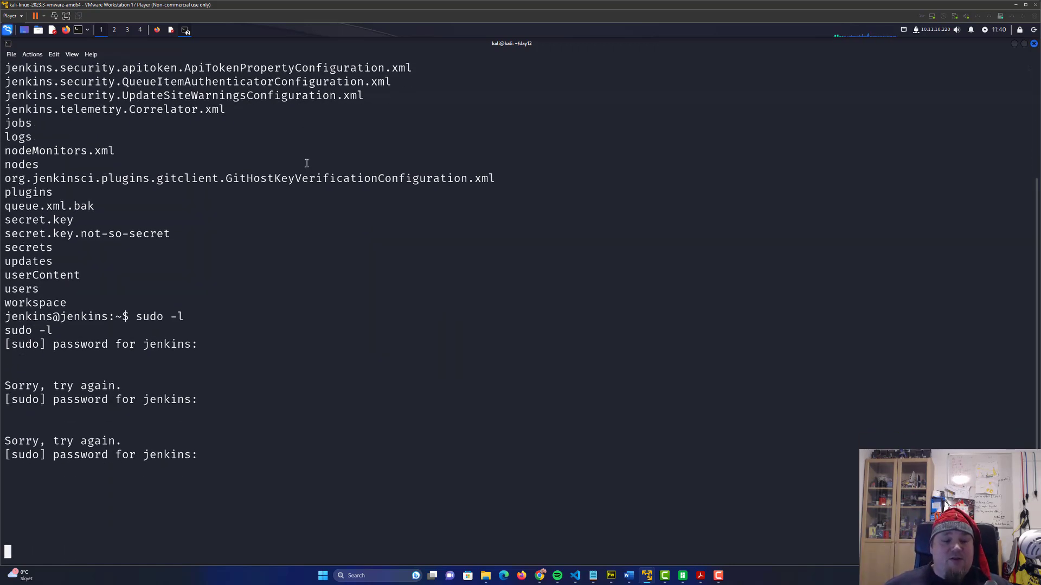
key("Return")
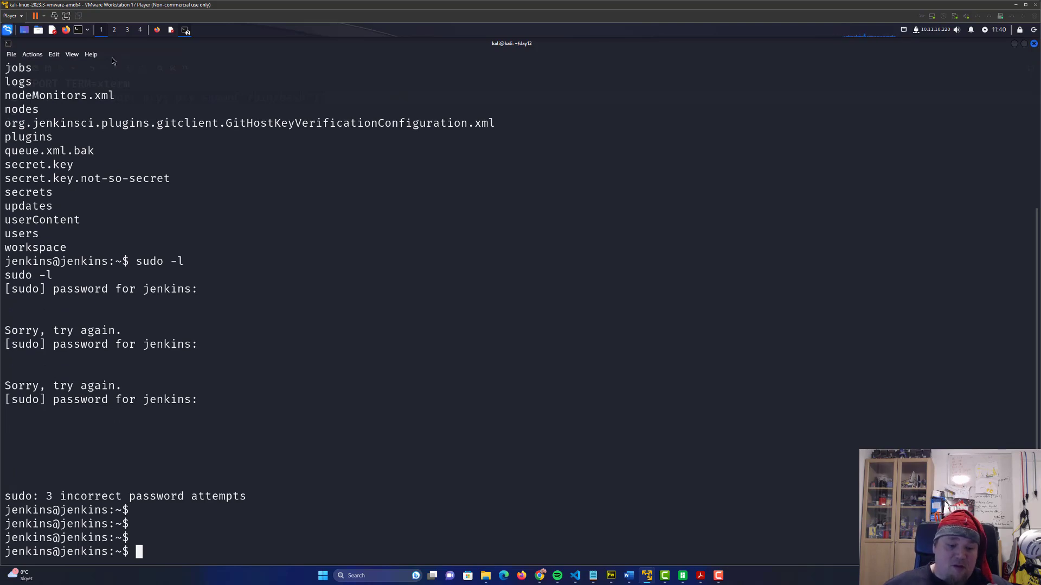
type("cd /opt")
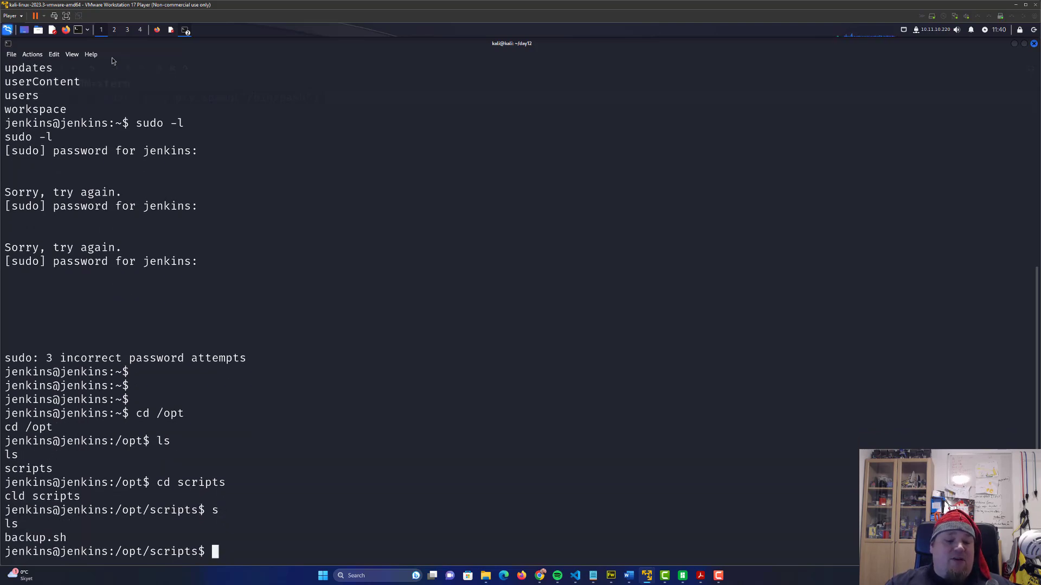
type("cat backup.sh")
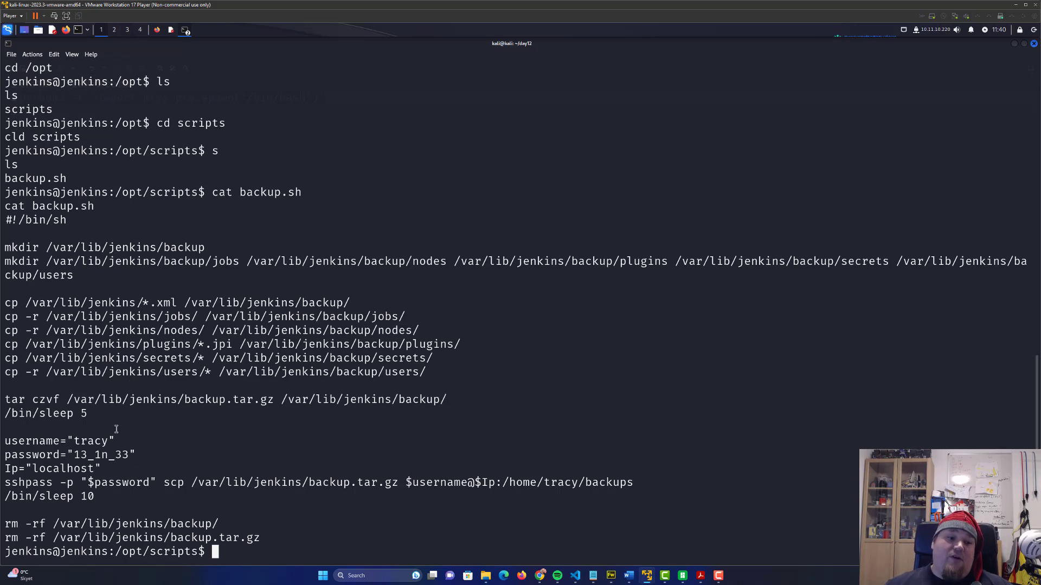
double_click(103, 455)
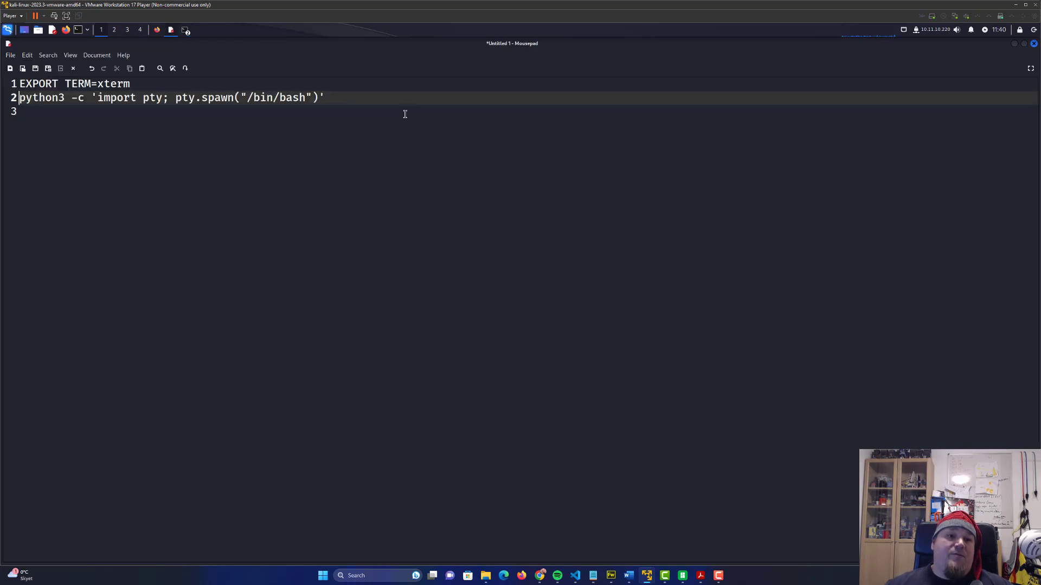
type("tracy")
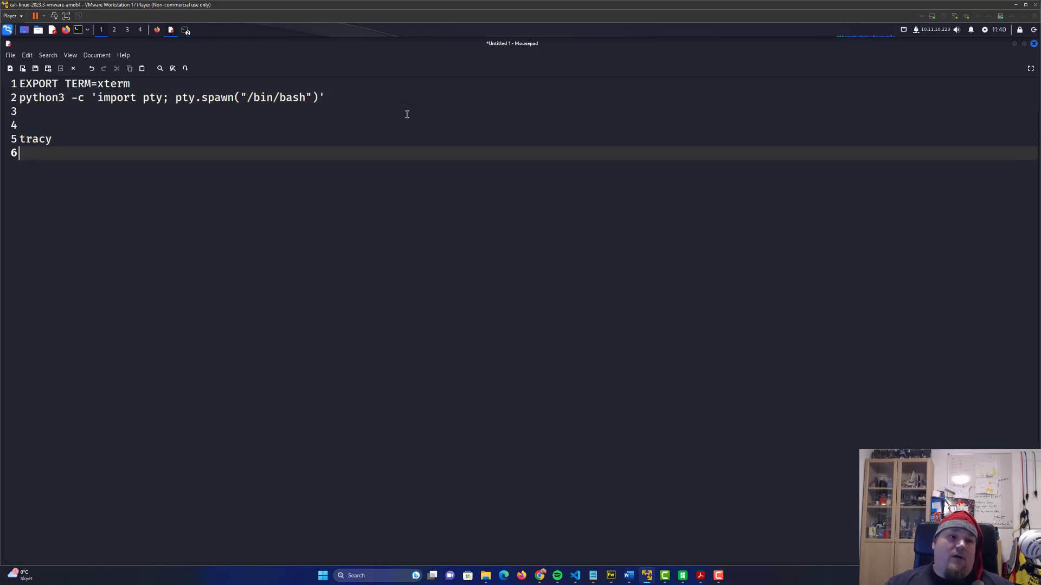
type("13_1n_33")
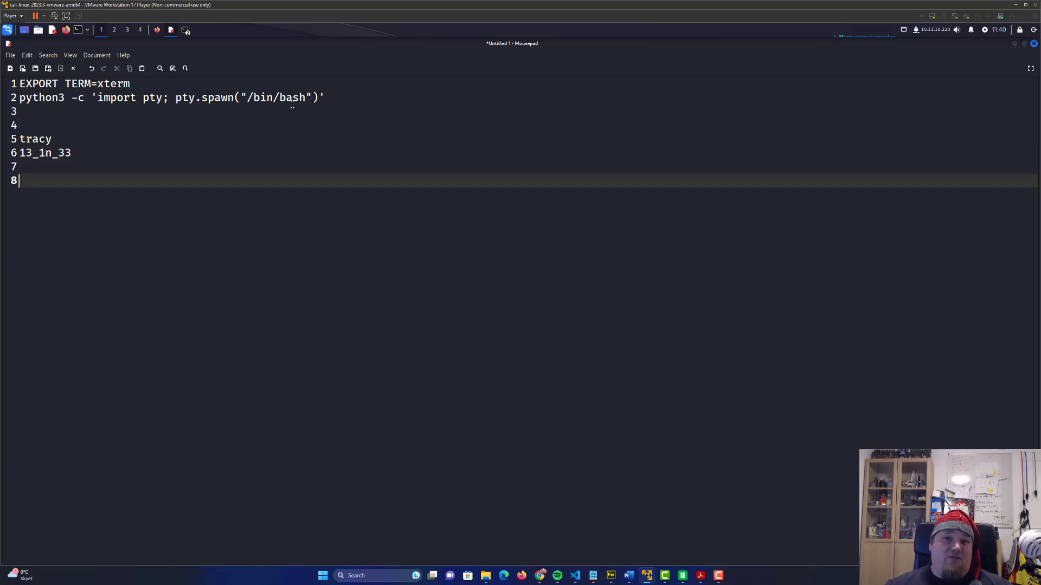
mouse_move(158, 30)
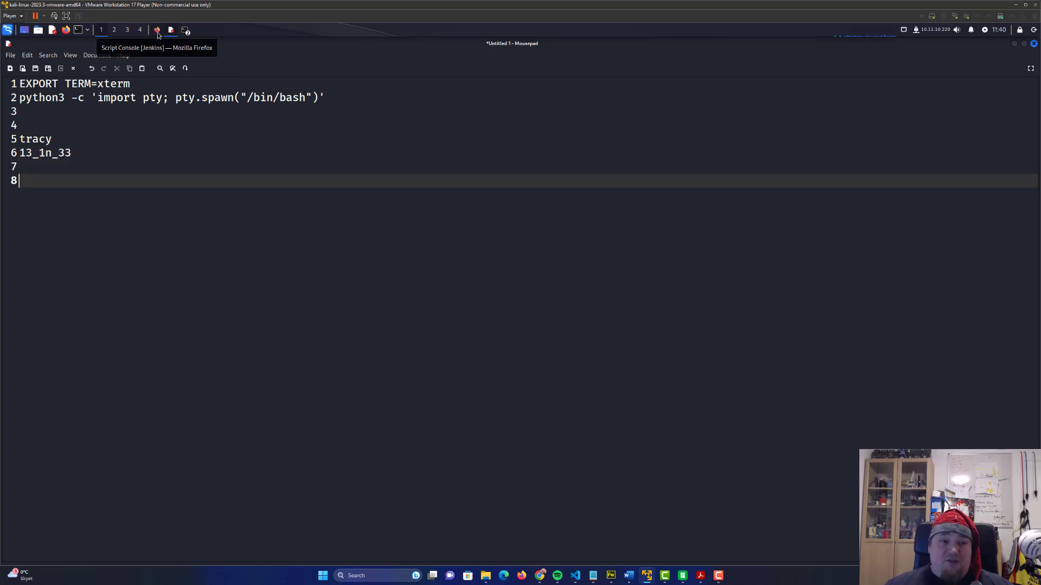
left_click(158, 29)
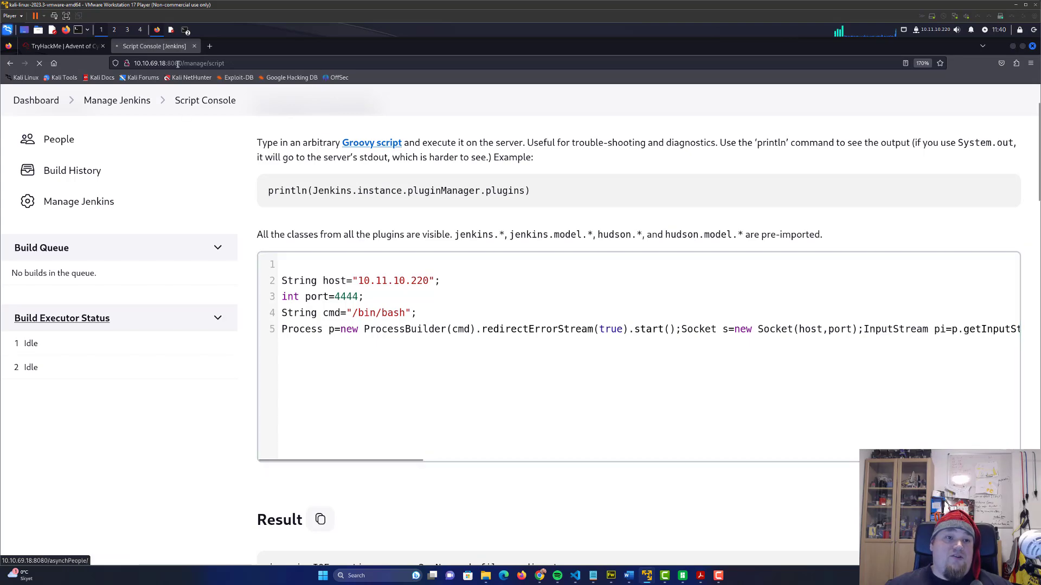
Return to the TryHackMe room and scroll to the SSH login step
left_click(172, 63)
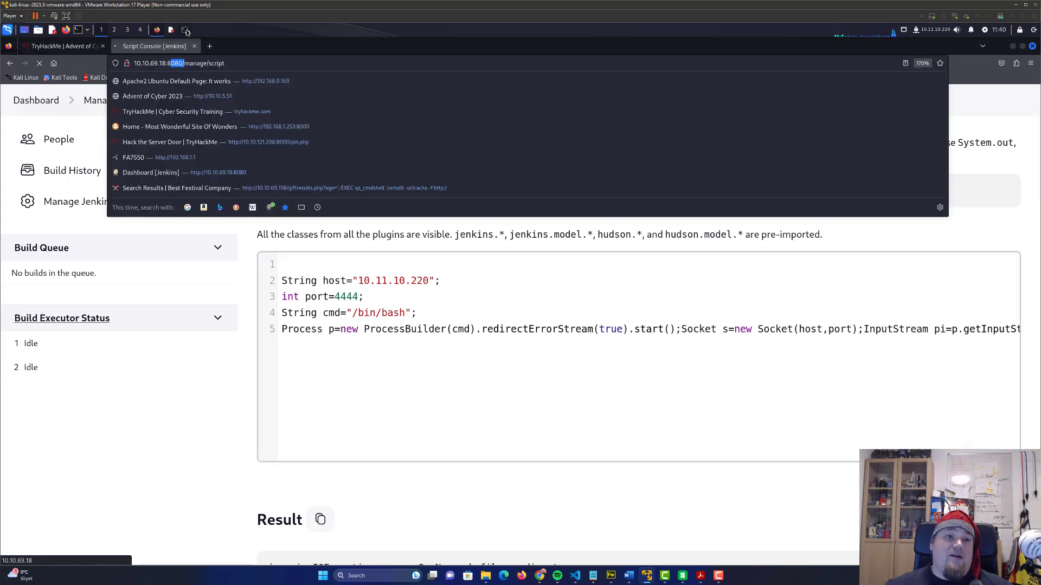
left_click(60, 45)
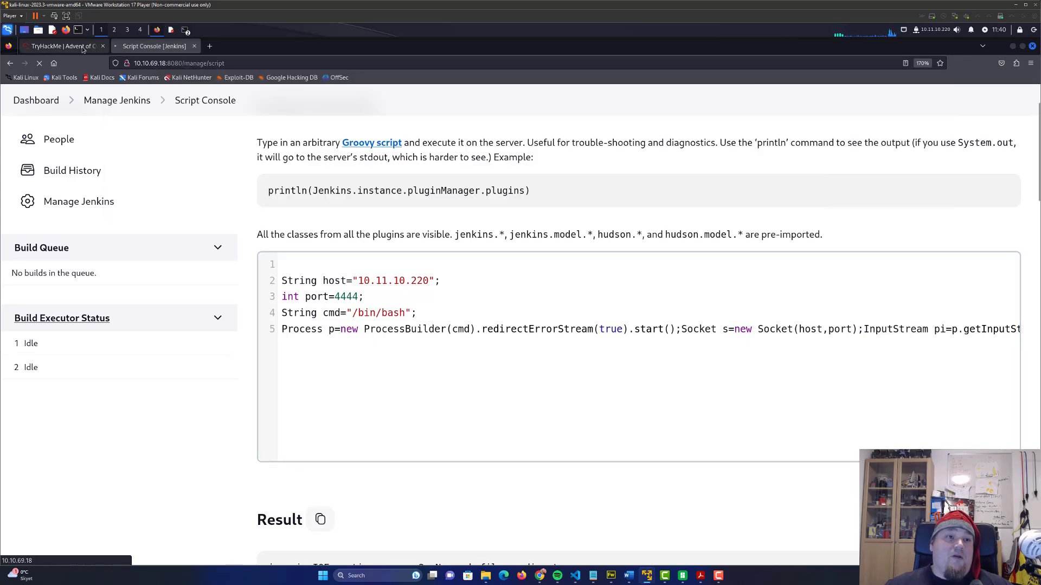
left_click(60, 46)
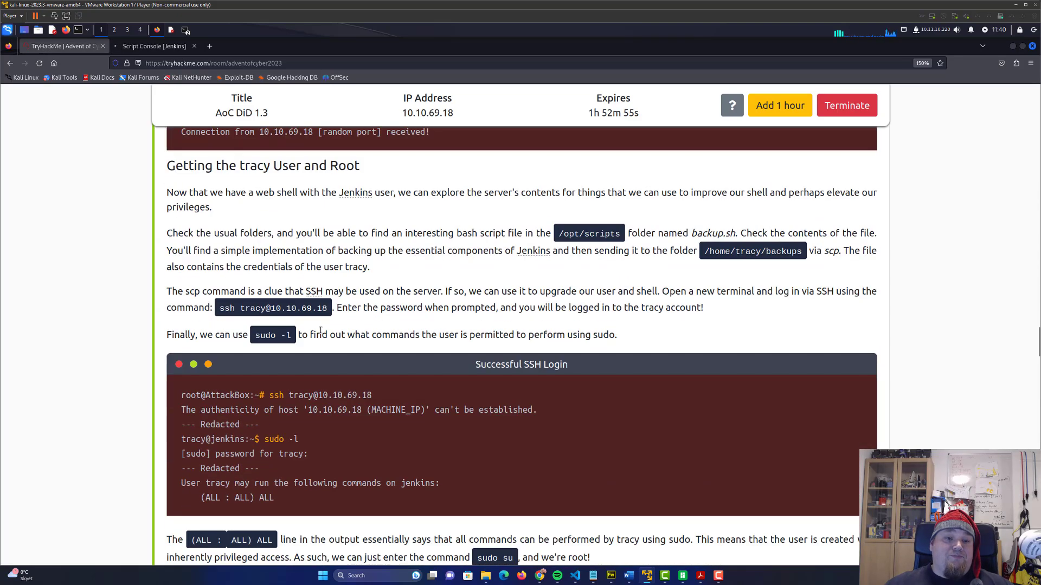
scroll("down", 3)
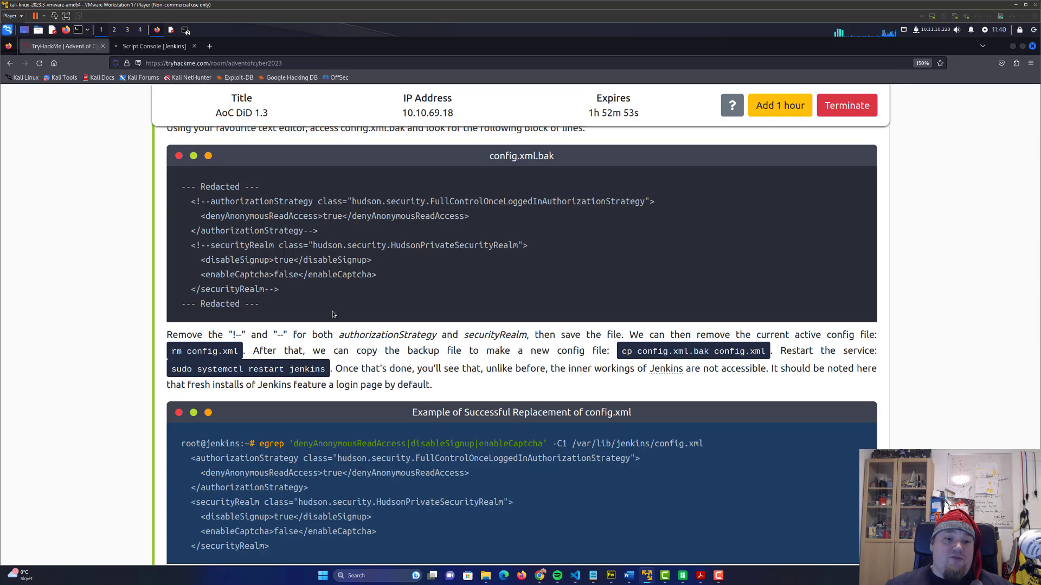
scroll("down", 3)
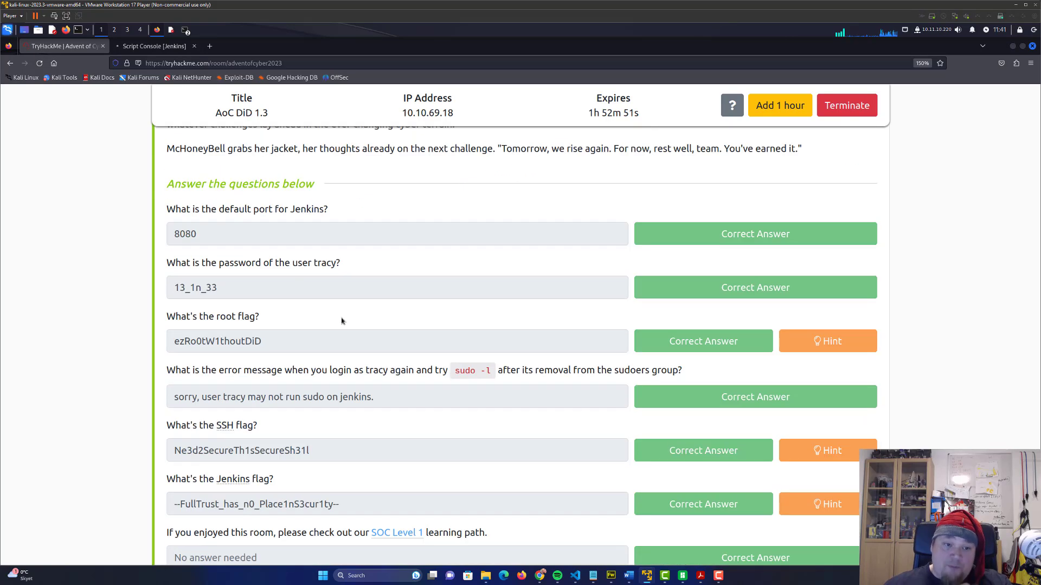
left_click_drag(175, 315, 260, 316)
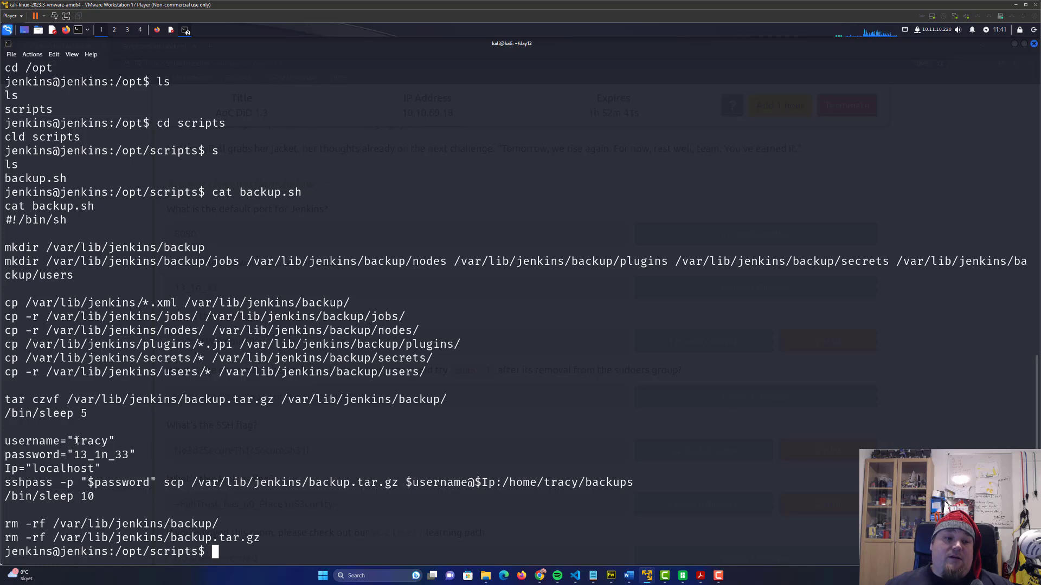
SSH into 10.10.27.218 as tracy with the backup.sh password, then escalate with sudo su
left_click(11, 54)
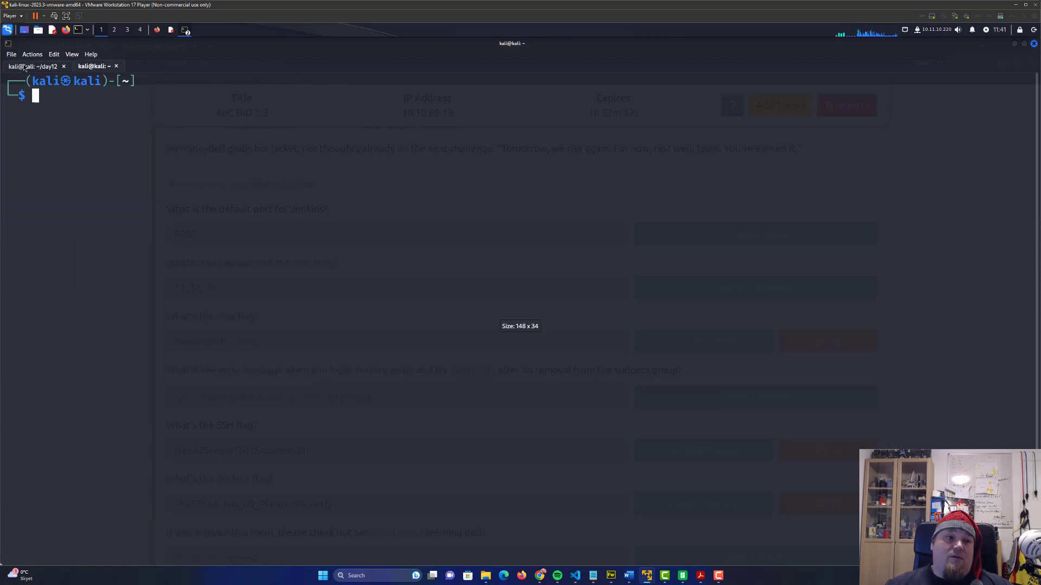
type("ssh tracy@10.10.27.218")
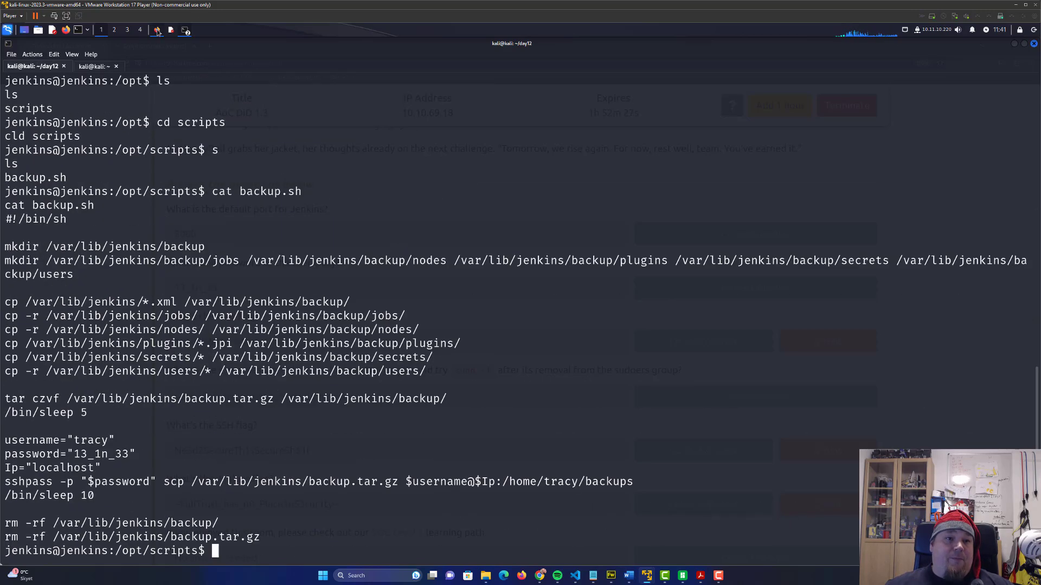
right_click(426, 112)
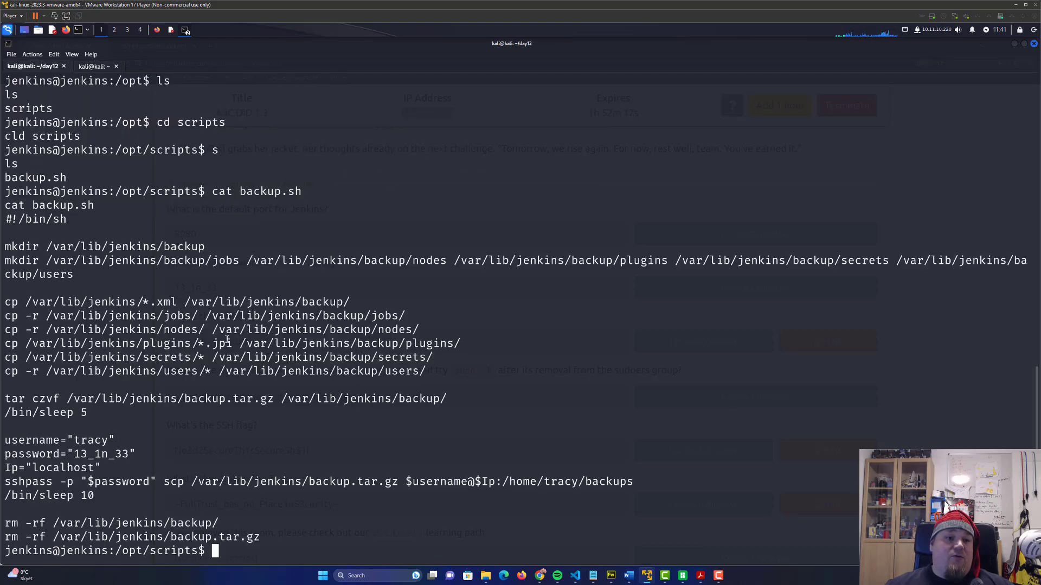
right_click(100, 454)
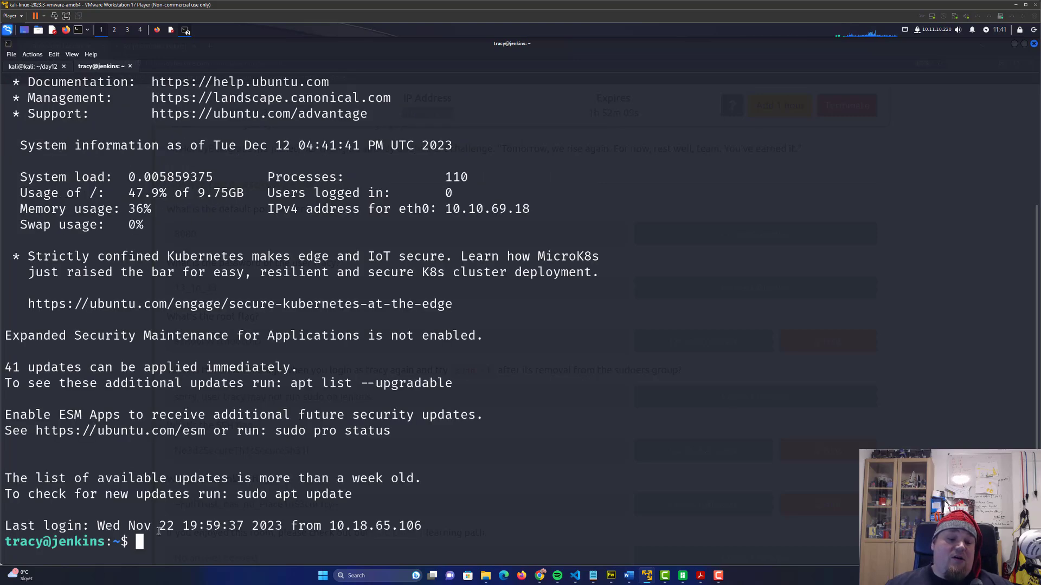
type("clear")
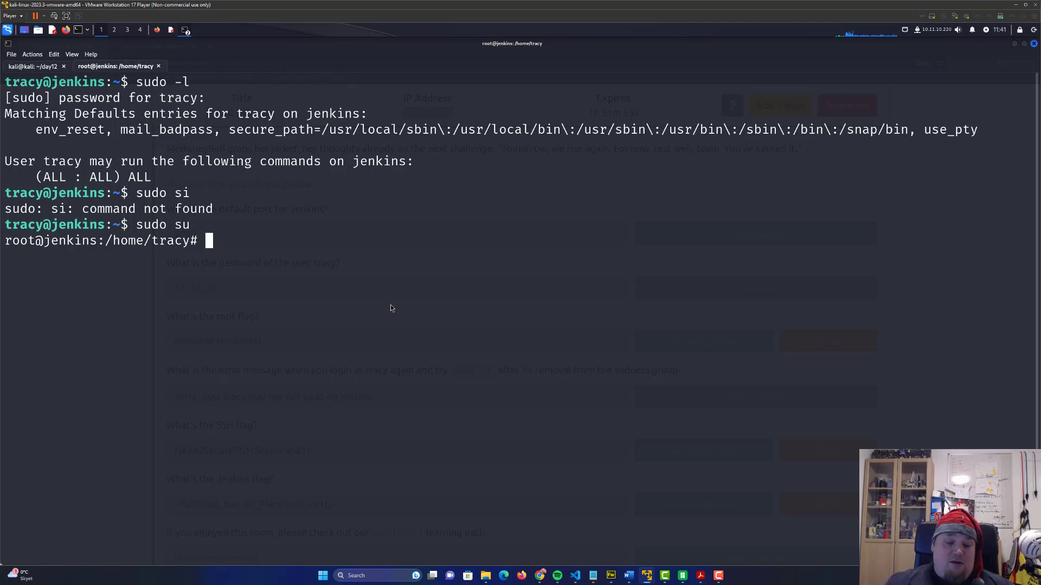
type("cat /root/f")
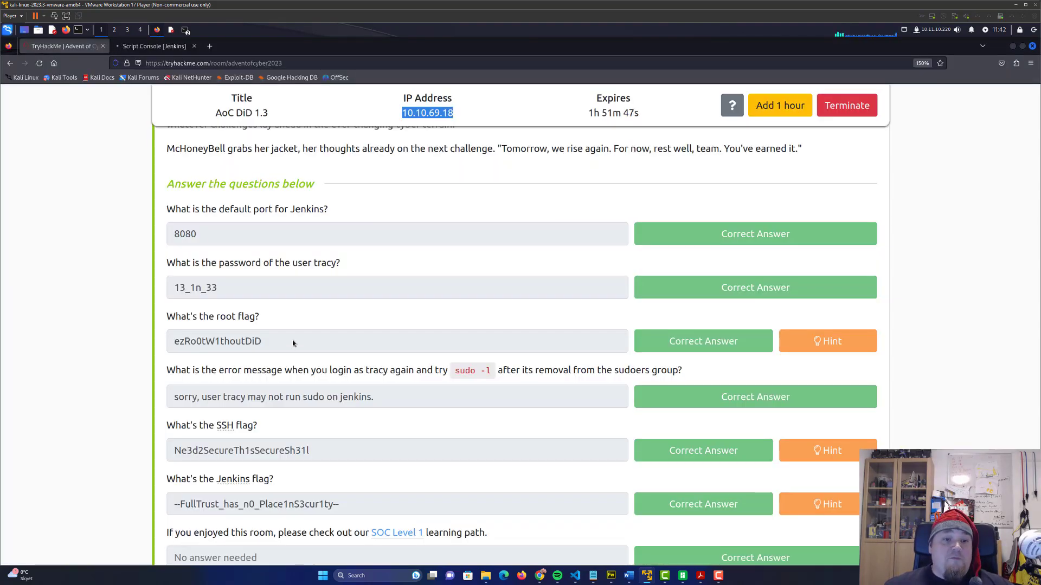
left_click_drag(196, 341, 262, 341)
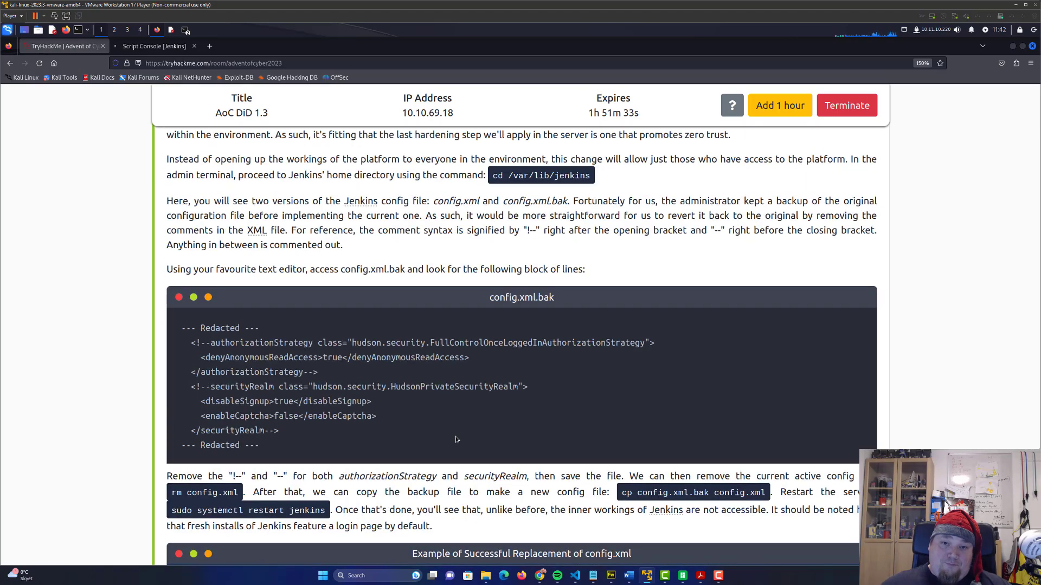
scroll("down", 3)
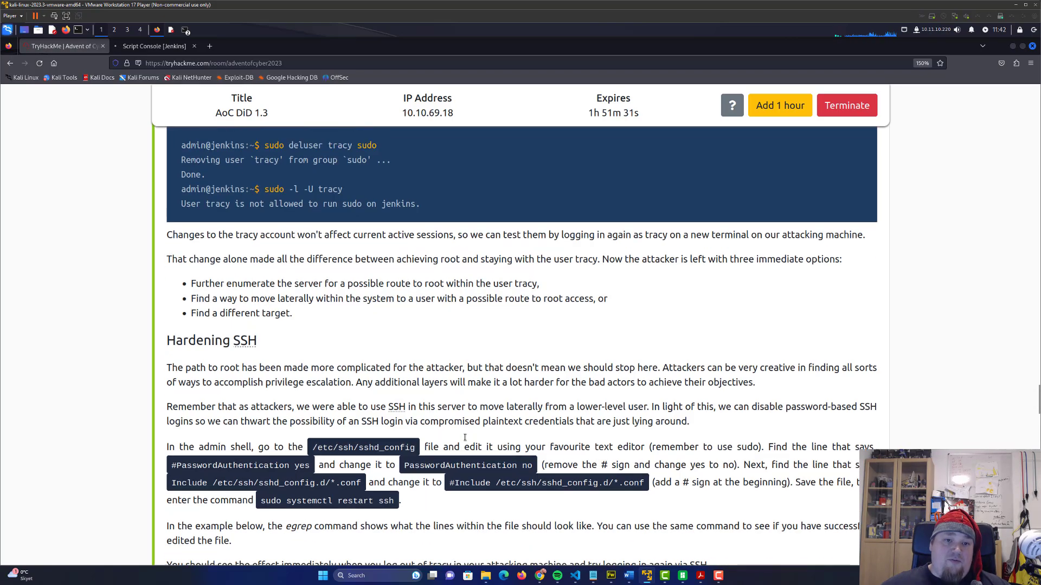
scroll("up", 3)
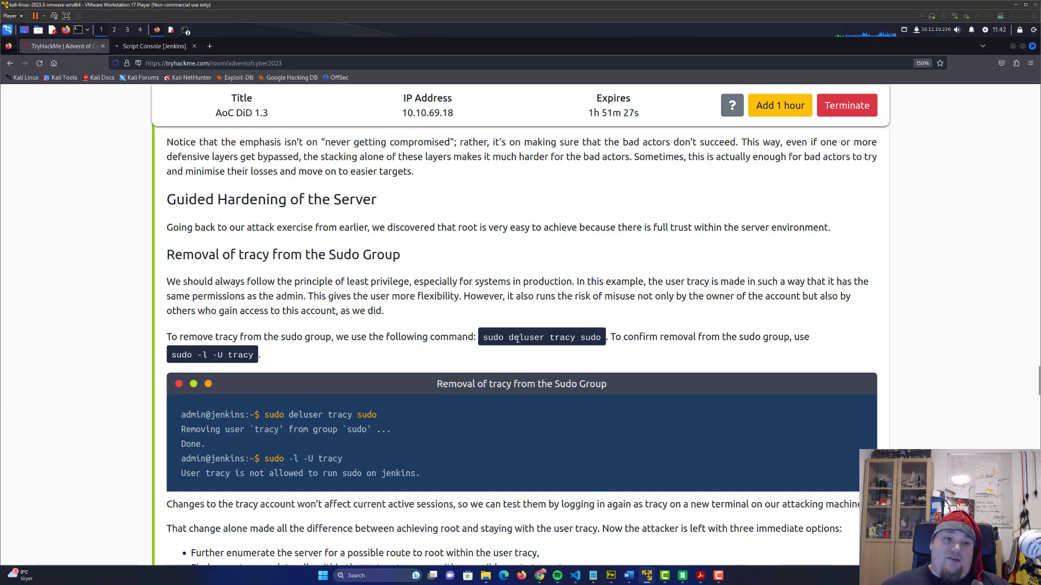
left_click_drag(511, 337, 600, 337)
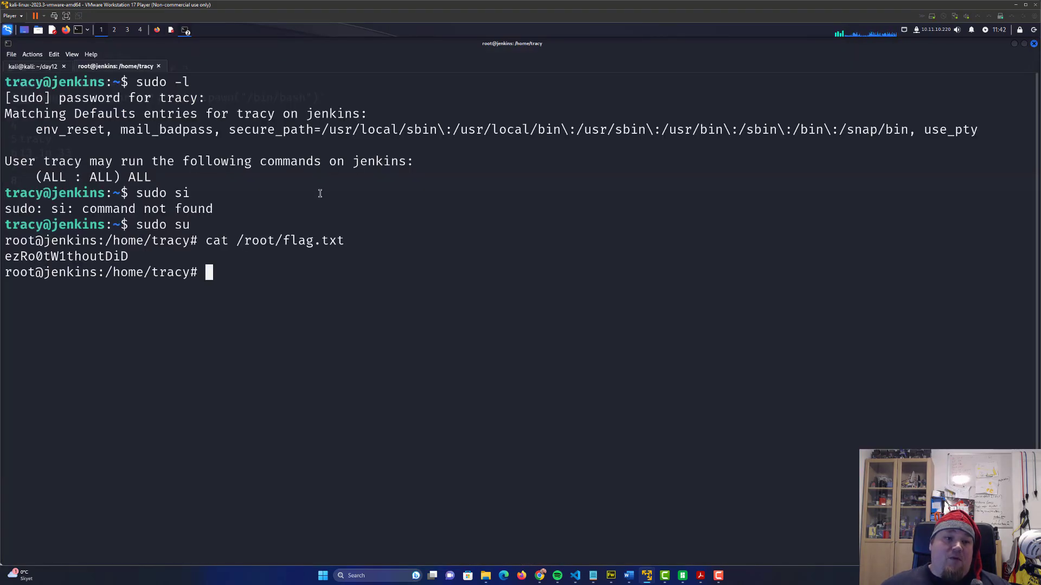
Run deluser tracy sudo, verify with sudo -l -U tracy, and switch to tracy to test sudo
type("deluser tracy sudo")
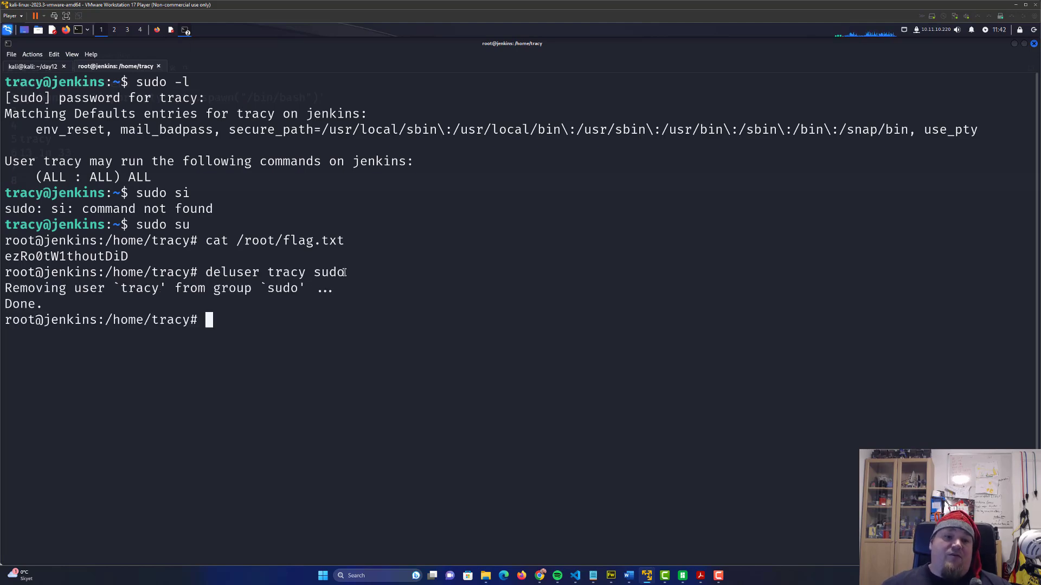
double_click(329, 272)
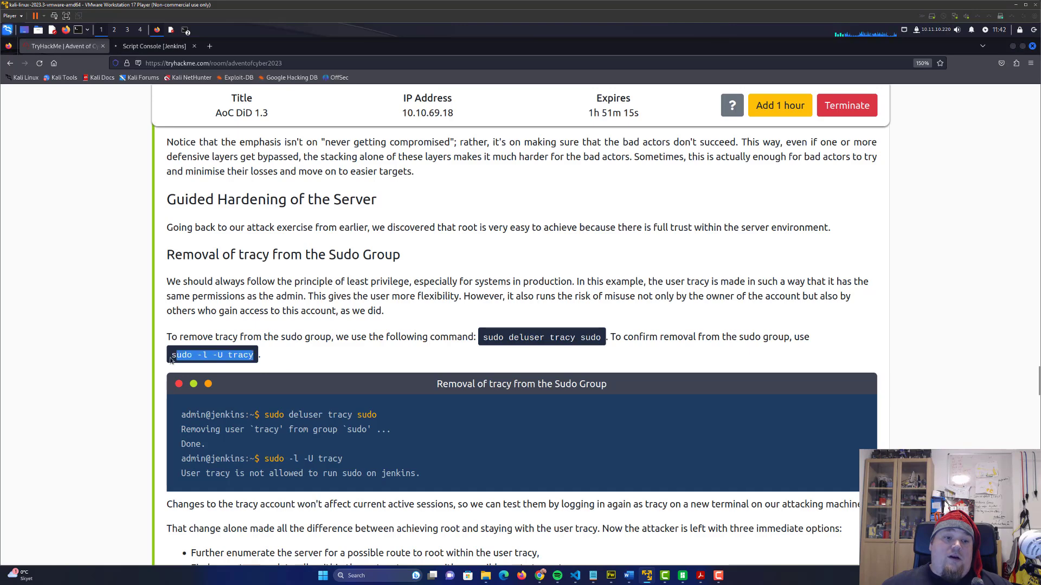
right_click(210, 355)
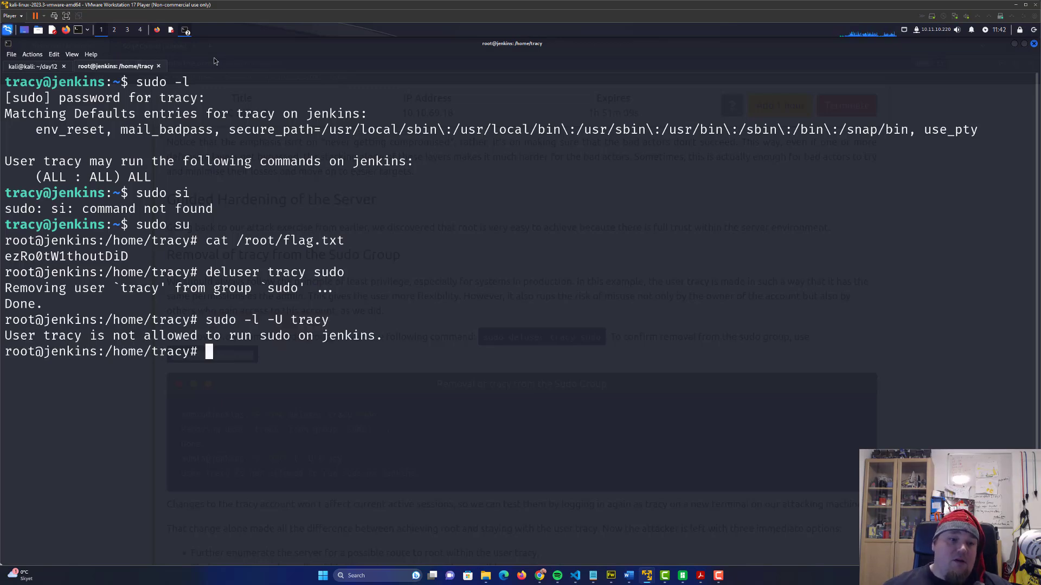
left_click_drag(44, 335, 355, 334)
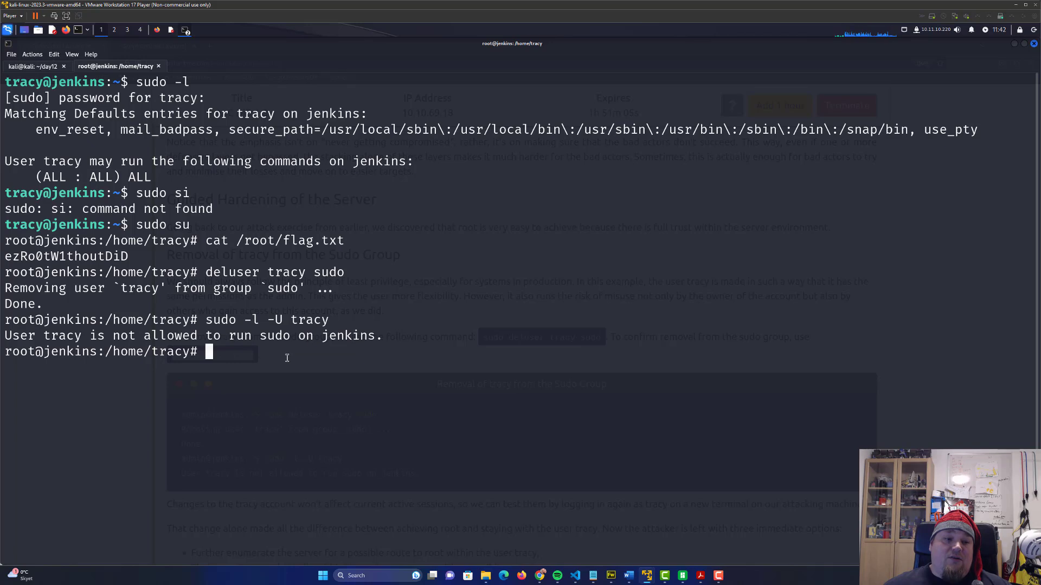
type("su")
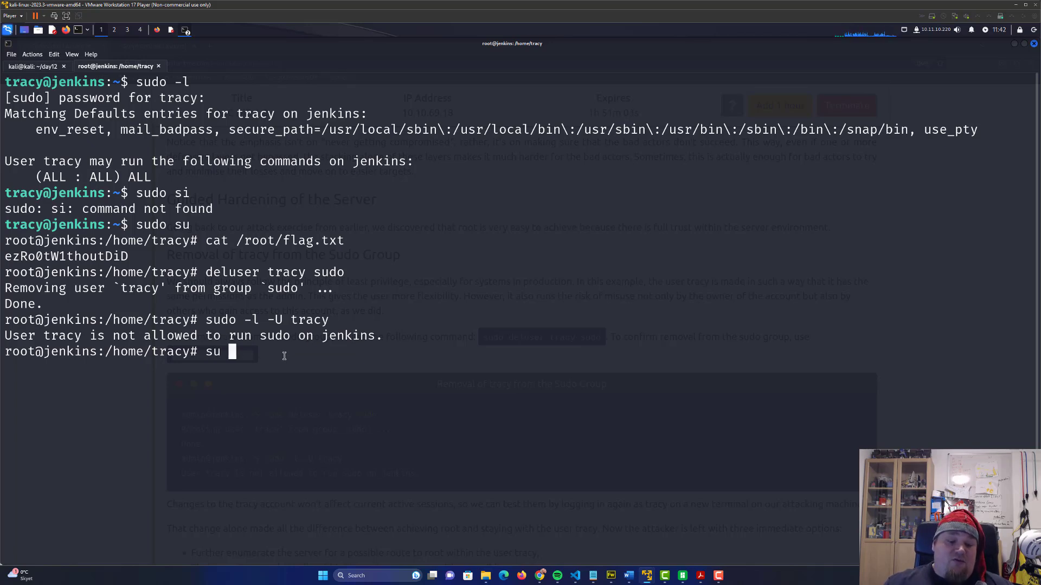
type("tracy")
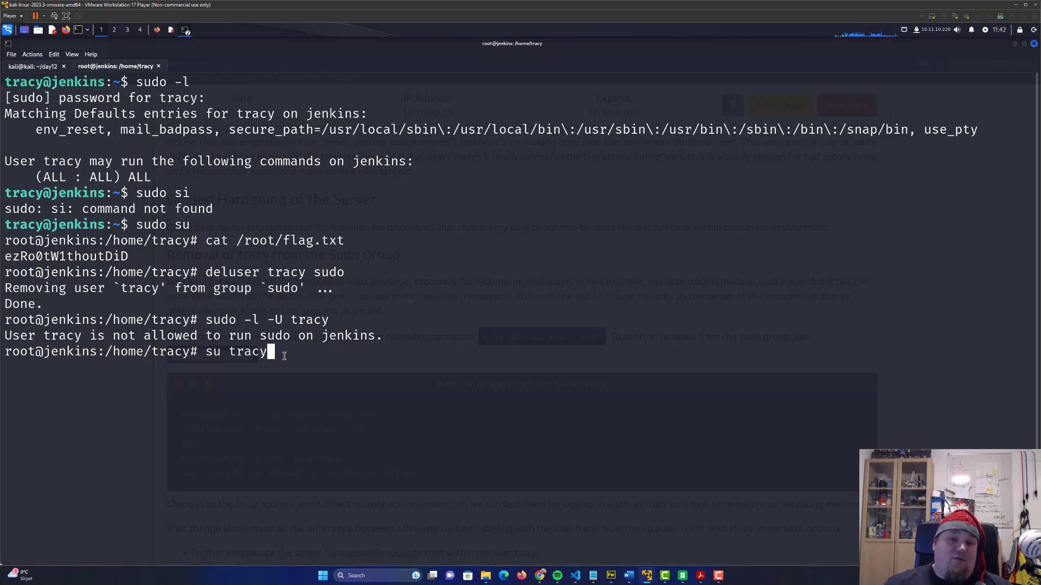
type("sudo")
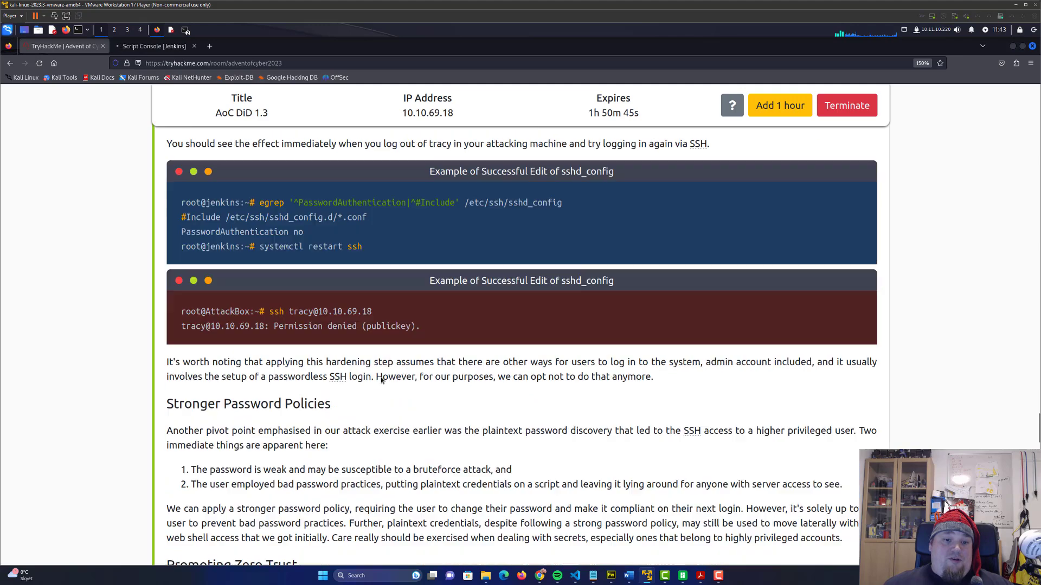
Confirm tracy may not run sudo, then select the sshd_config path in Hardening SSH
scroll("down", 3)
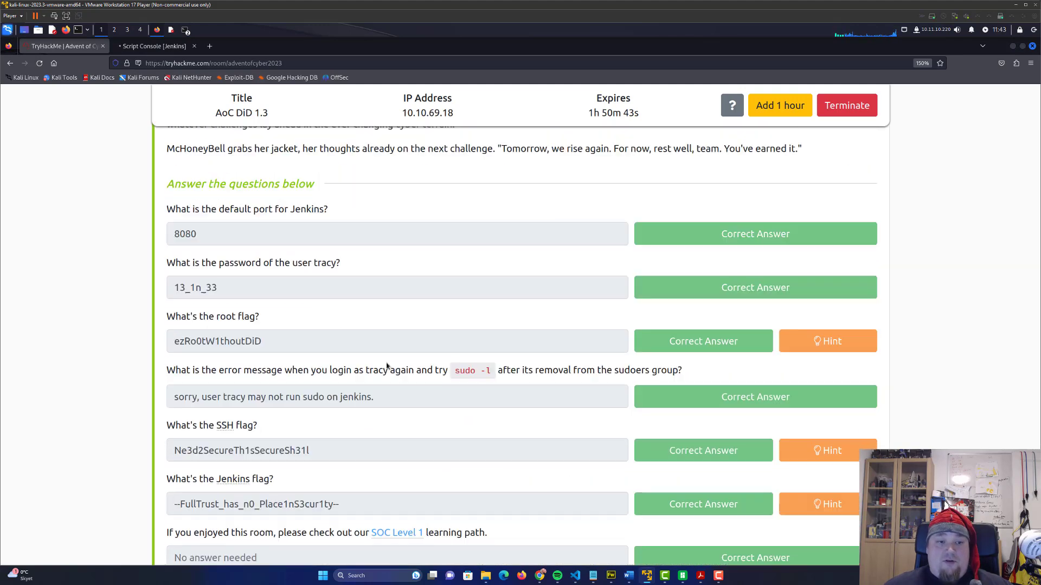
scroll("down", 3)
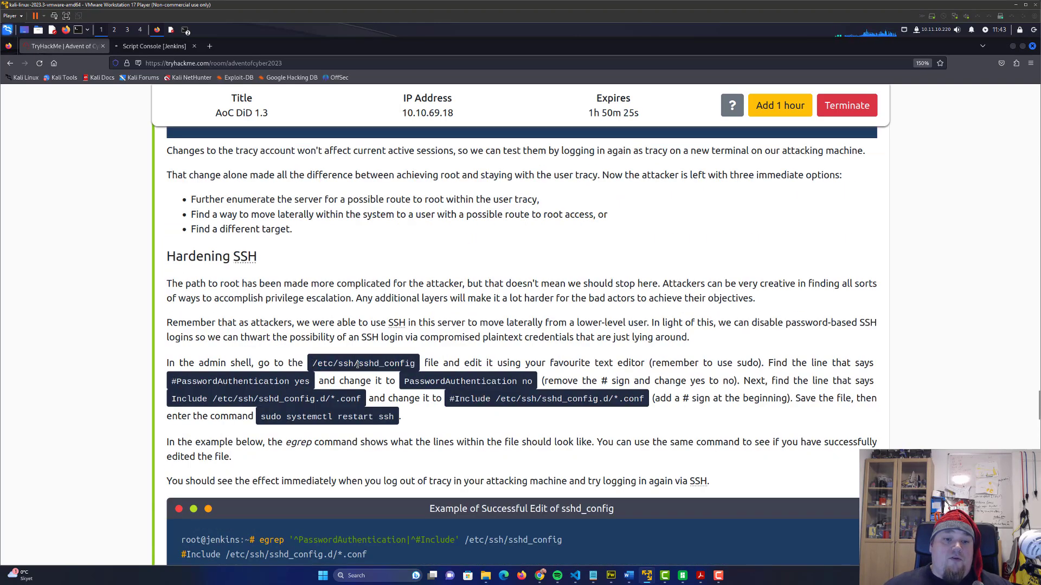
double_click(364, 363)
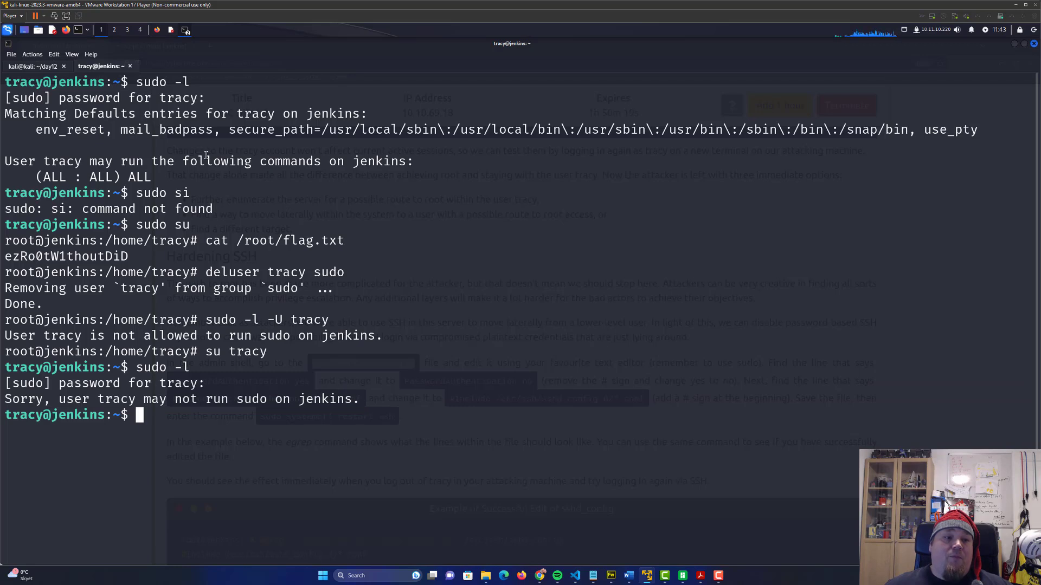
As root, change /etc/ssh/sshd_config to PasswordAuthentication no in nano and save
type("exit")
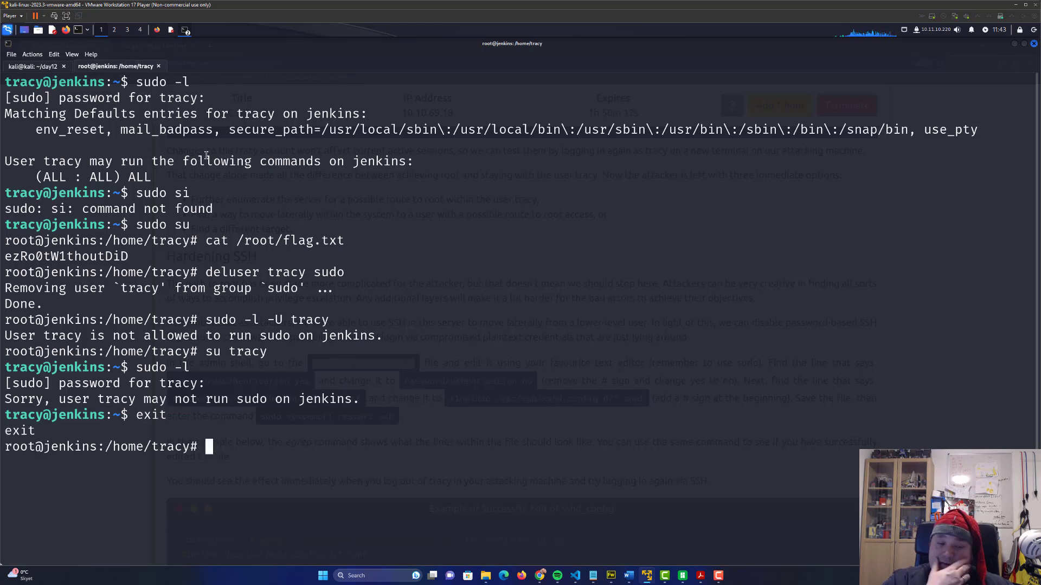
type("cd /etc/ssh/sshd_config")
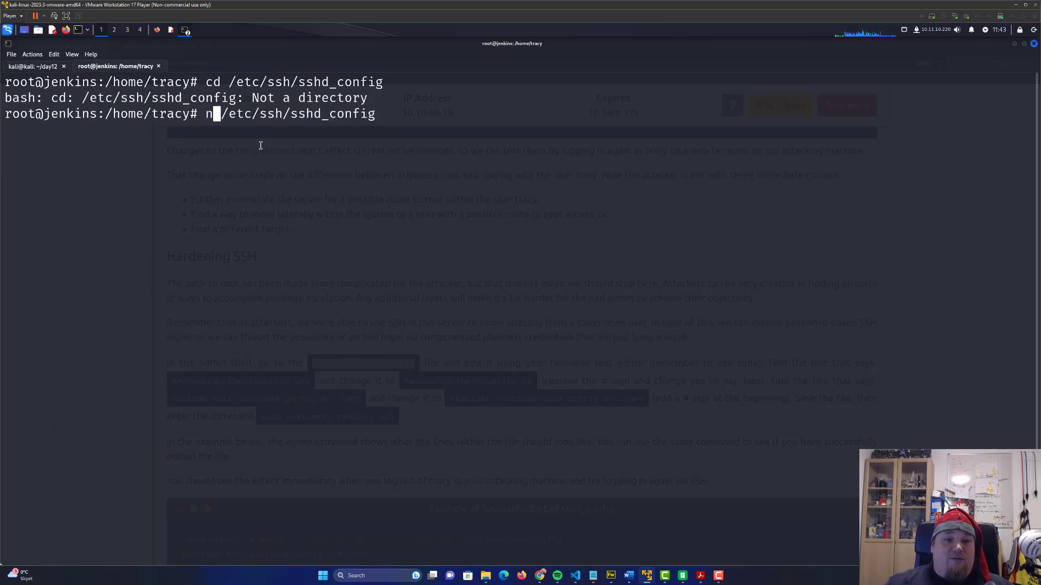
key("Return")
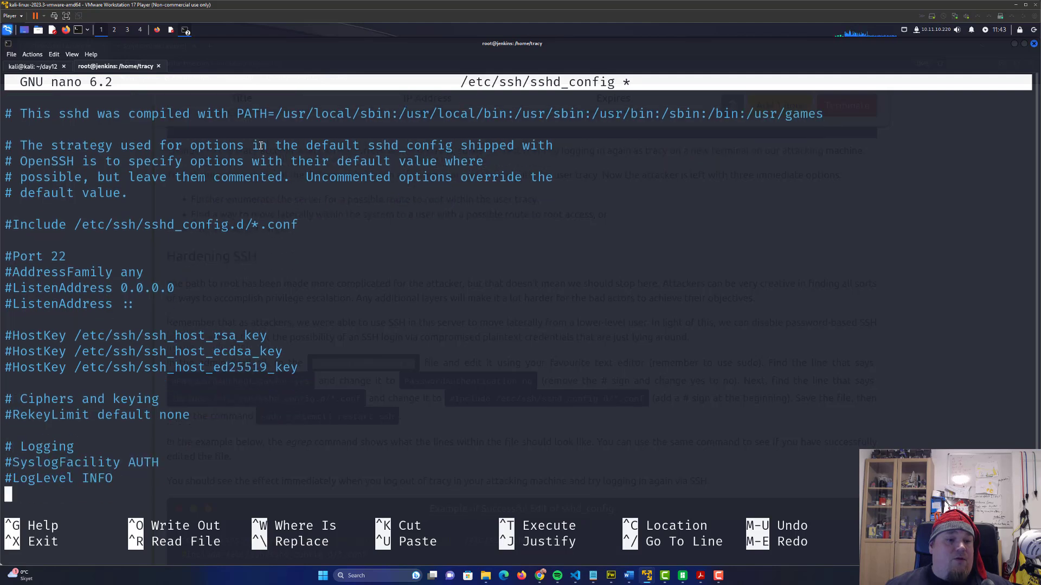
scroll("down", 3)
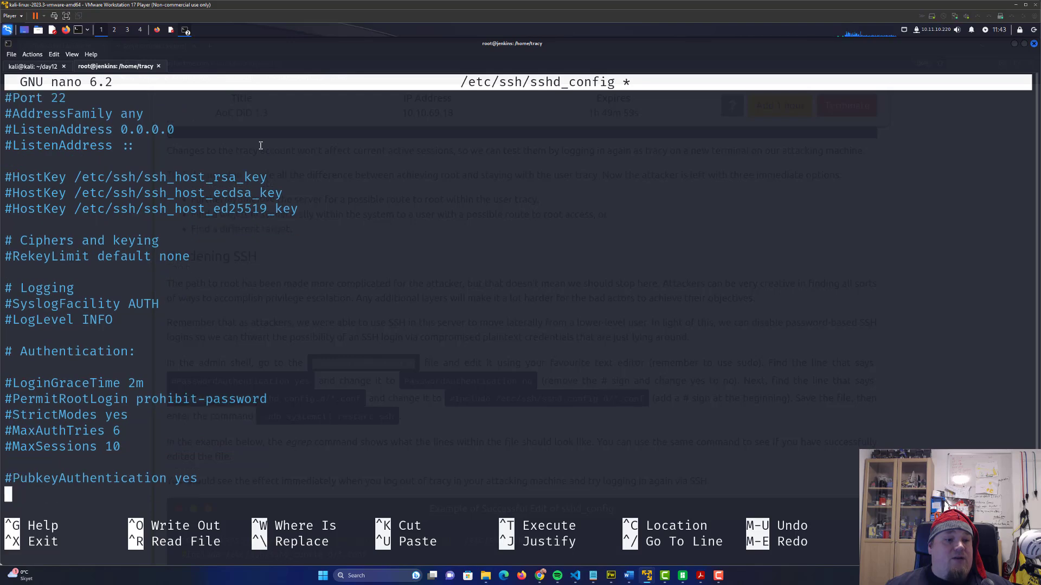
scroll("down", 3)
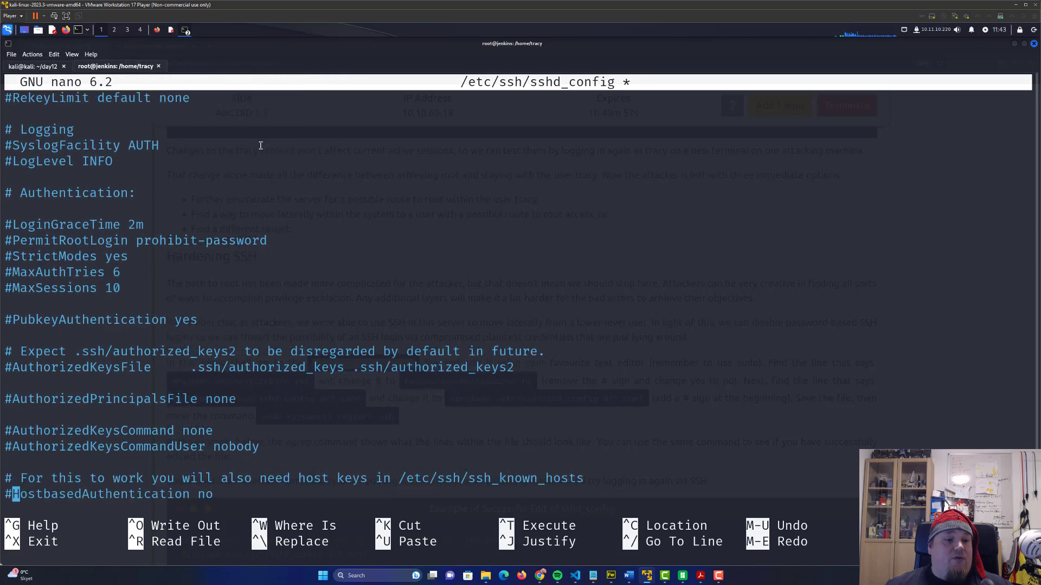
scroll("down", 3)
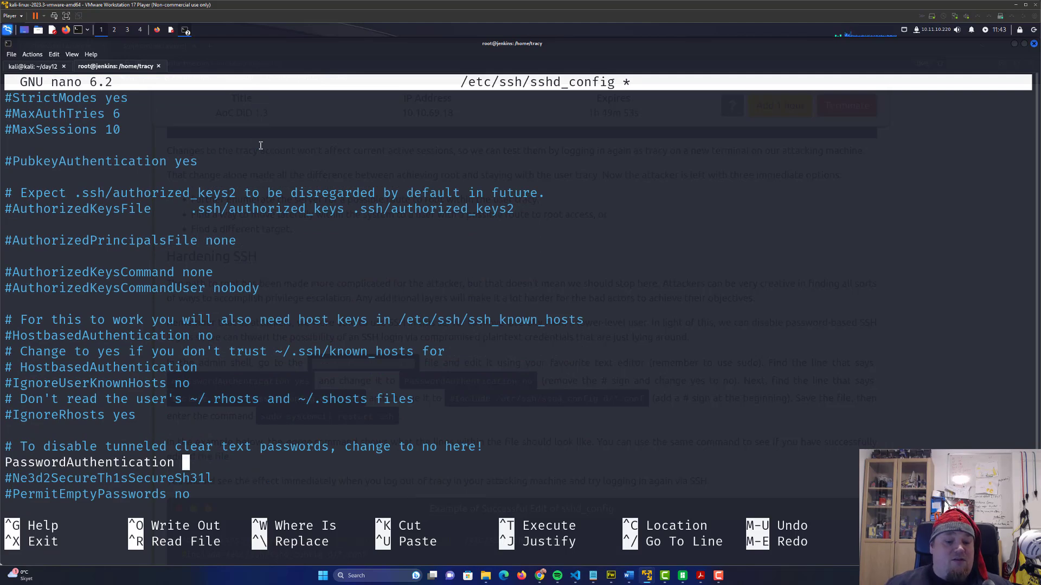
type("no")
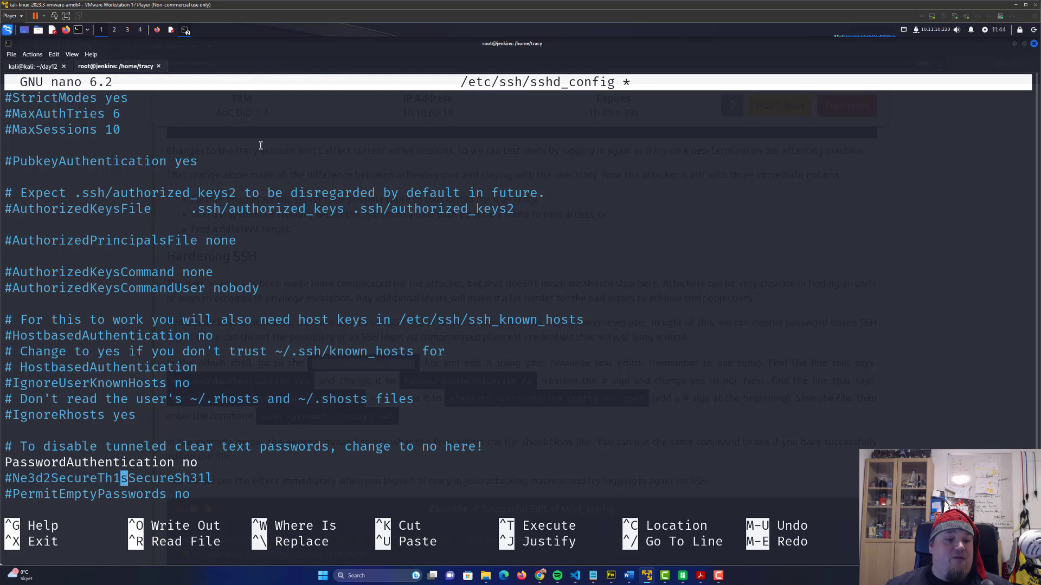
key("ctrl+o")
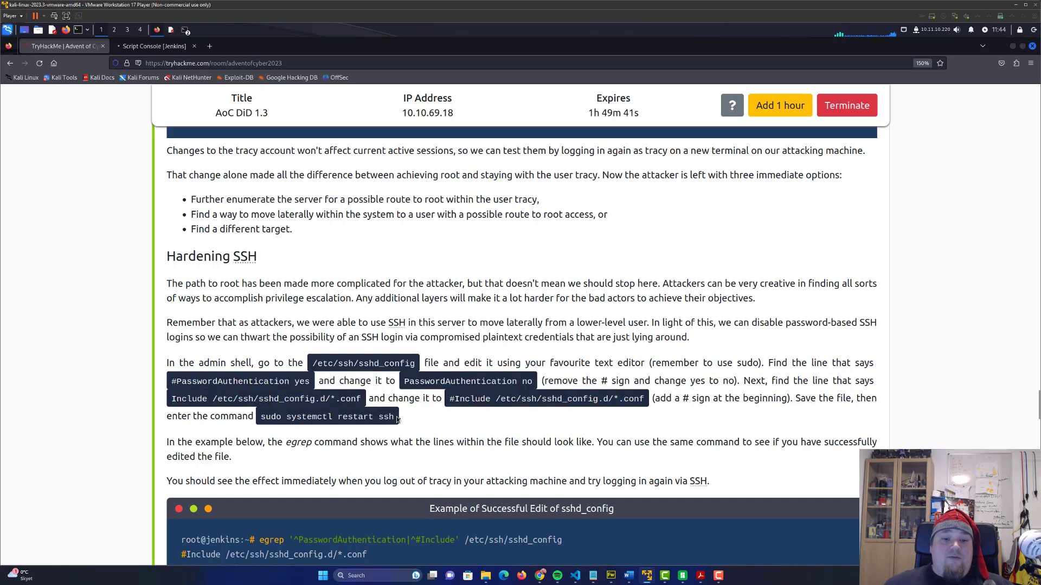
right_click(329, 416)
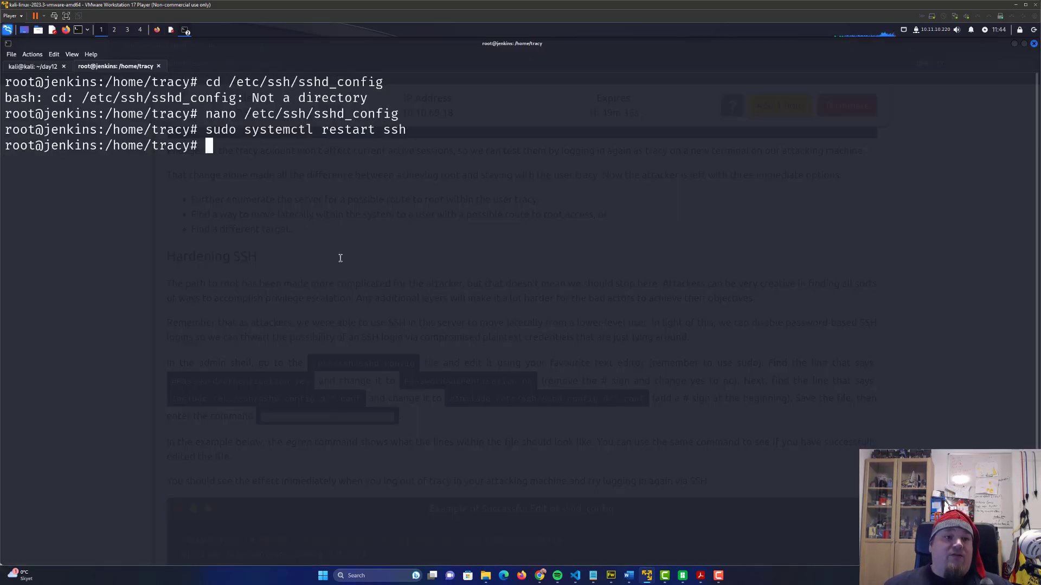
left_click(11, 54)
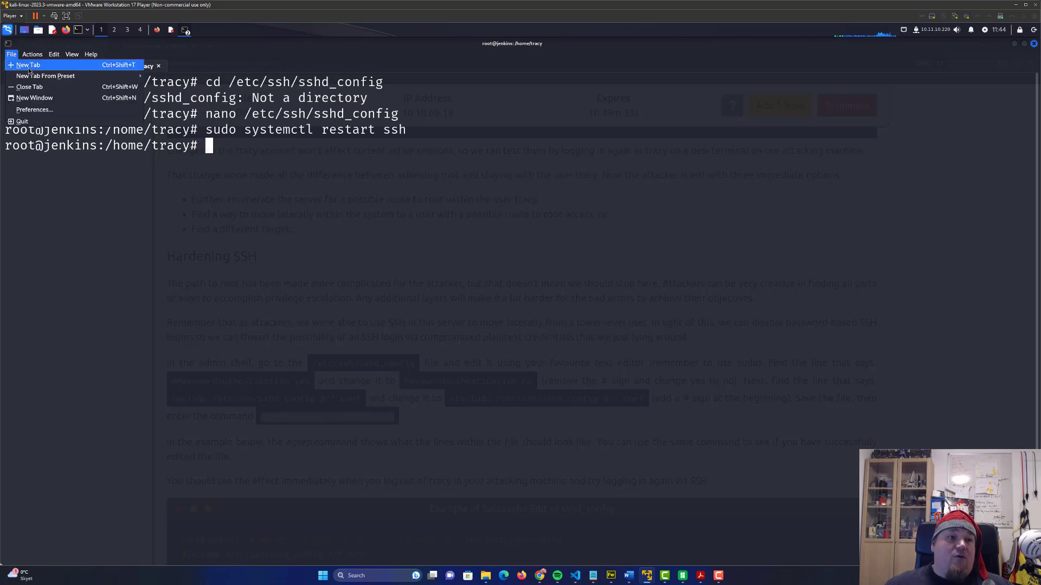
left_click(28, 64)
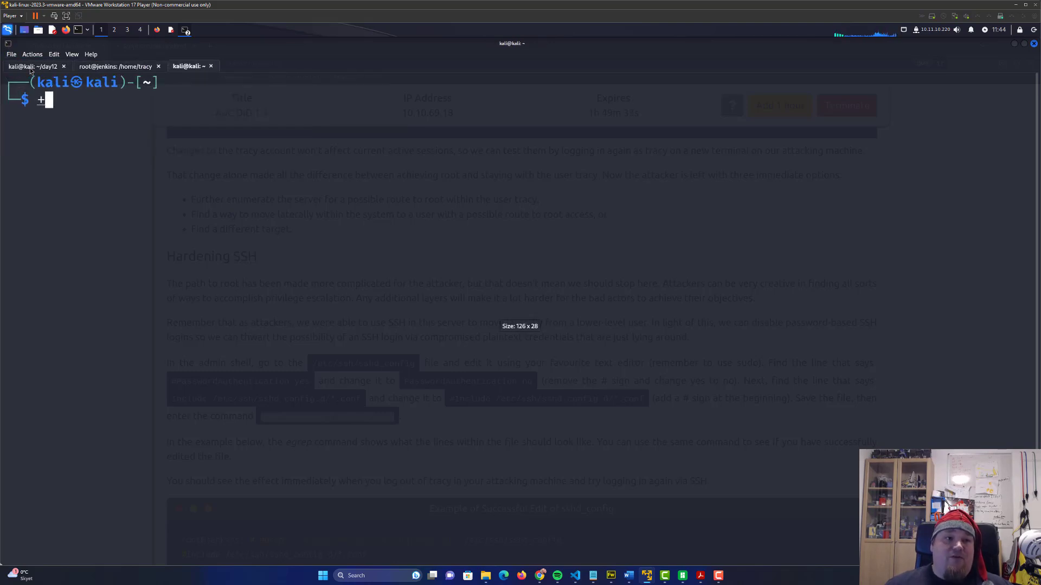
type("ssh tracy@10.10.27.218")
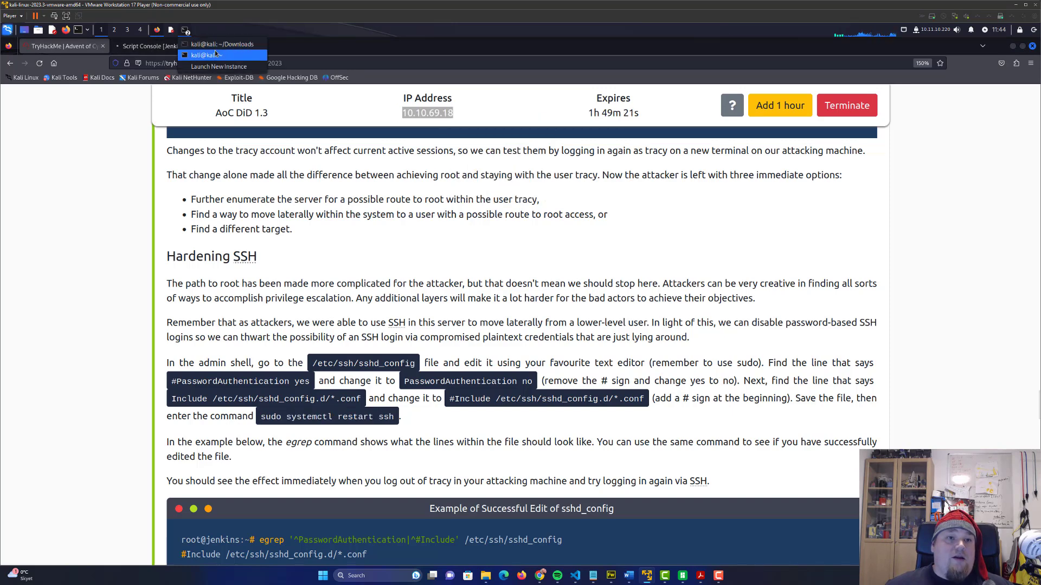
See tracy's SSH login denied (publickey) and scroll the room to Promoting Zero Trust
left_click(205, 54)
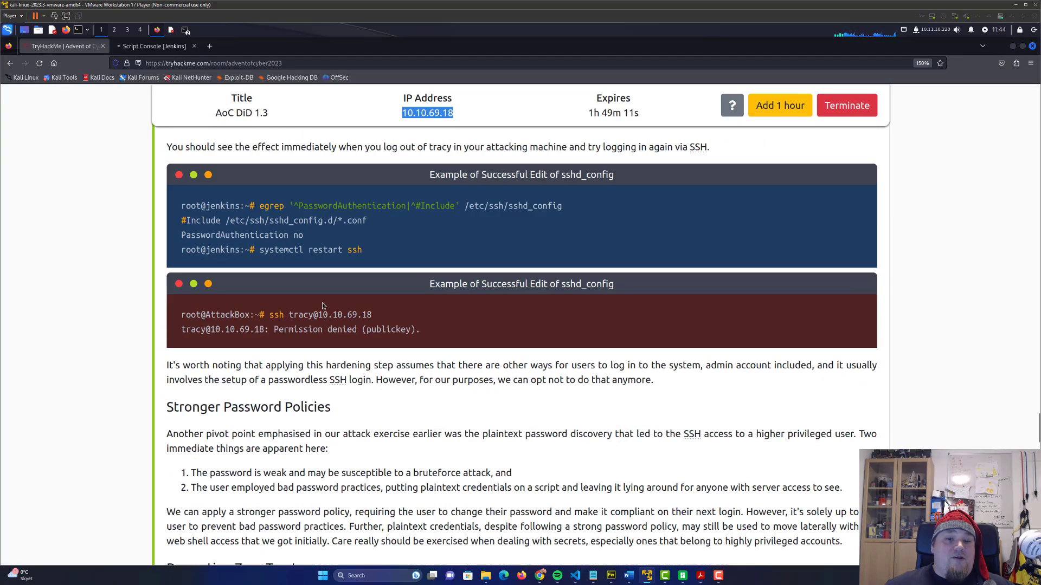
scroll("down", 3)
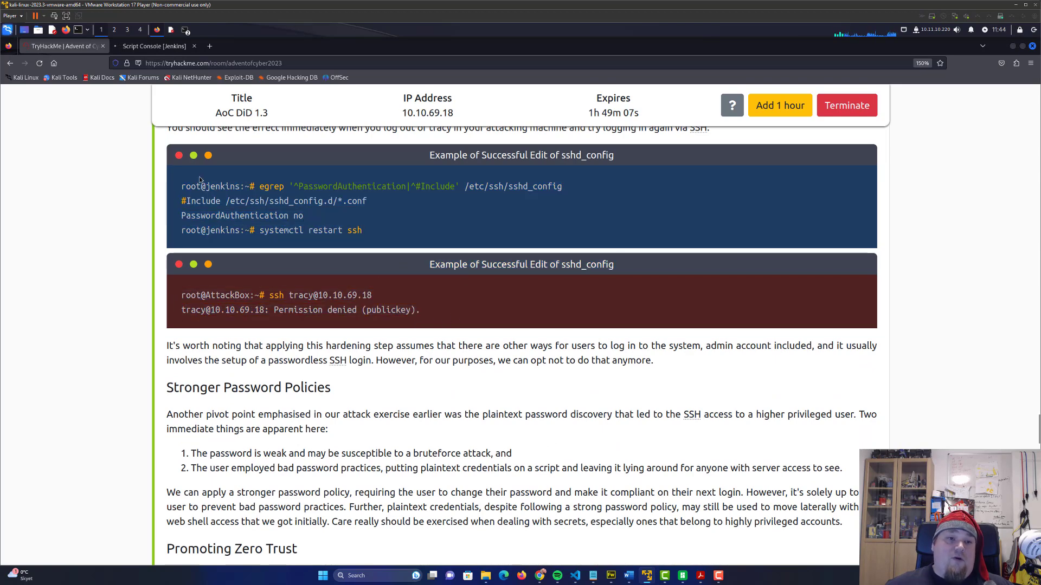
left_click_drag(198, 180, 429, 307)
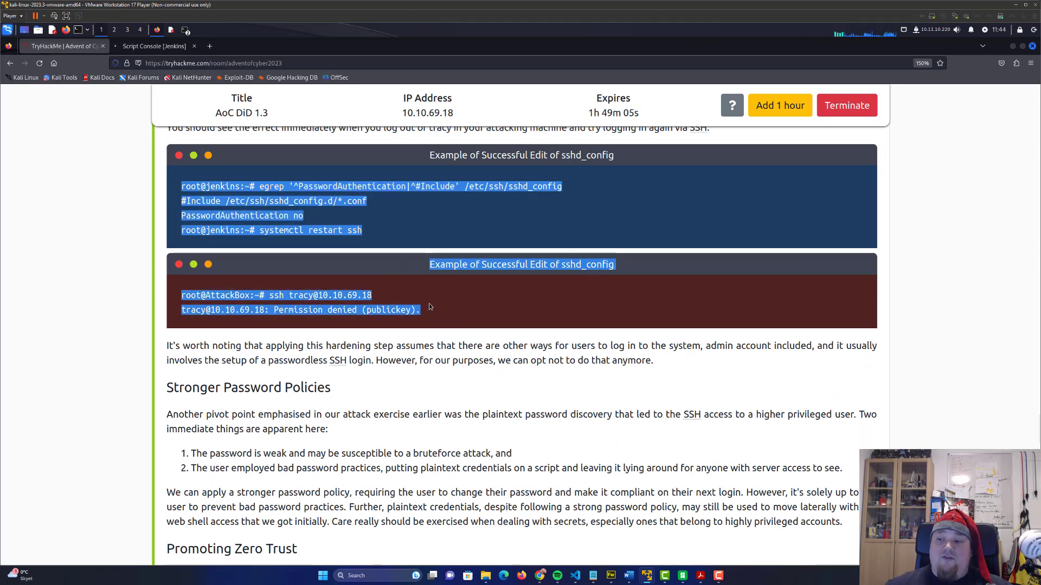
scroll("down", 3)
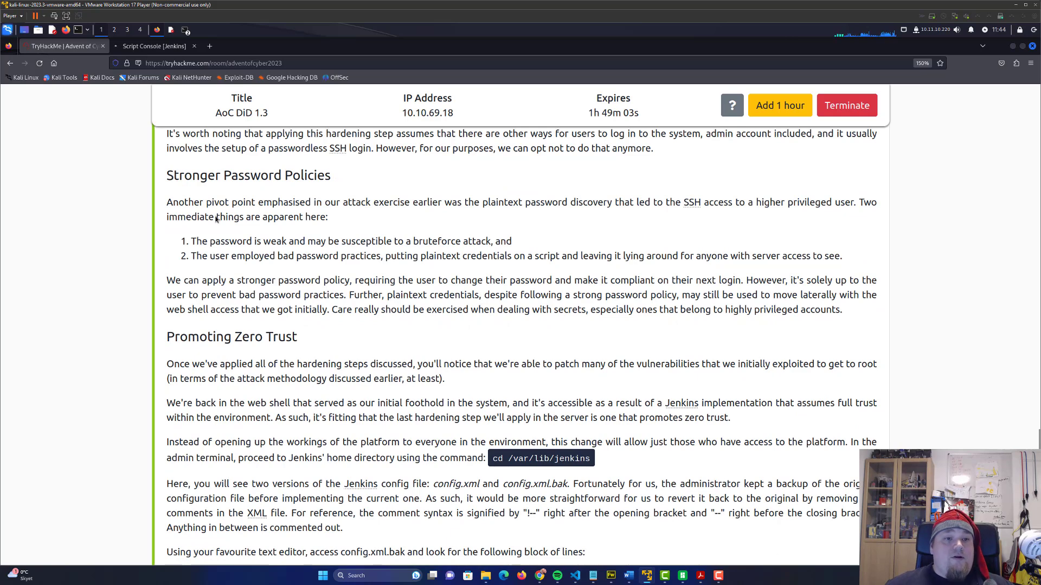
scroll("down", 3)
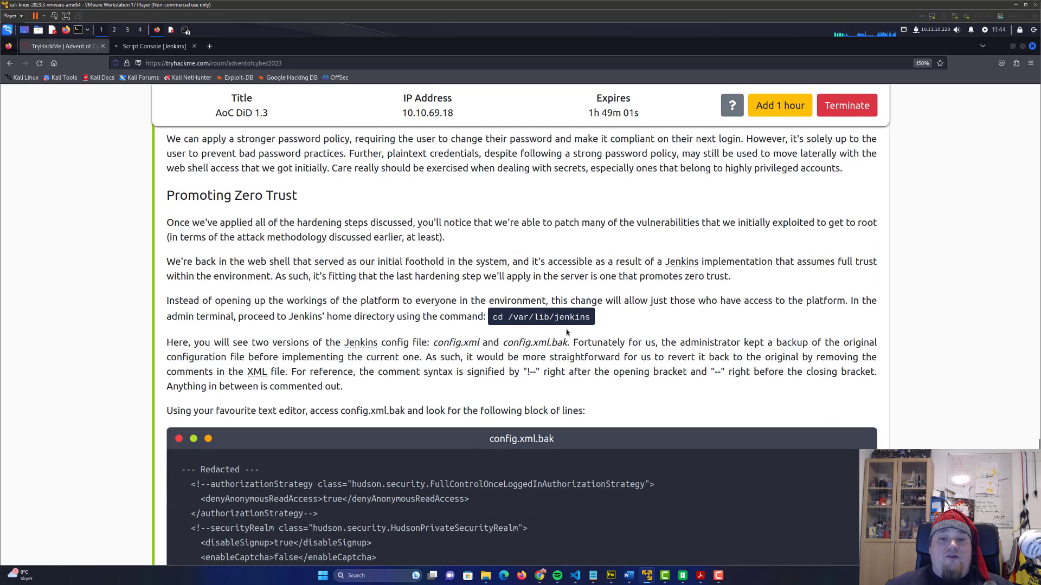
right_click(541, 316)
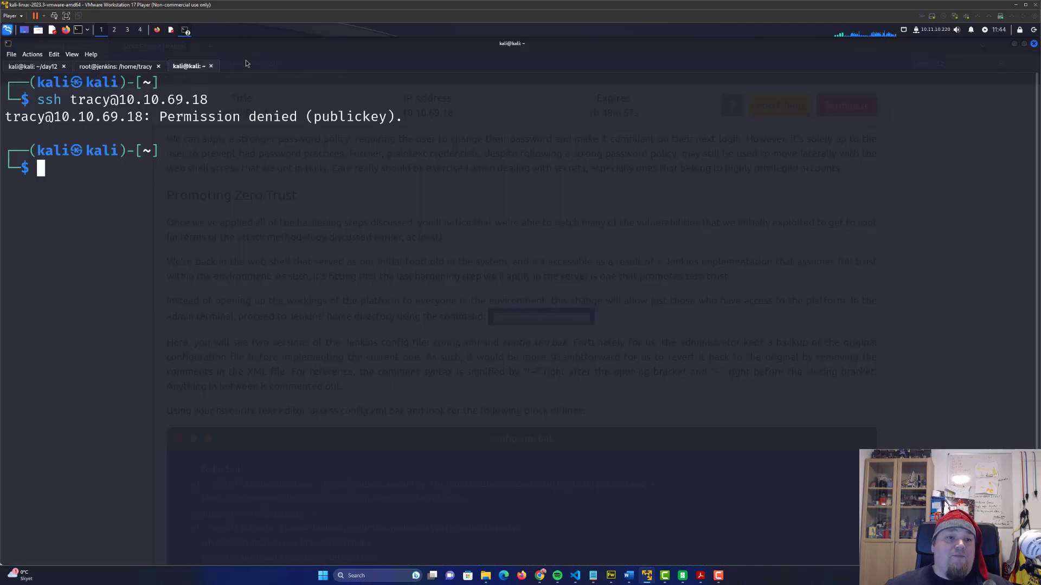
mouse_move(122, 70)
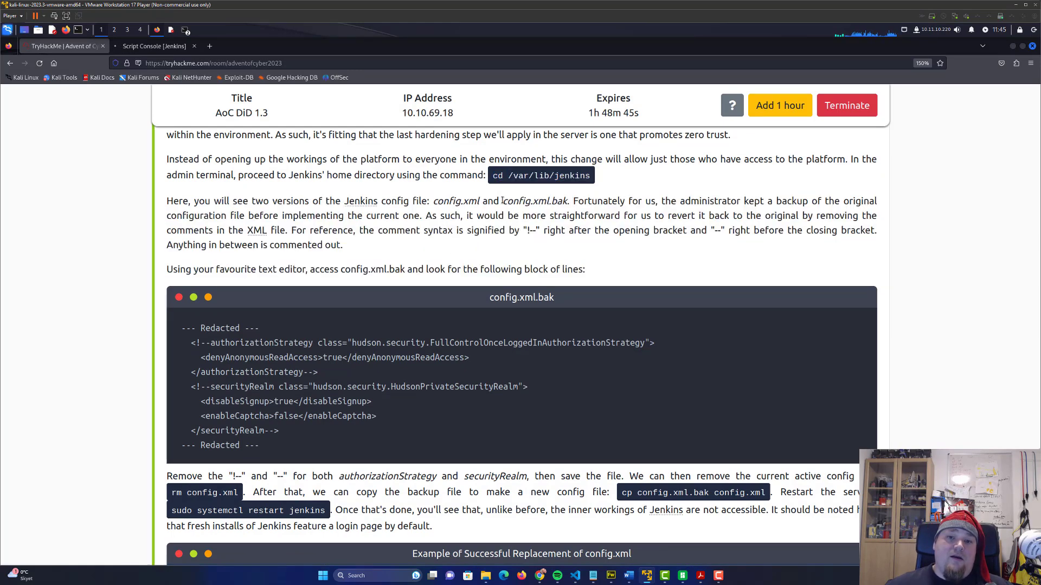
Remove the comment markers around the security settings in /var/lib/jenkins/config.xml.bak and save
double_click(535, 202)
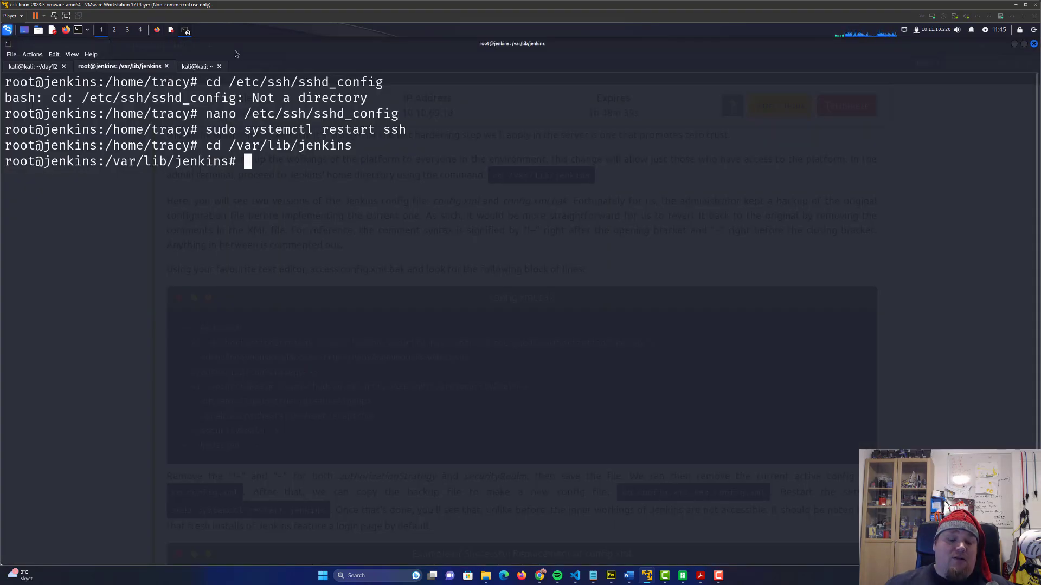
type("nano config.xml.")
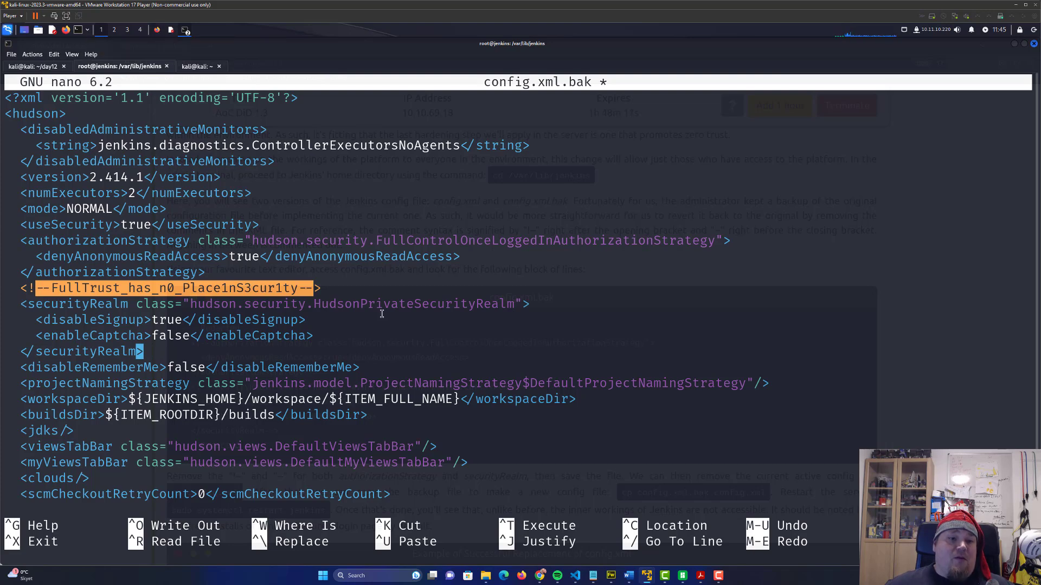
key("ctrl+x")
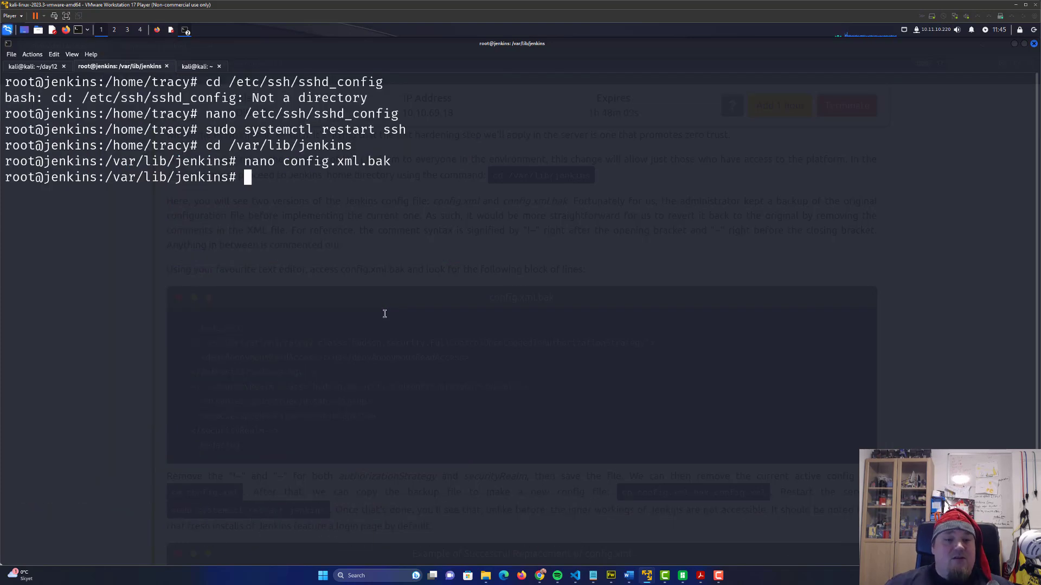
Delete config.xml and copy config.xml.bak in its place
type("rm config.xml")
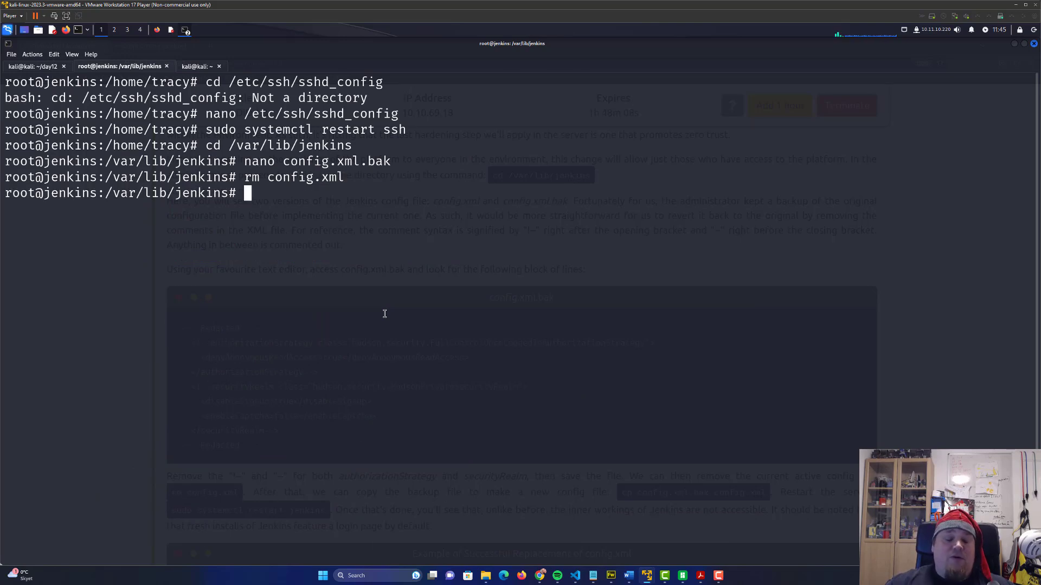
type("cp")
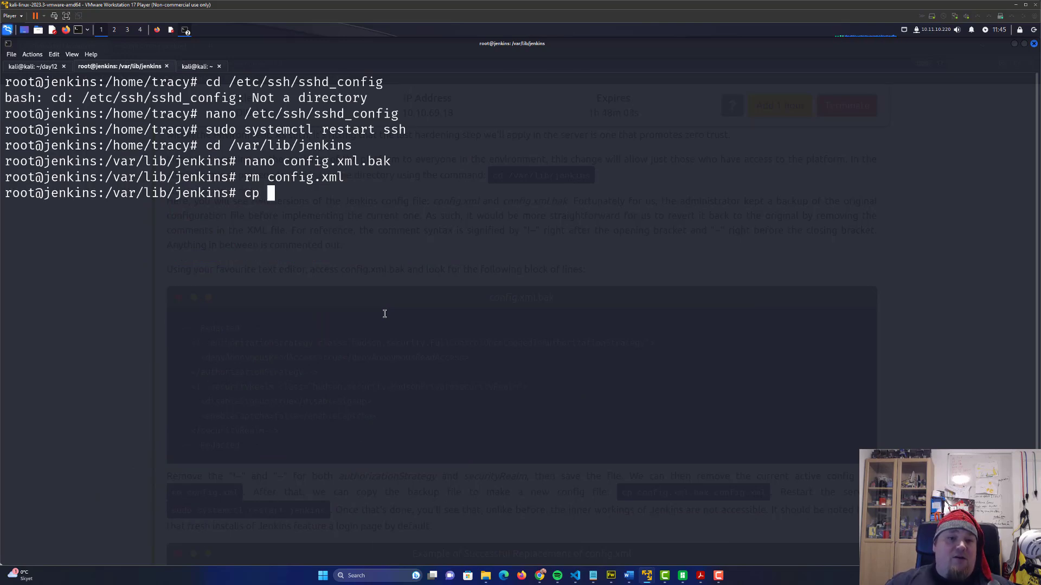
type("config.xml.bak co")
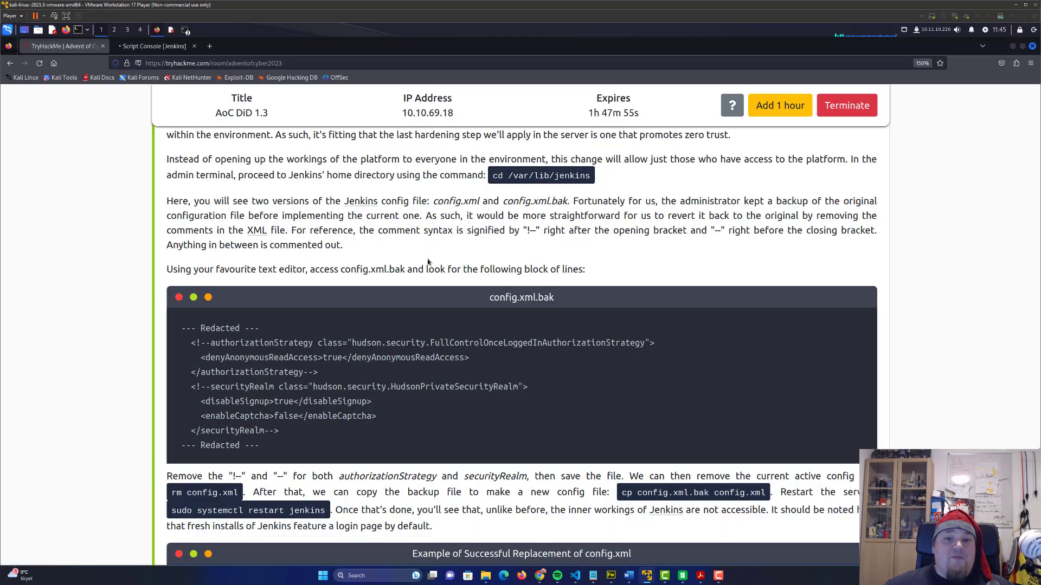
Run sudo systemctl restart jenkins, then verify every room answer, including the Jenkins flag, is correct
scroll("down", 3)
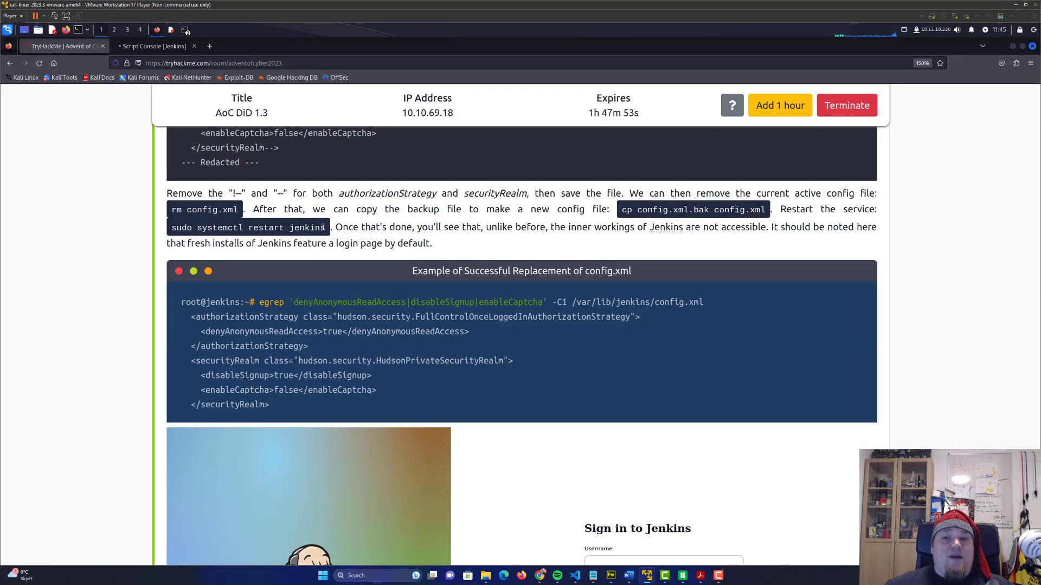
double_click(248, 227)
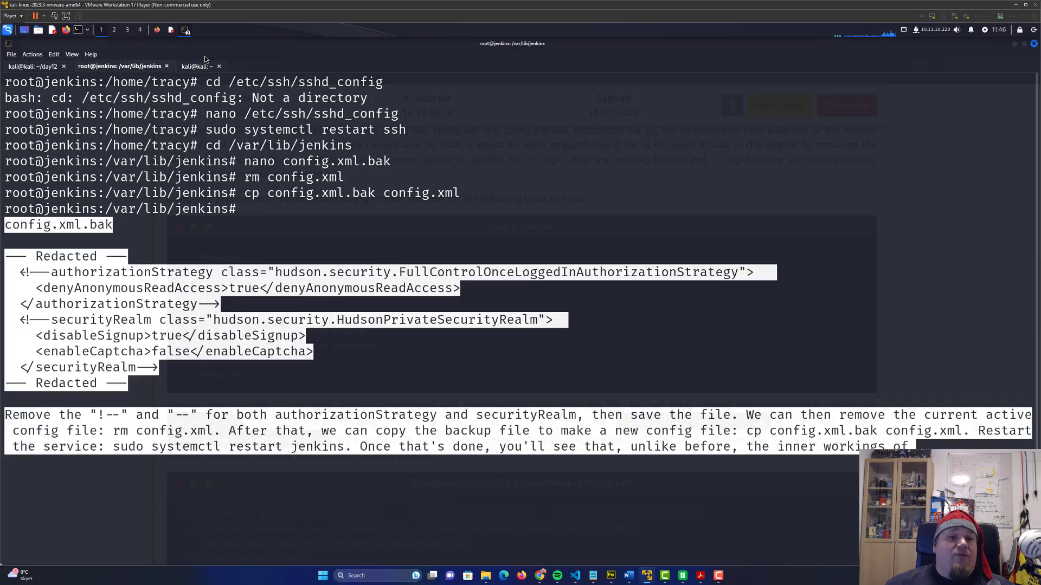
key("ctrl+c")
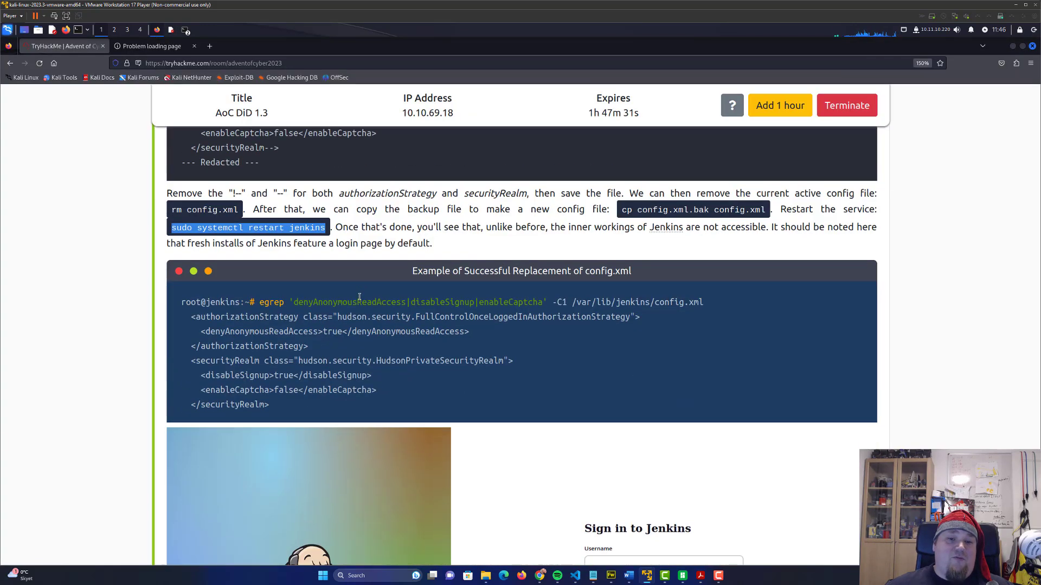
mouse_move(580, 340)
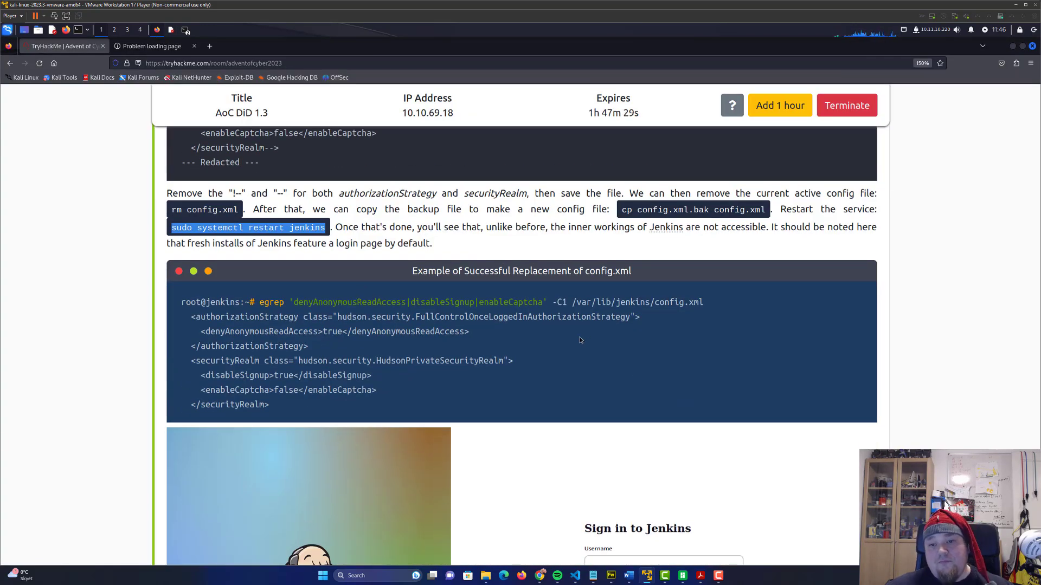
scroll("down", 3)
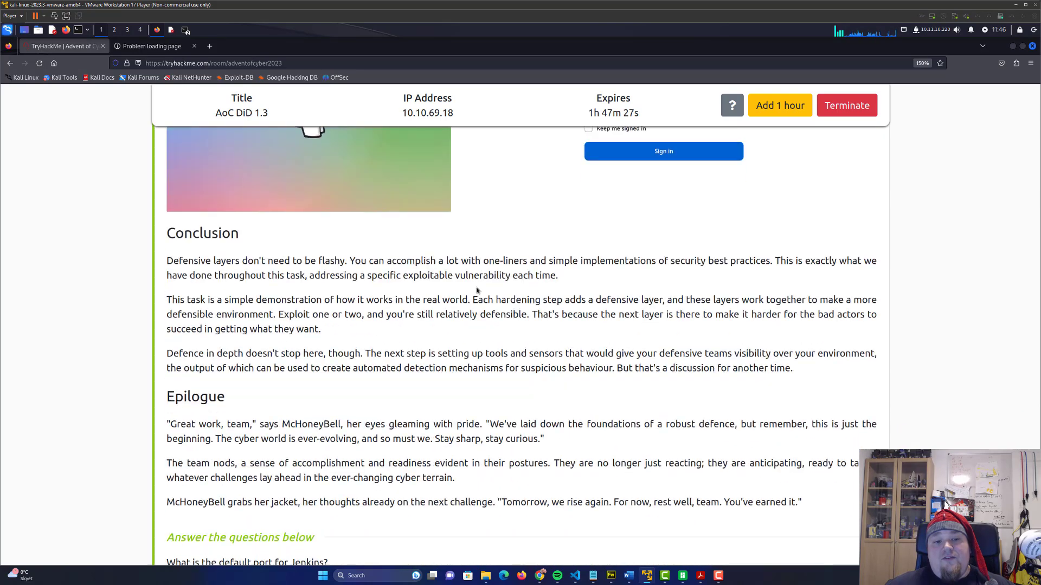
scroll("down", 3)
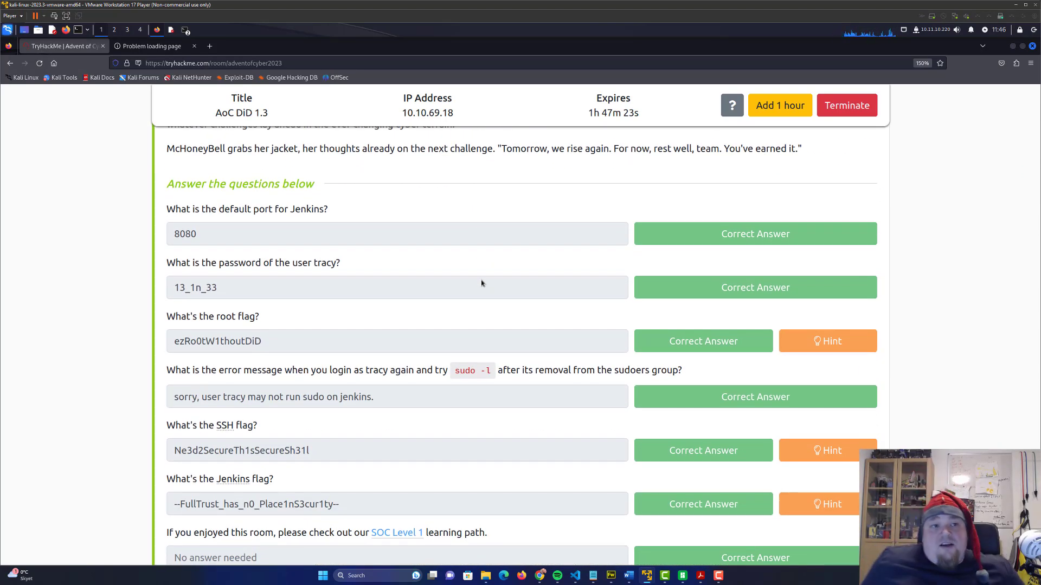
left_click(153, 45)
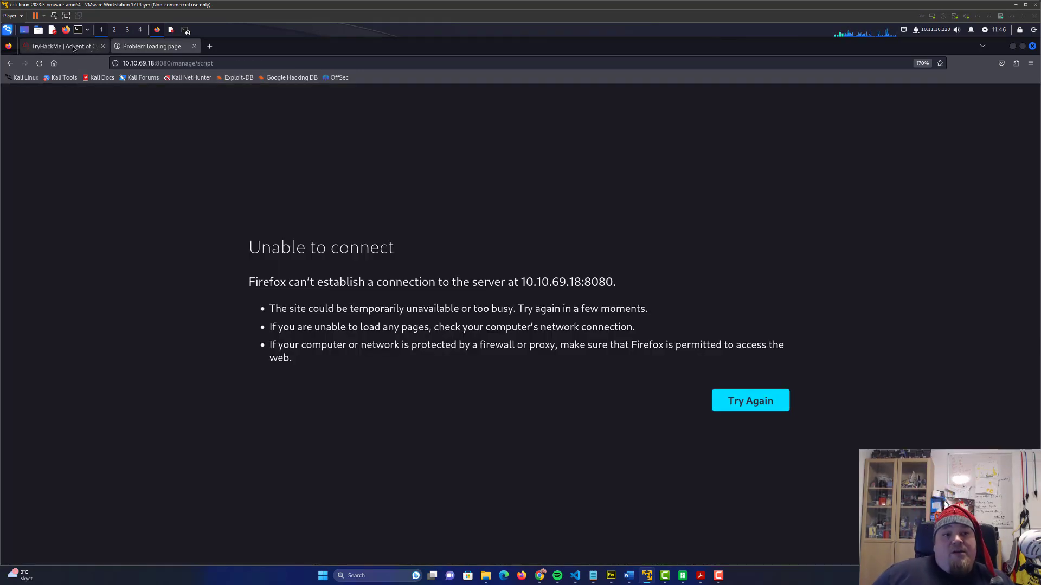
left_click(60, 45)
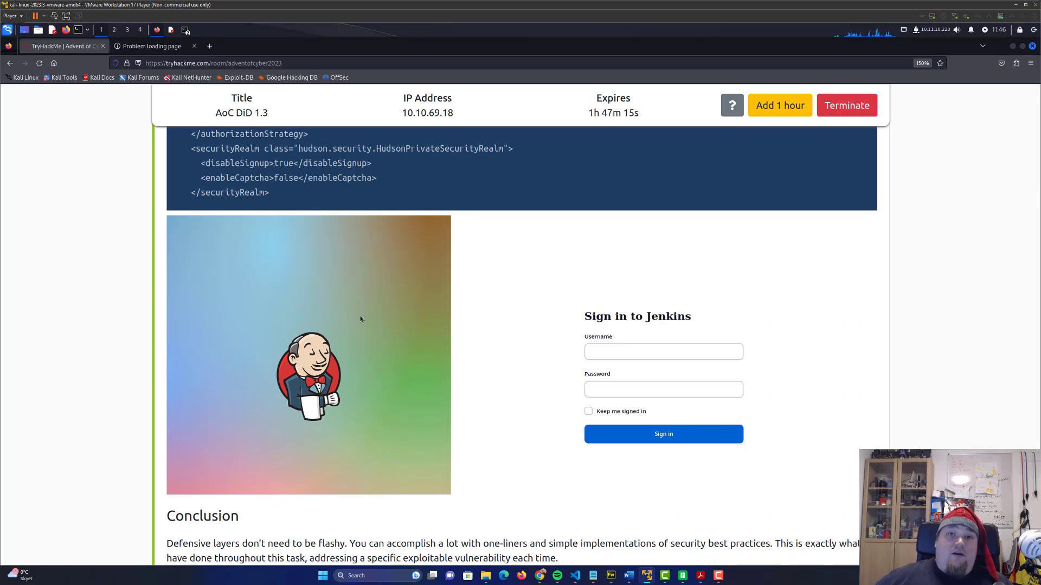
scroll("down", 3)
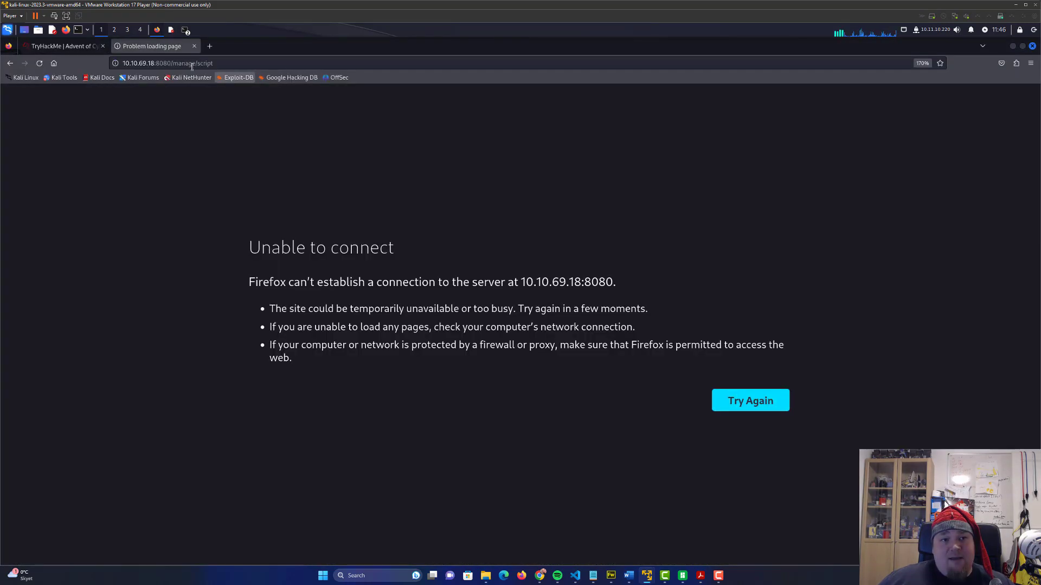
left_click(166, 63)
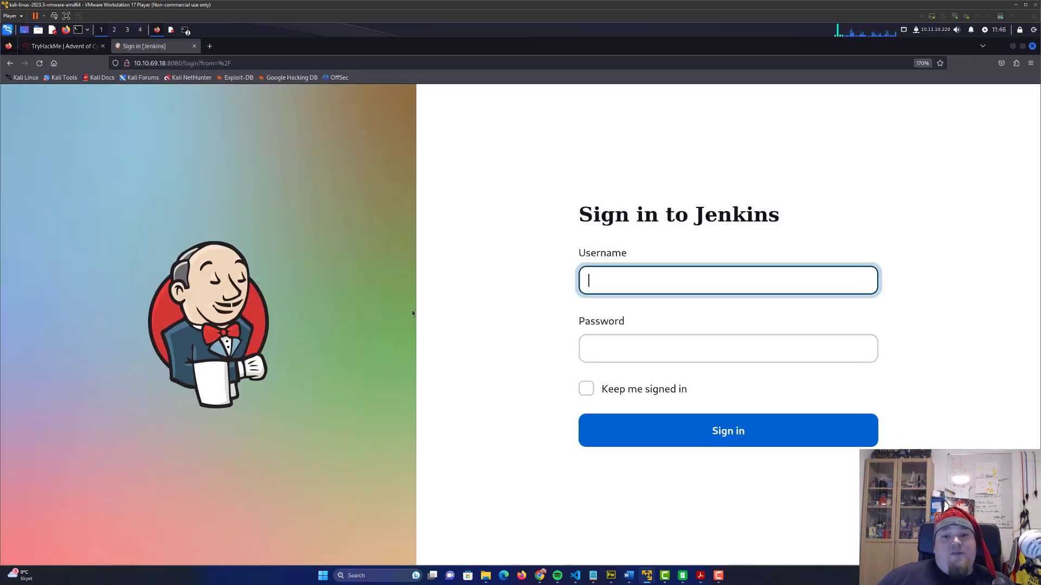
mouse_move(379, 232)
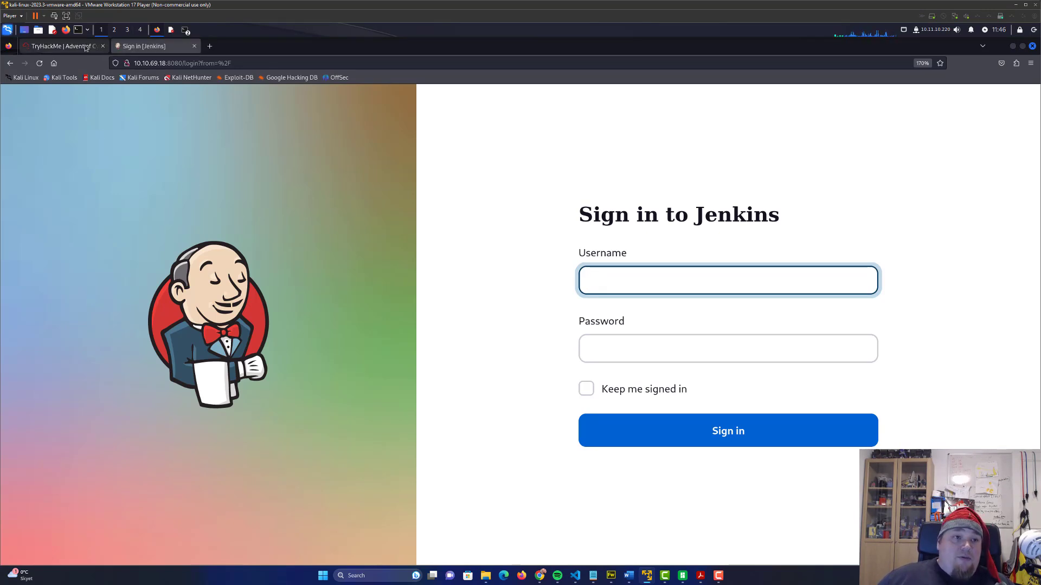
Return to the TryHackMe room and confirm every answer, Jenkins port through flag, shows Correct
left_click(60, 46)
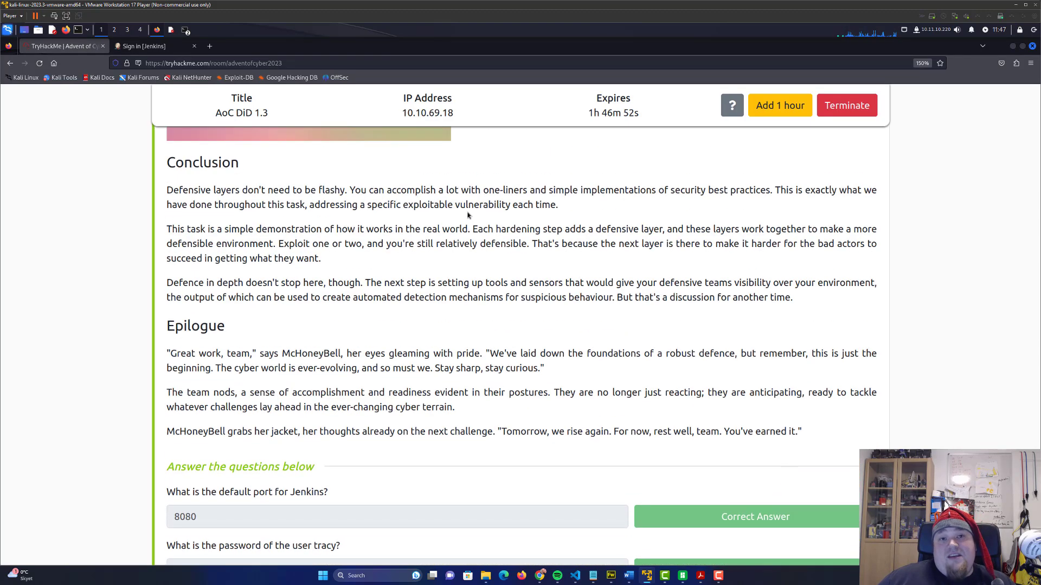
mouse_move(461, 201)
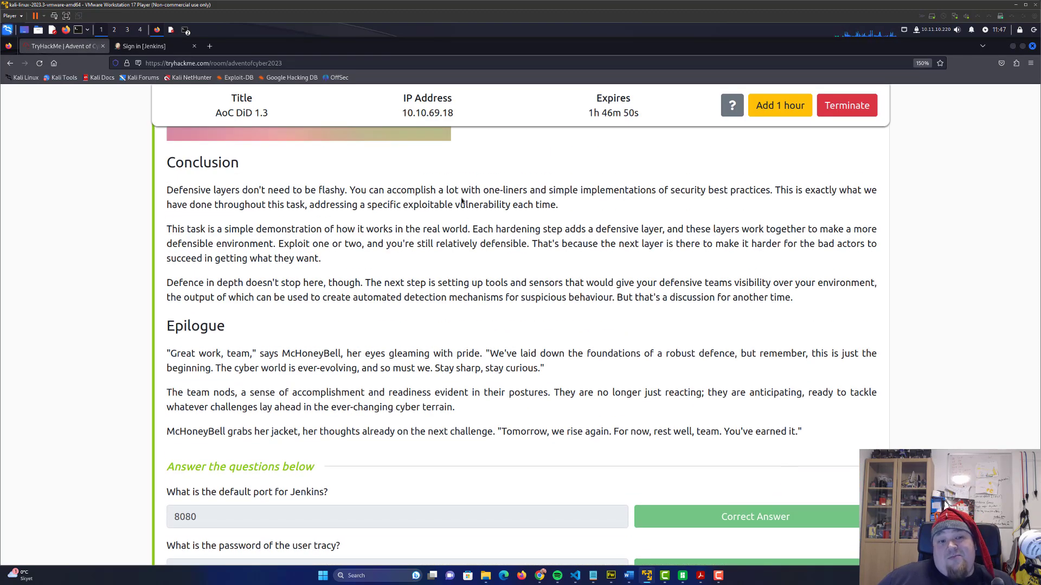
scroll("down", 3)
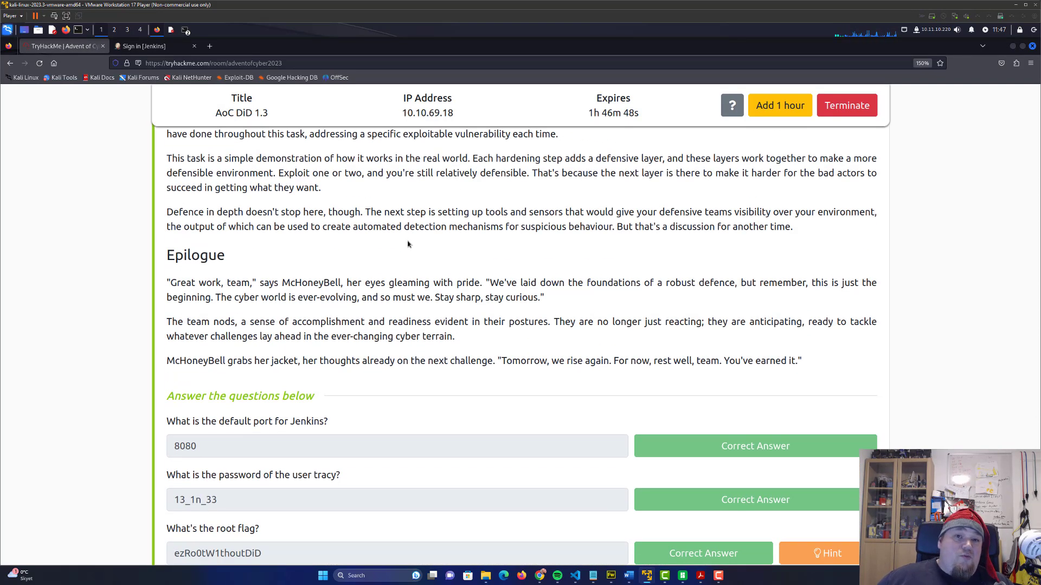
scroll("down", 3)
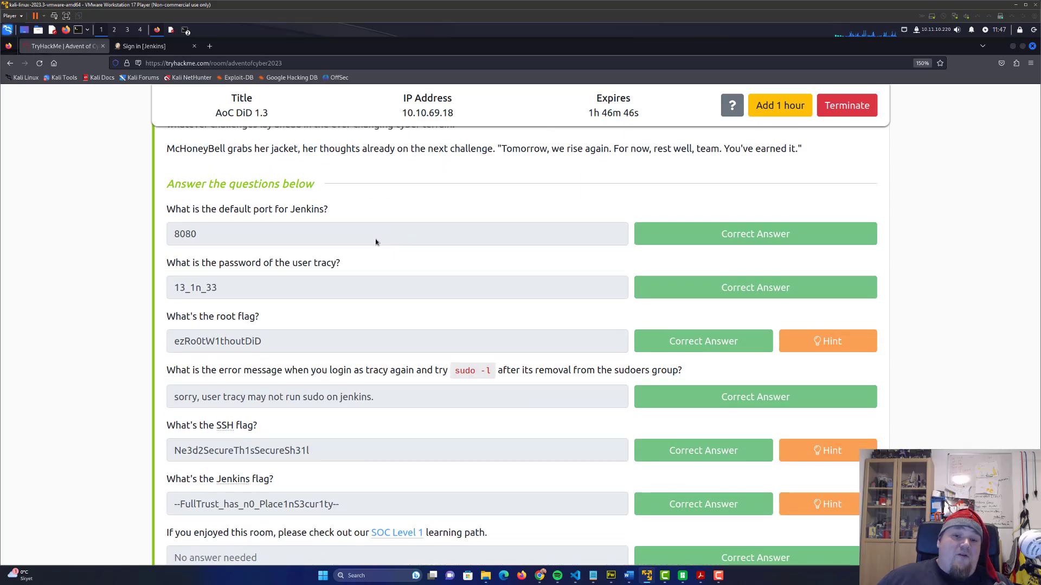
mouse_move(389, 295)
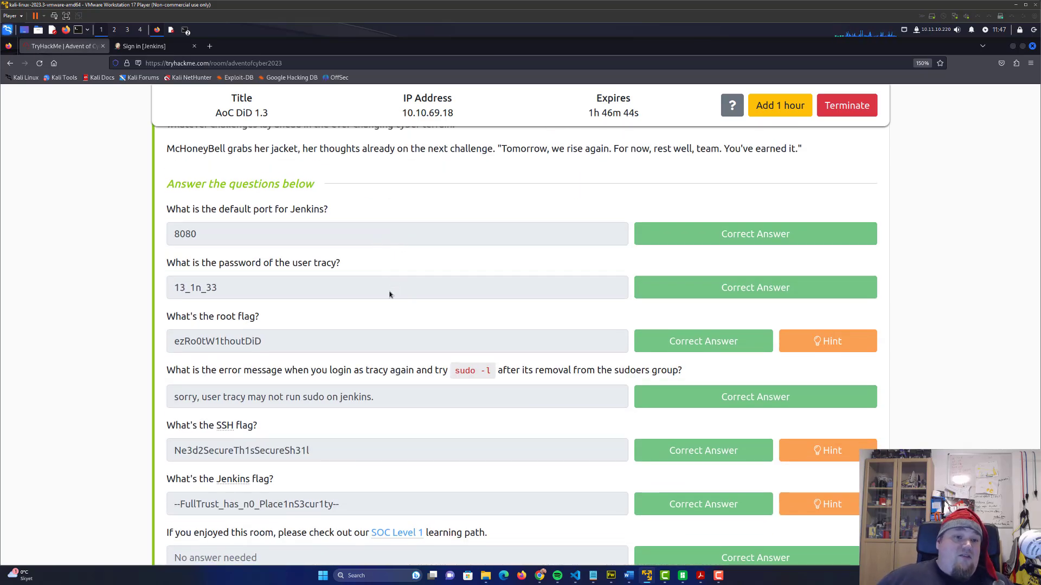